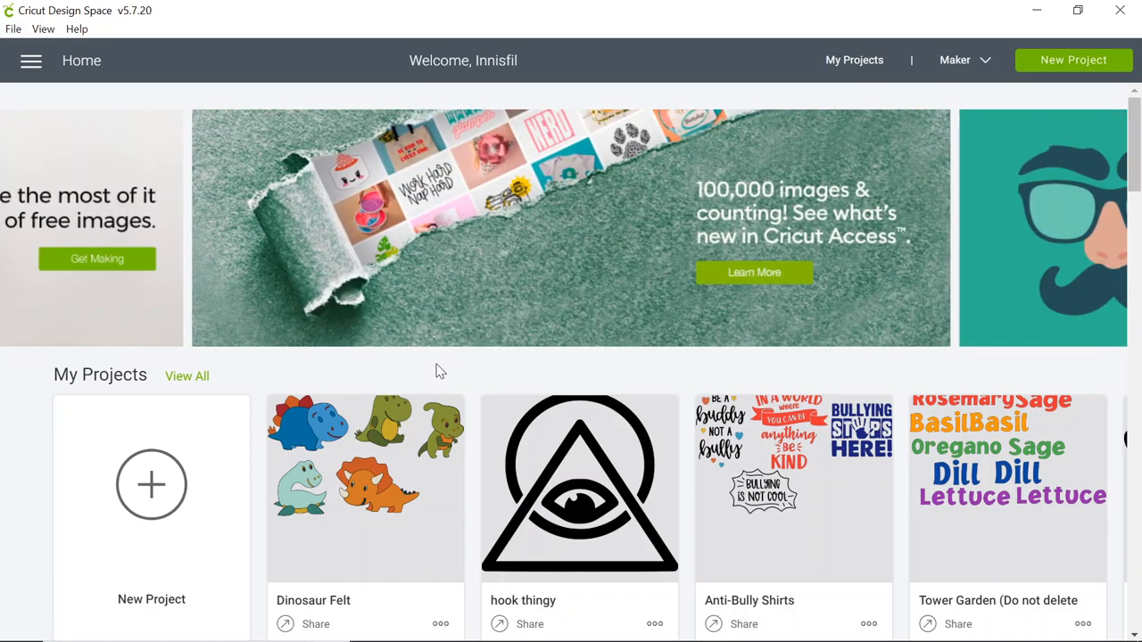
mouse_move(207, 454)
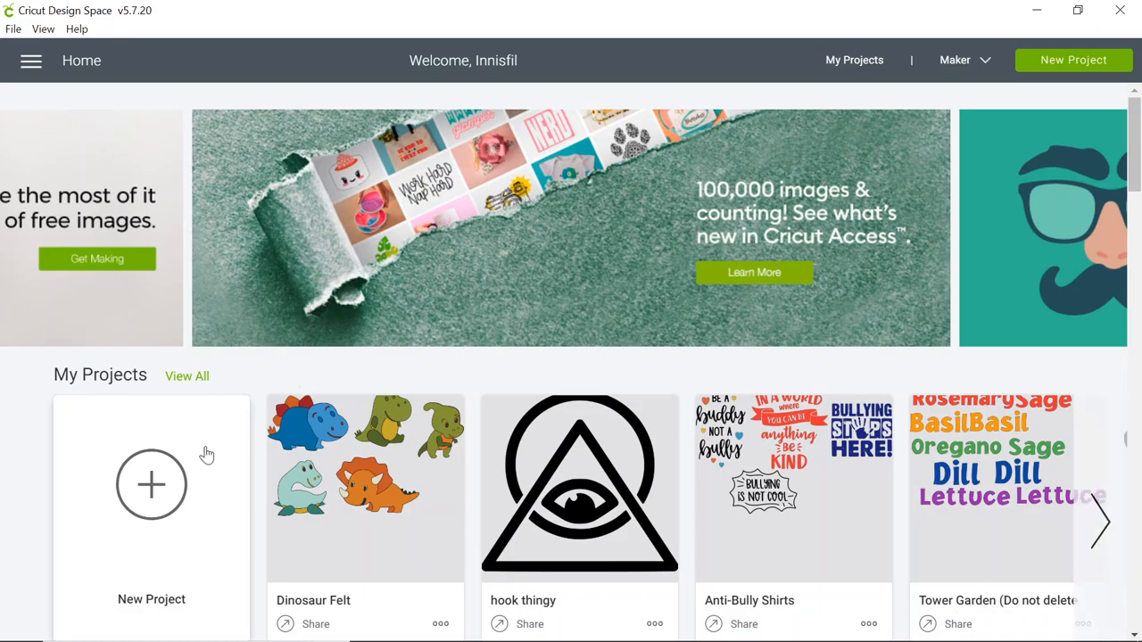
mouse_move(156, 487)
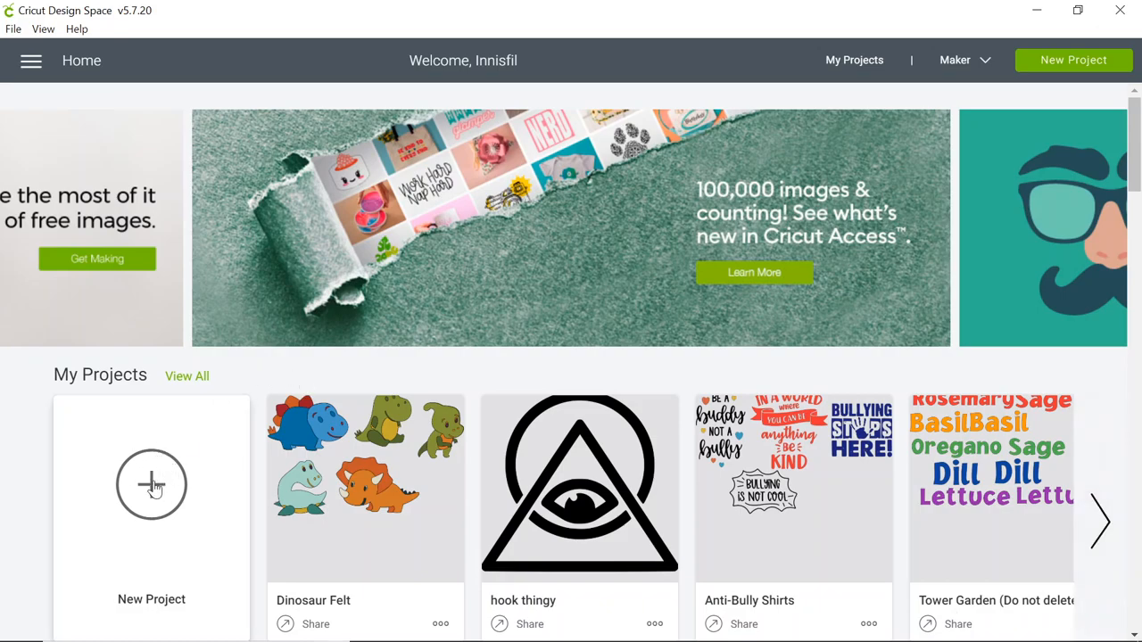
Start a new blank untitled project canvas
click(151, 485)
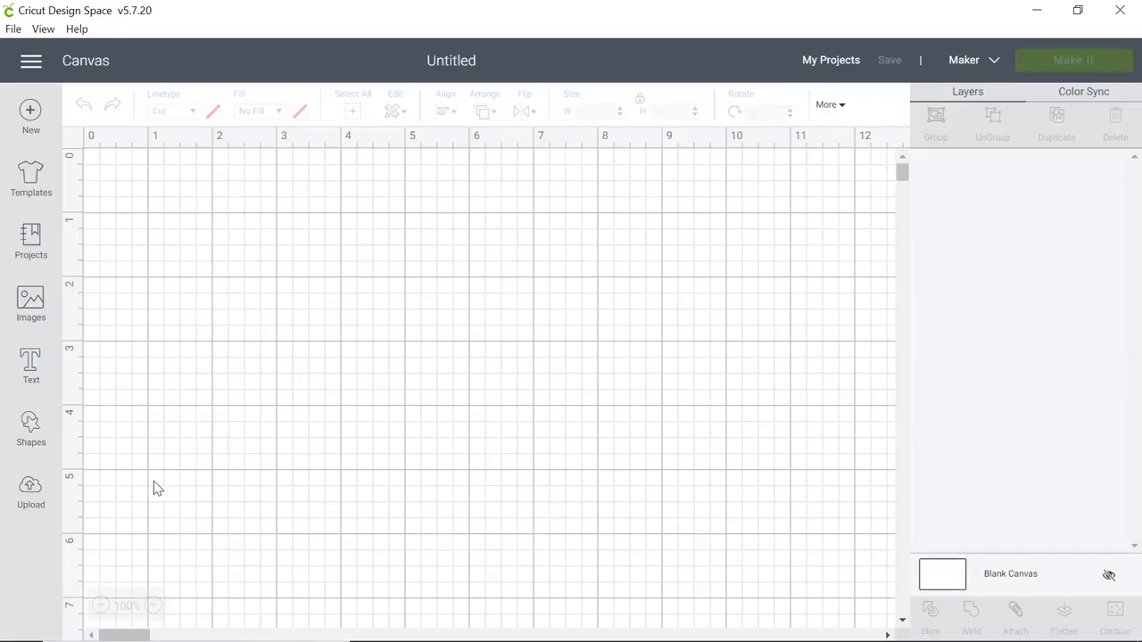
mouse_move(200, 330)
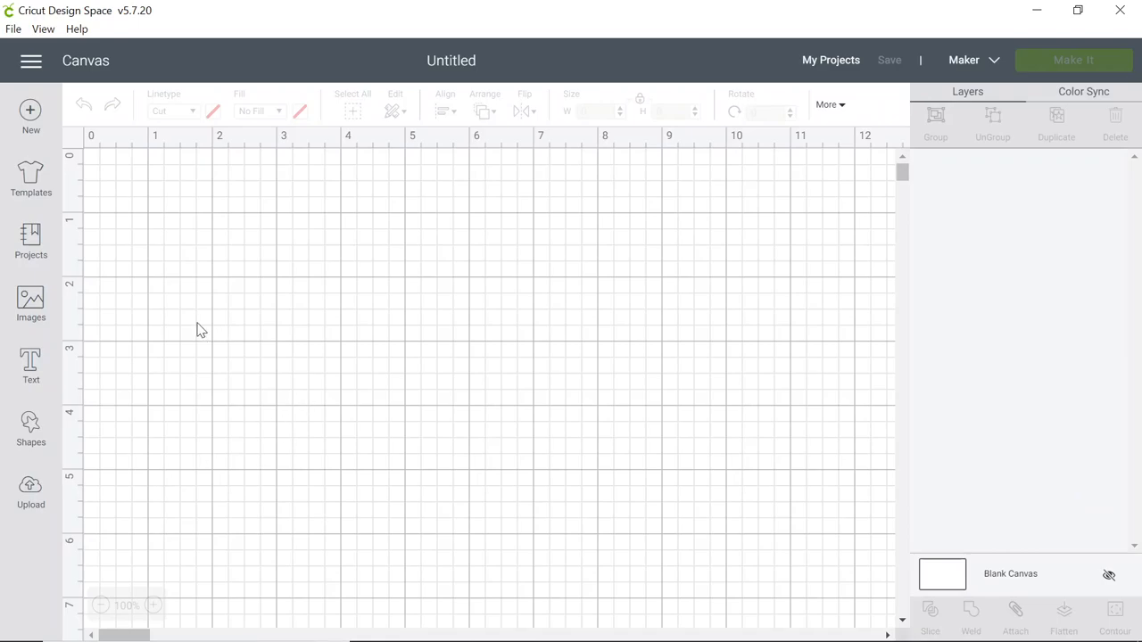
mouse_move(30, 303)
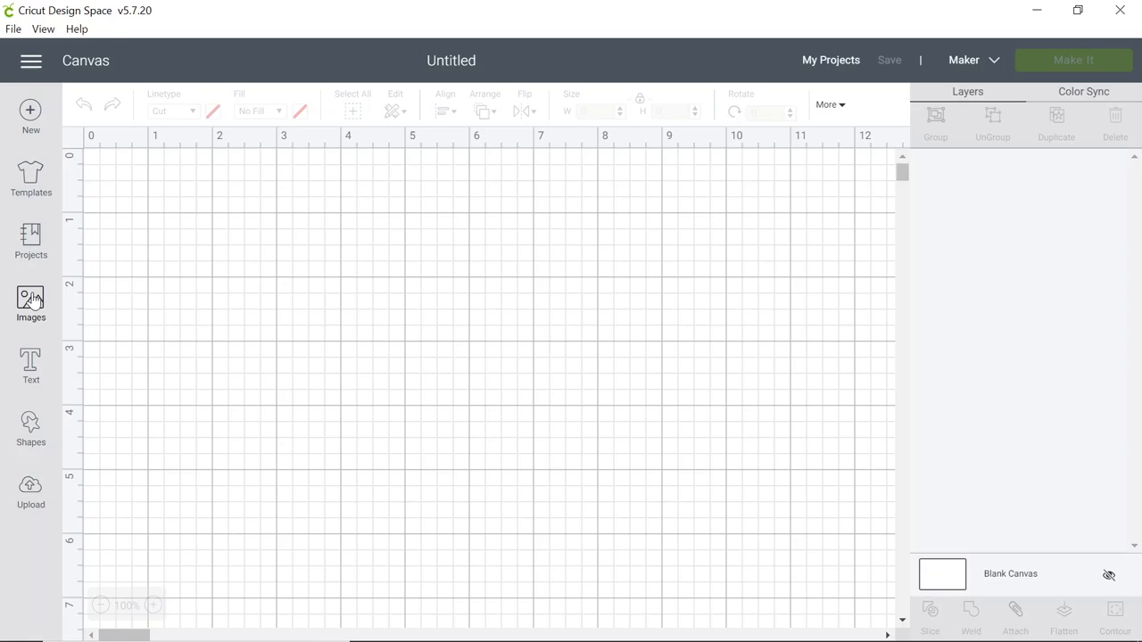
Search the image library for 'cat'
click(30, 303)
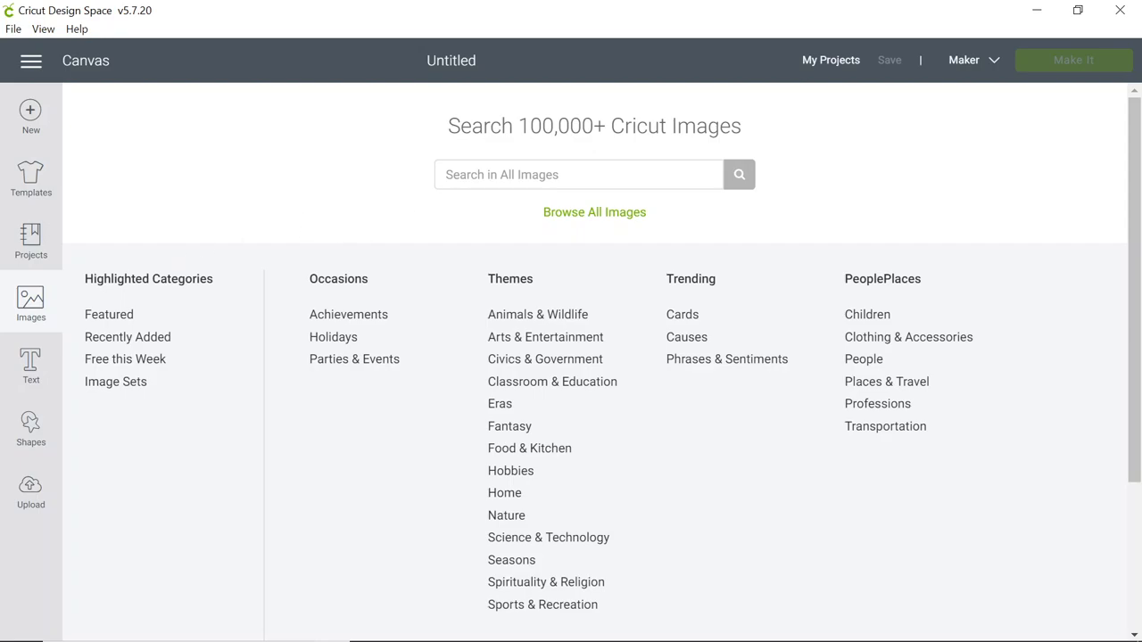
text(cat)
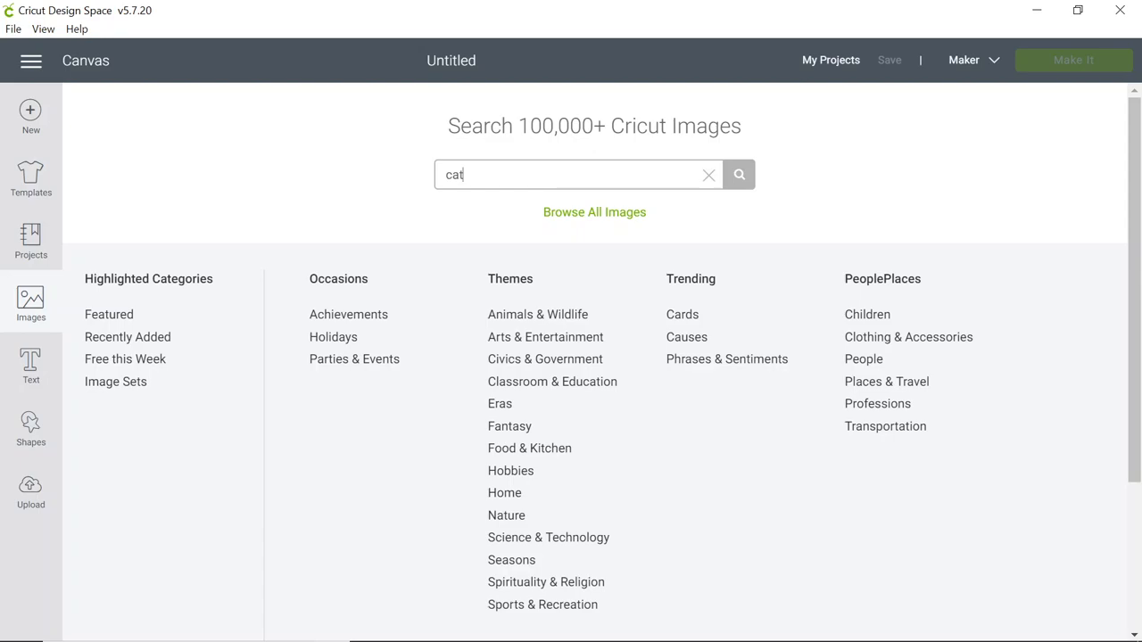
click(738, 174)
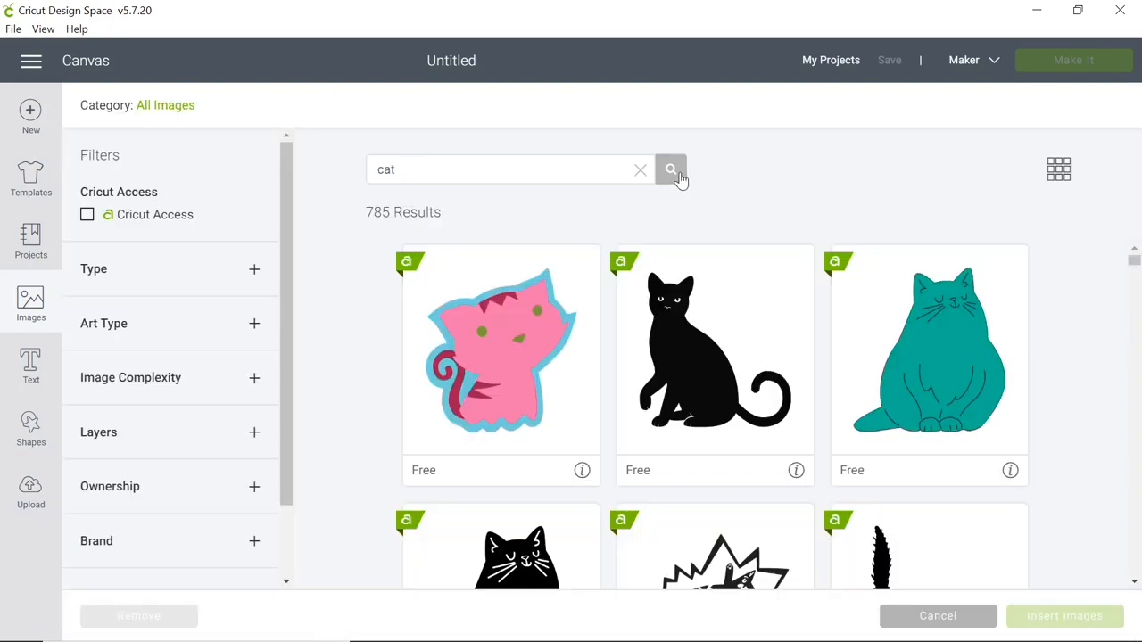
mouse_move(265, 206)
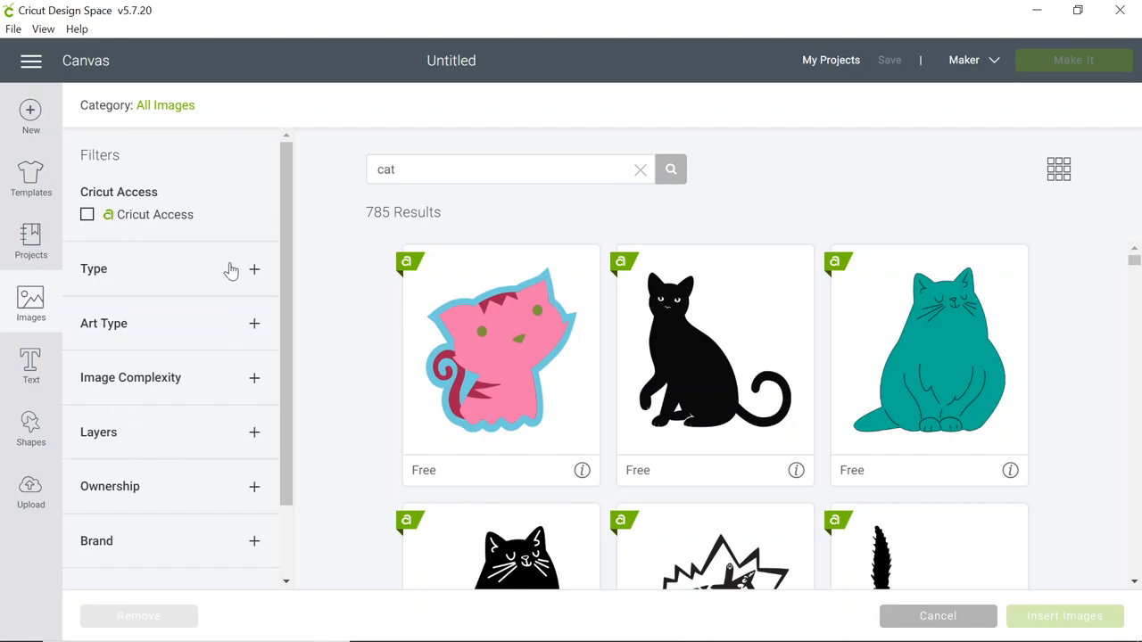
Filter the cat results to Cut Only art type and browse the 620 results
click(254, 323)
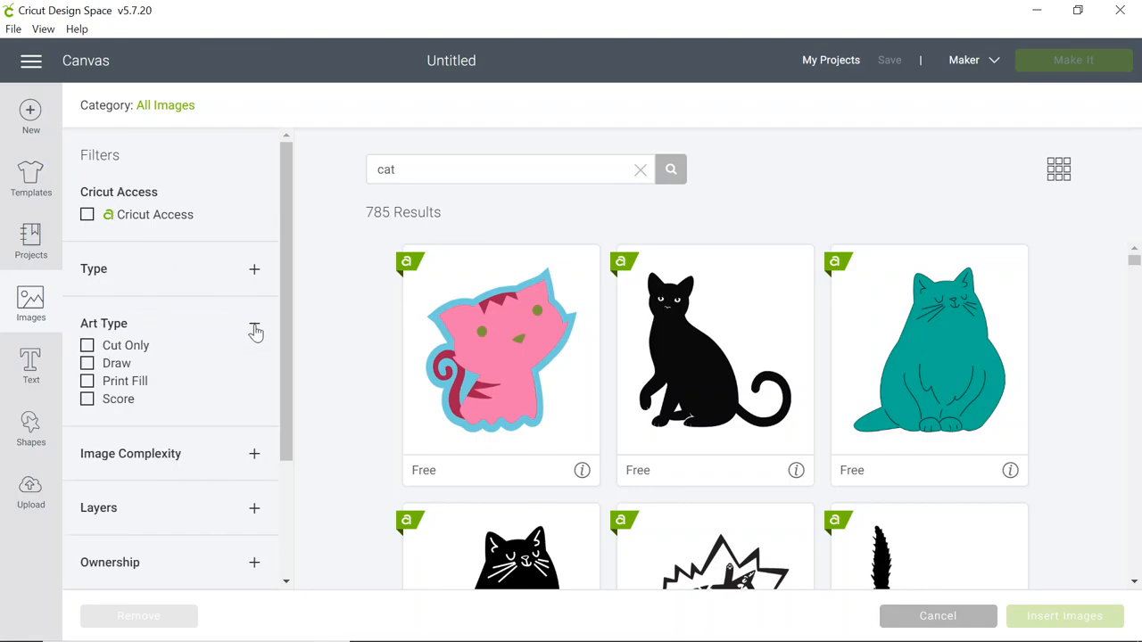
click(254, 323)
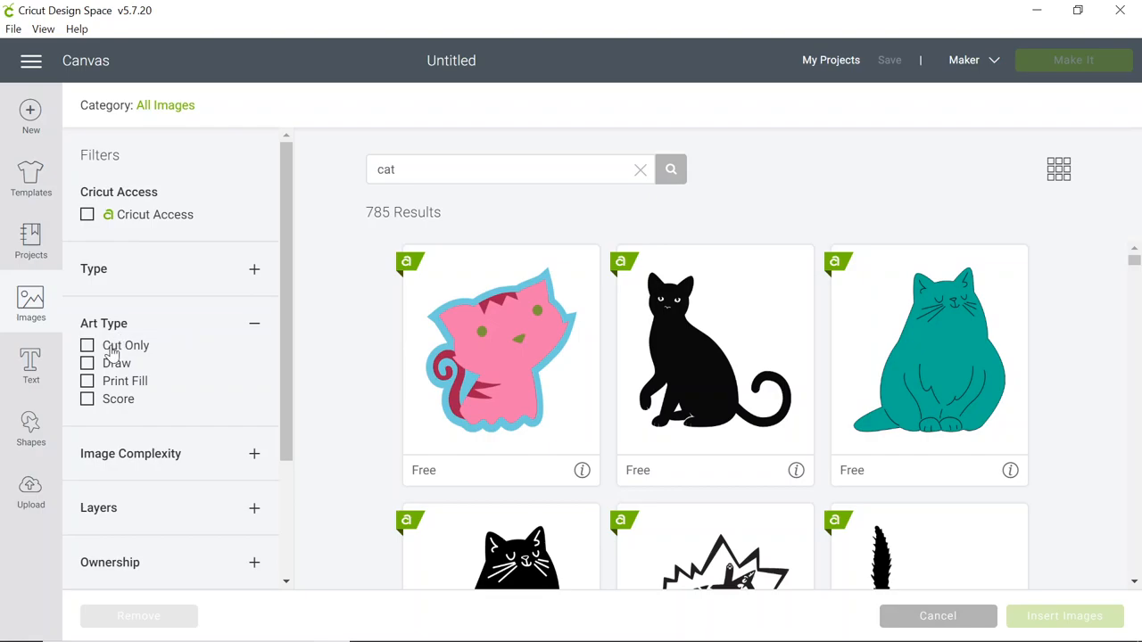
click(87, 345)
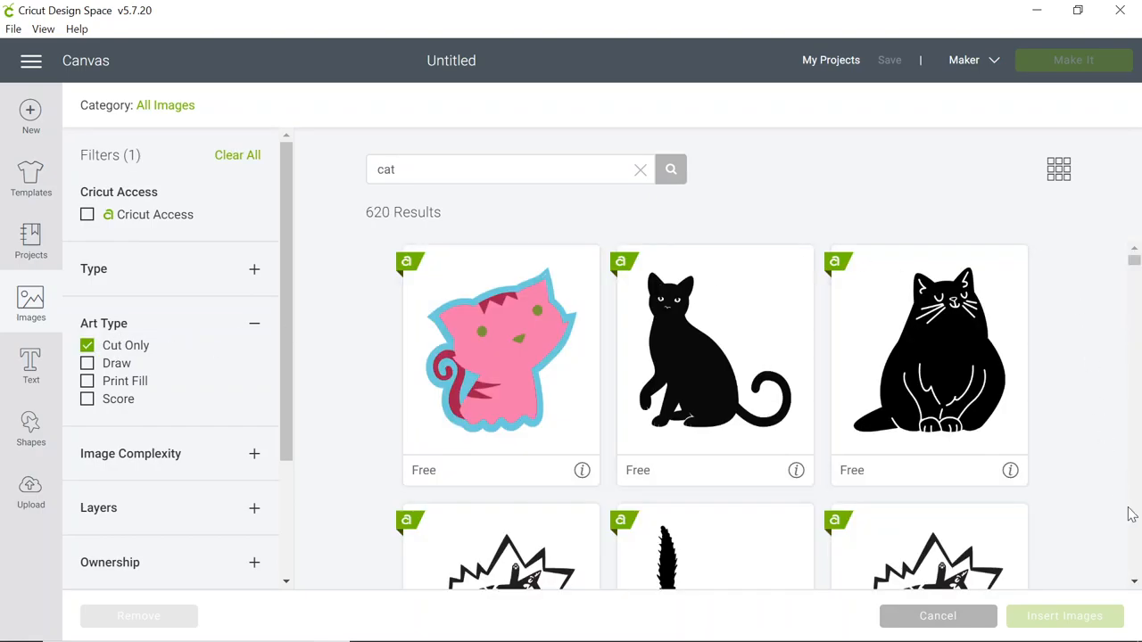
scroll(down, 3)
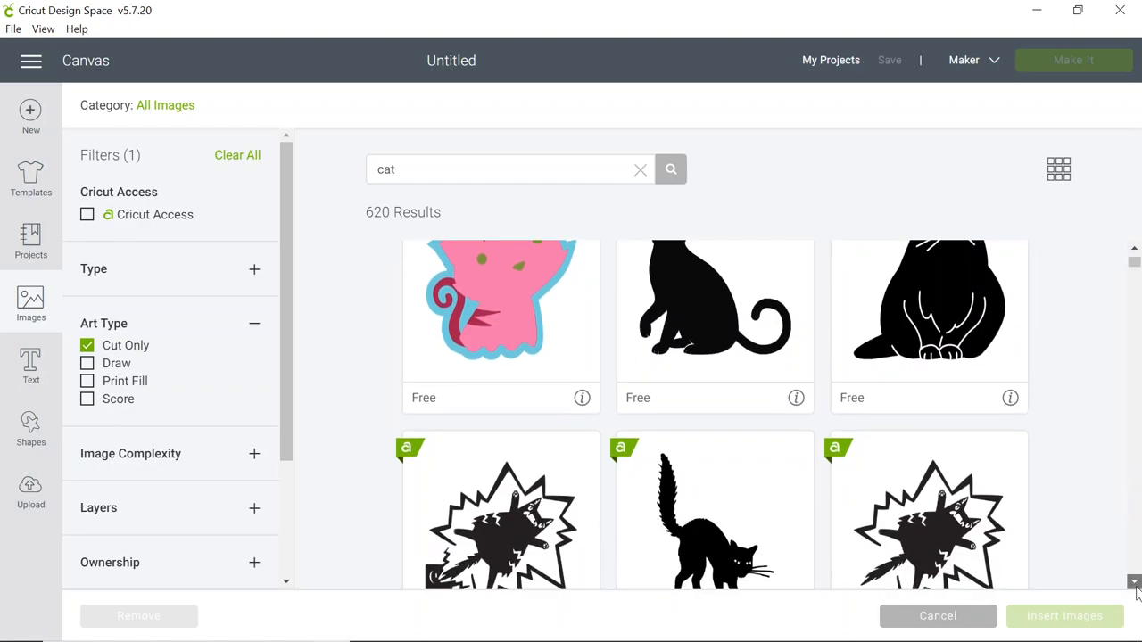
scroll(down, 3)
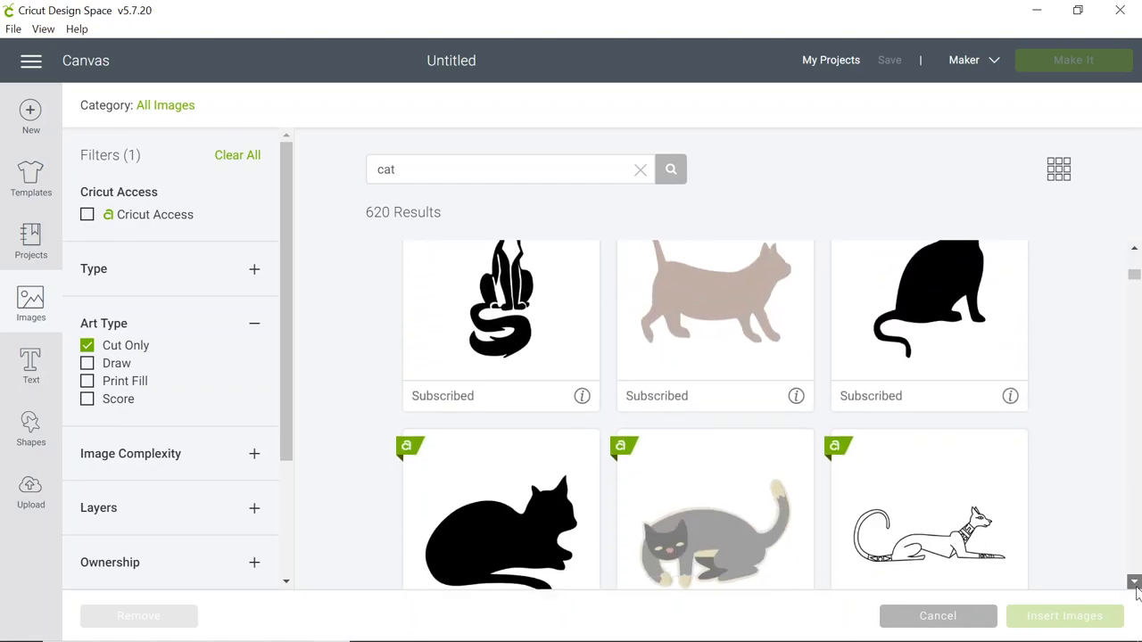
scroll(down, 3)
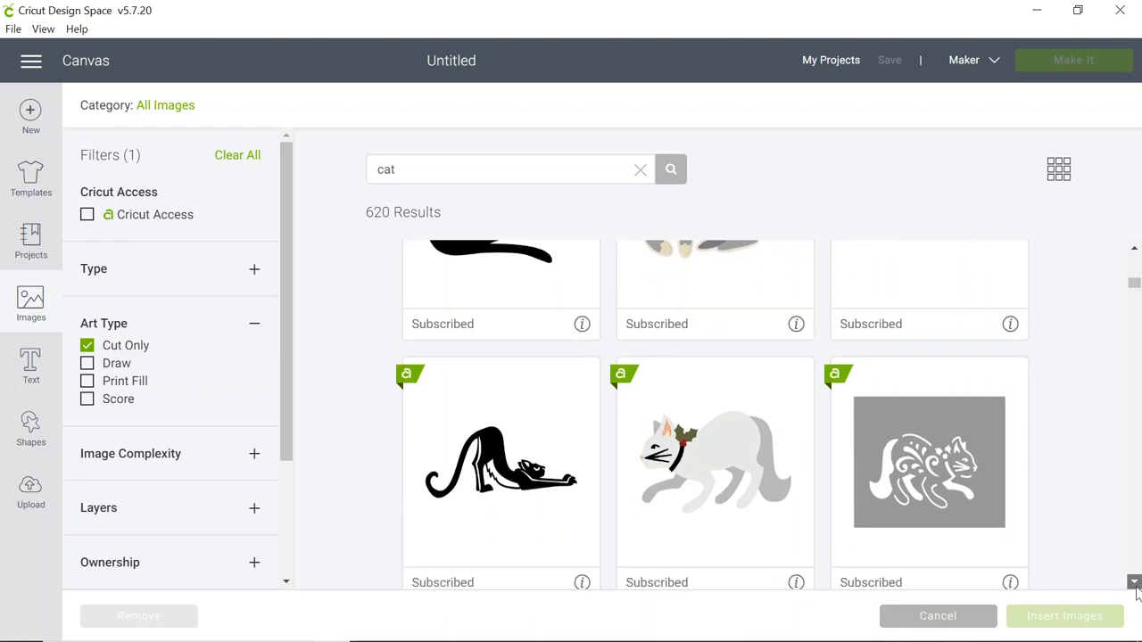
scroll(down, 3)
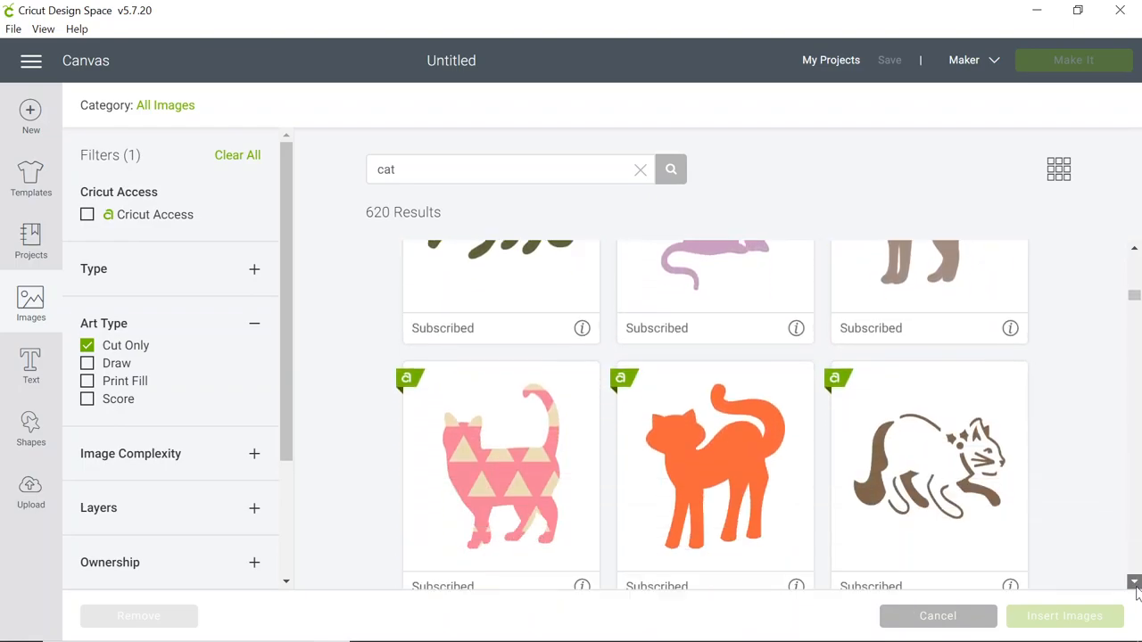
scroll(down, 3)
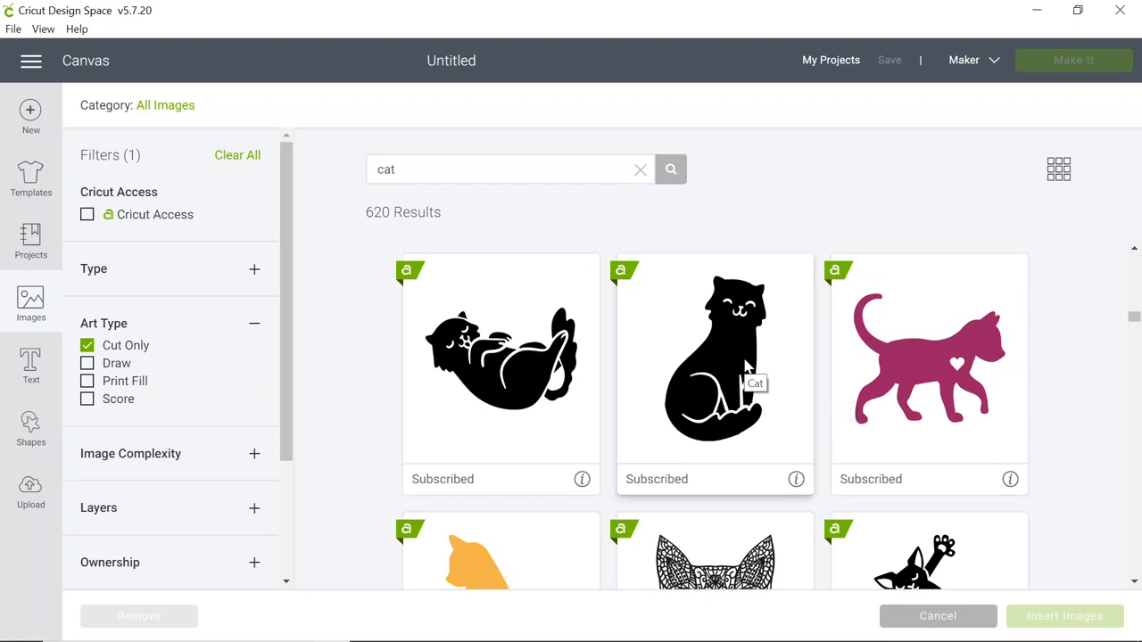
Pick the smiling black sitting cat image for insertion
click(713, 361)
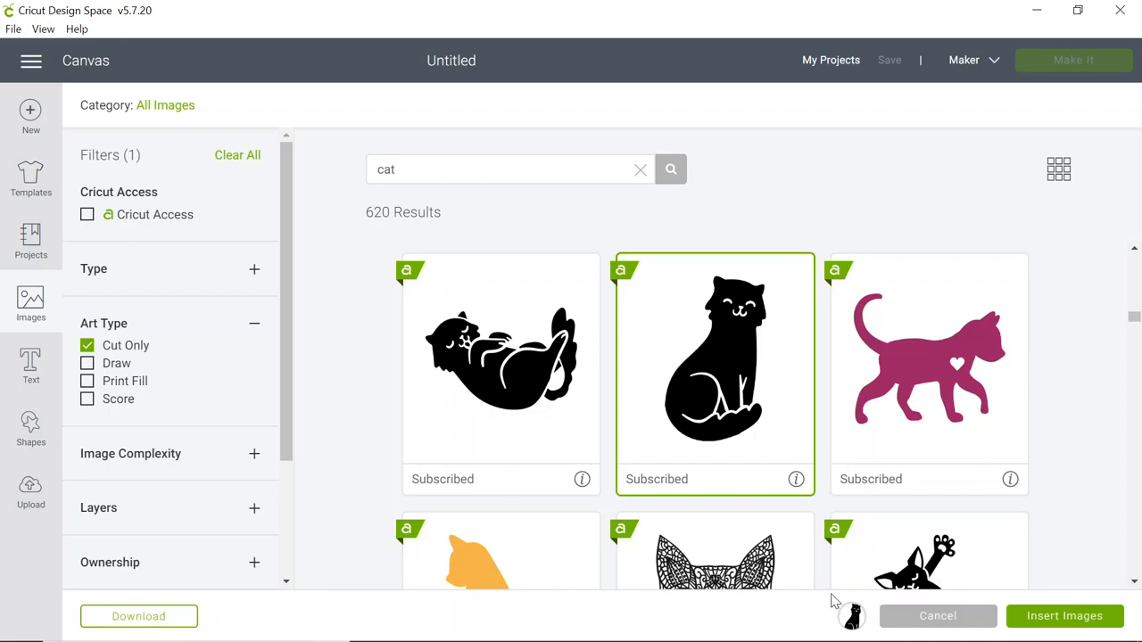
mouse_move(1023, 599)
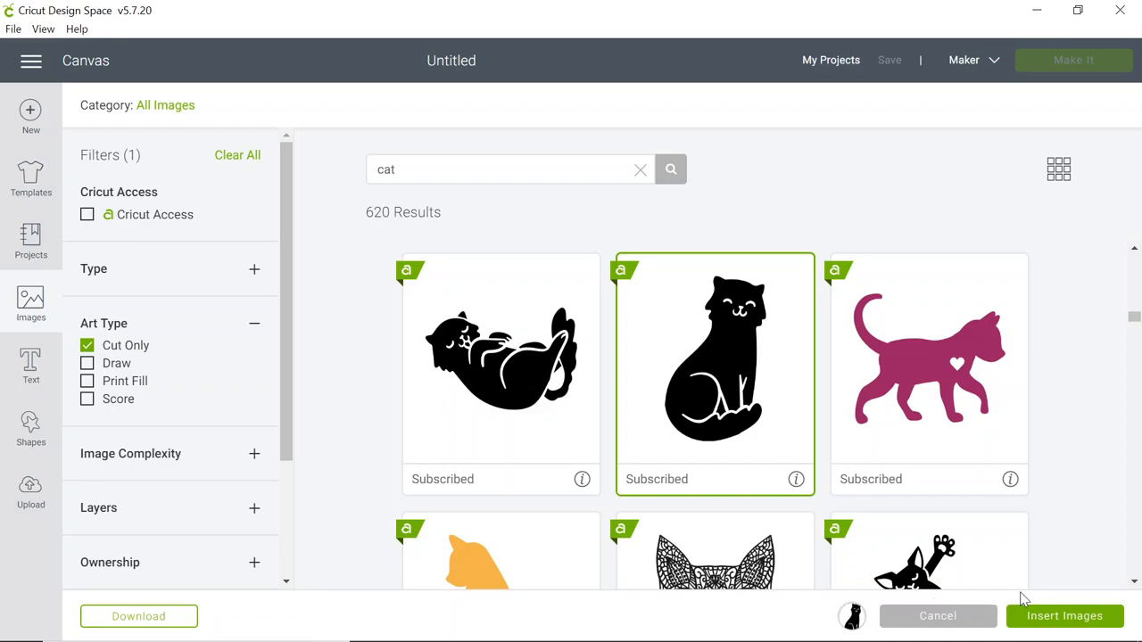
mouse_move(1045, 617)
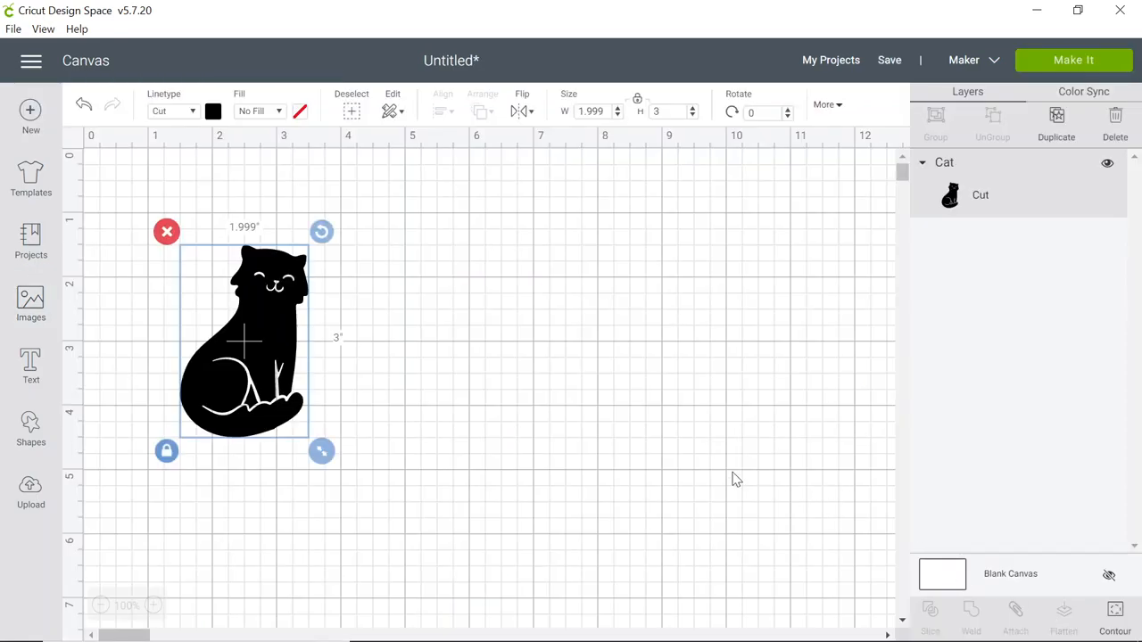
mouse_move(482, 382)
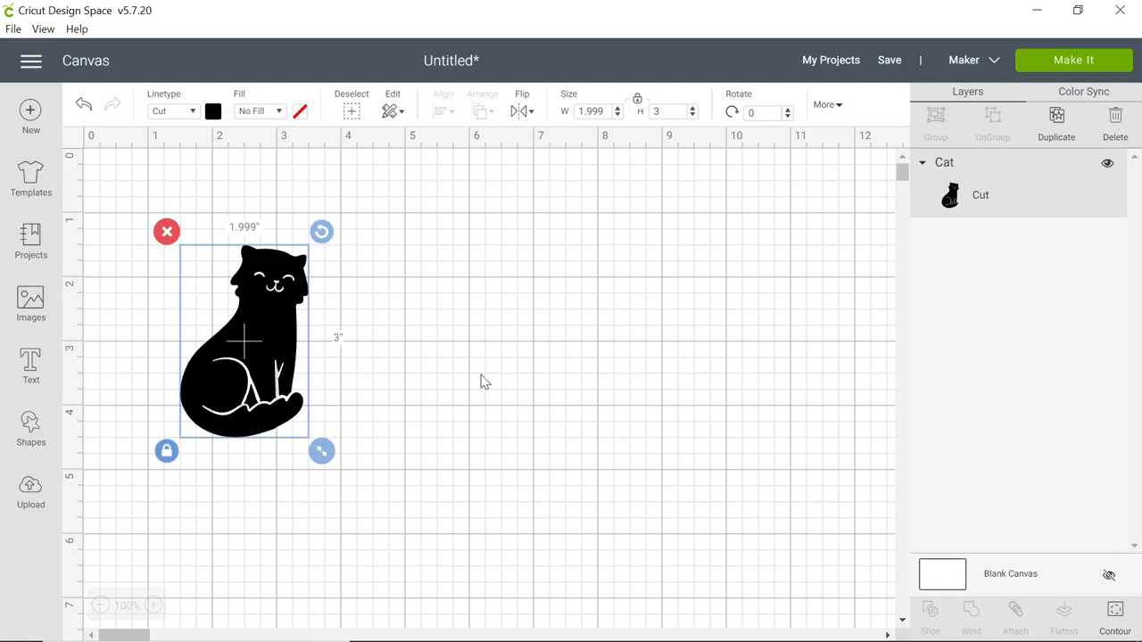
mouse_move(312, 409)
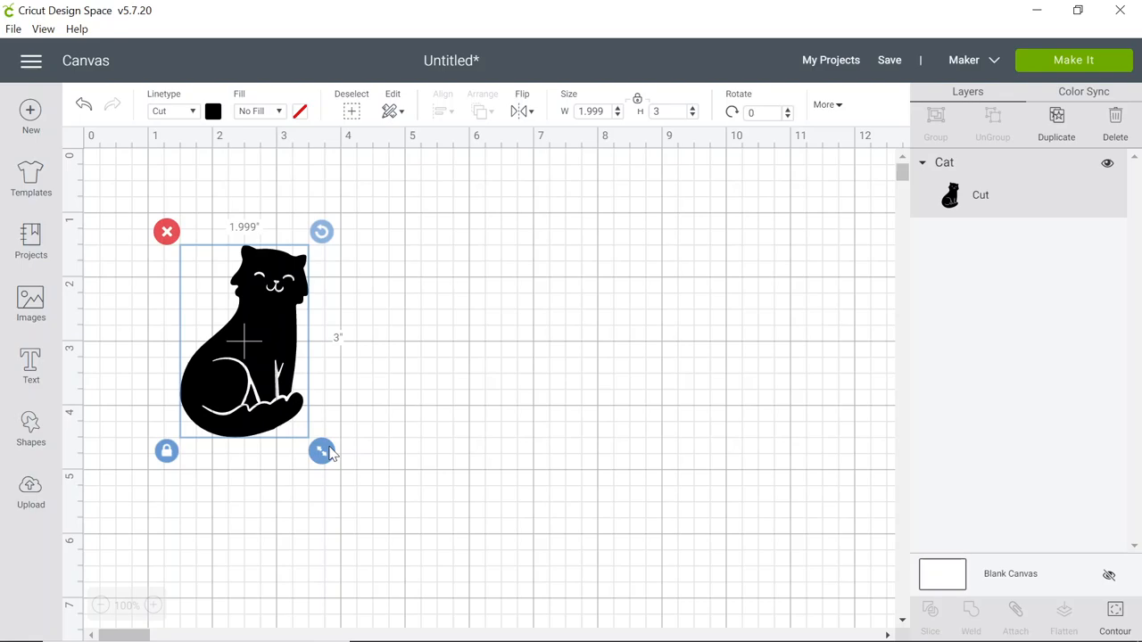
mouse_move(322, 451)
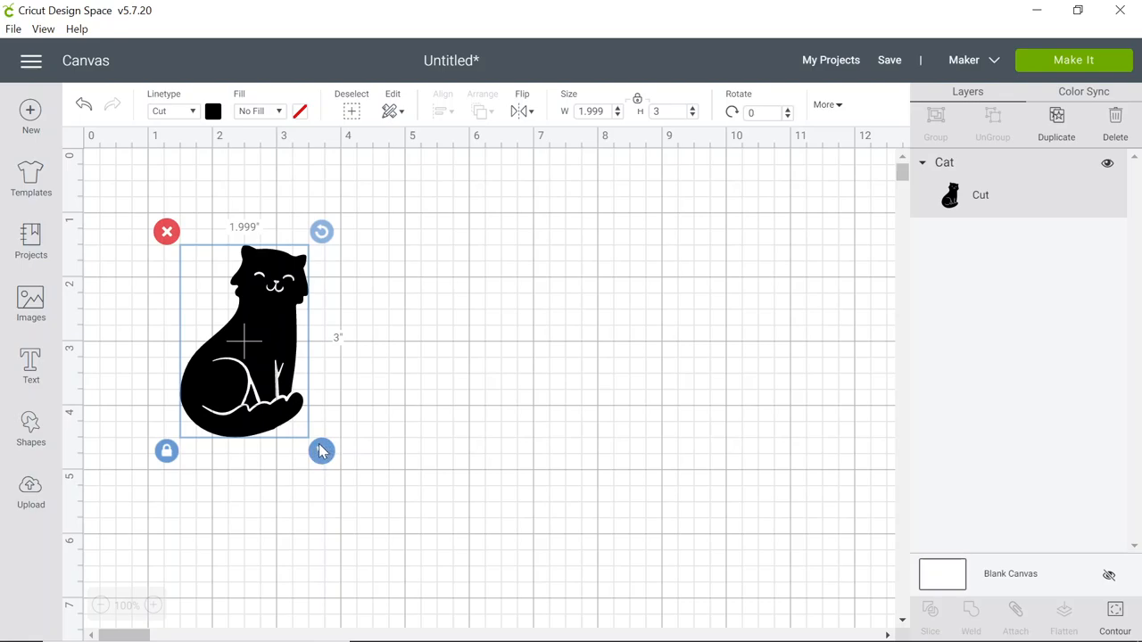
Resize the cat silhouette to about 2 by 3 inches and nudge it slightly right and down
drag(321, 450, 342, 477)
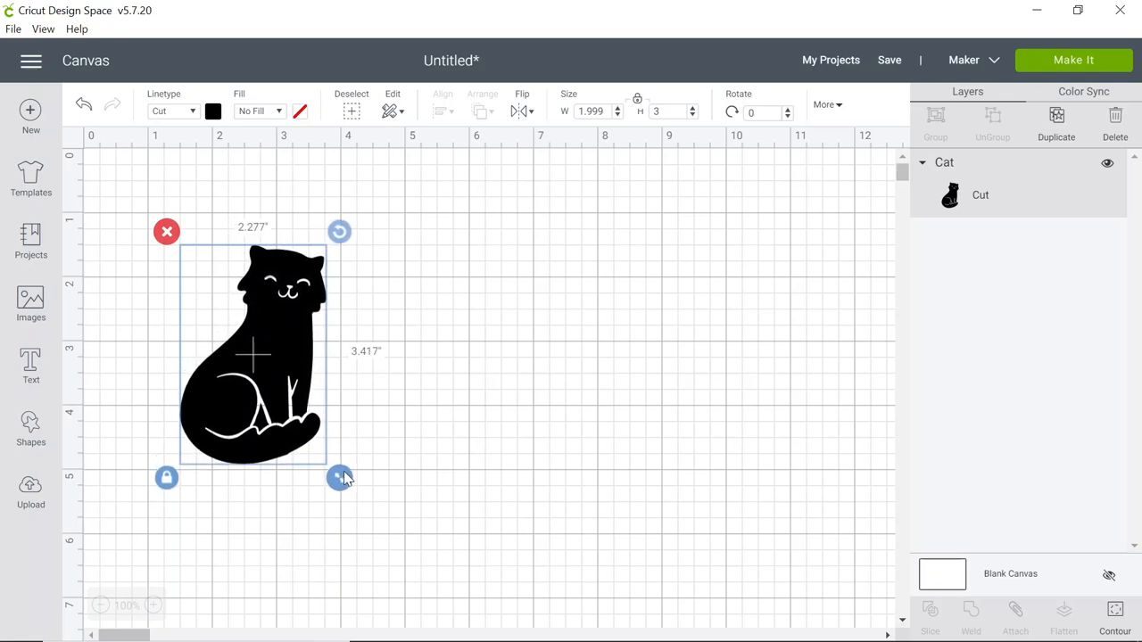
drag(342, 477, 360, 510)
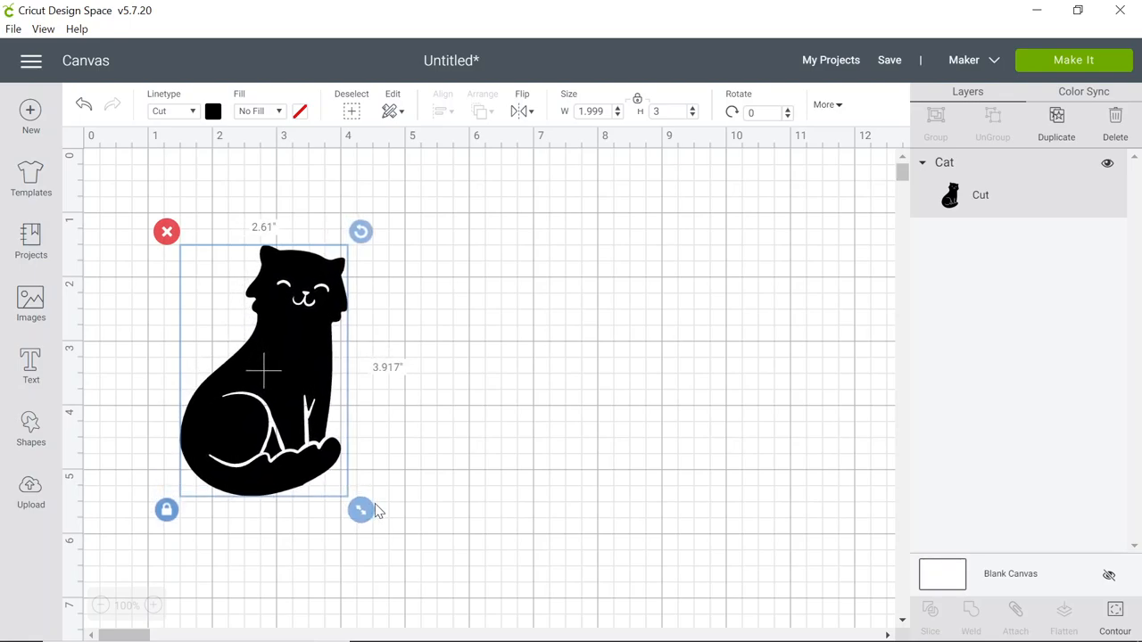
drag(360, 509, 356, 500)
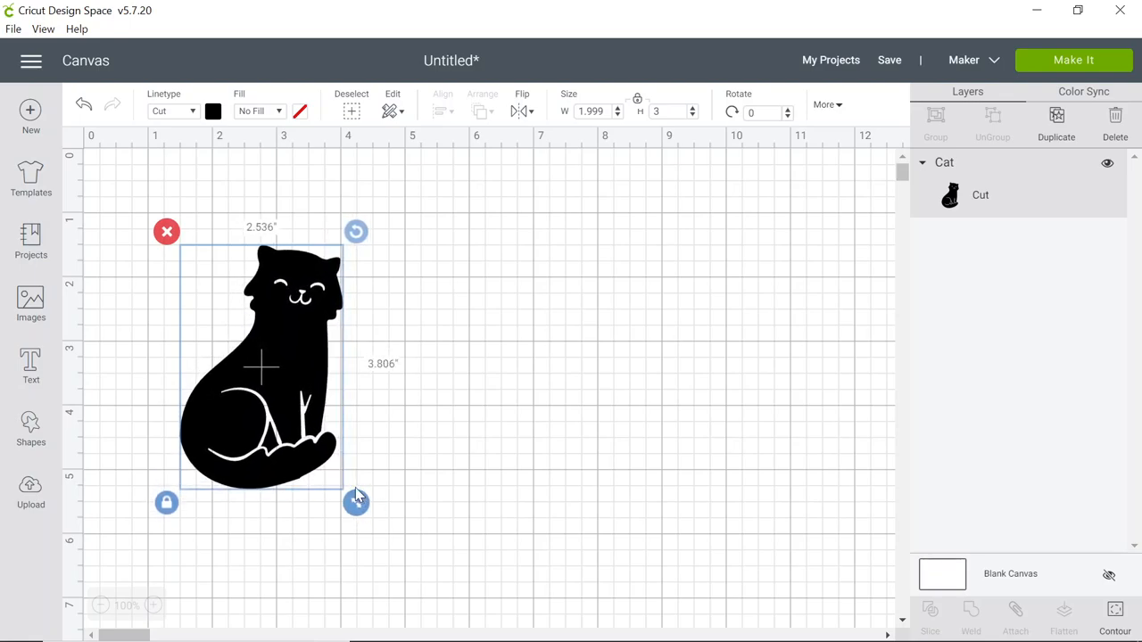
drag(356, 502, 317, 445)
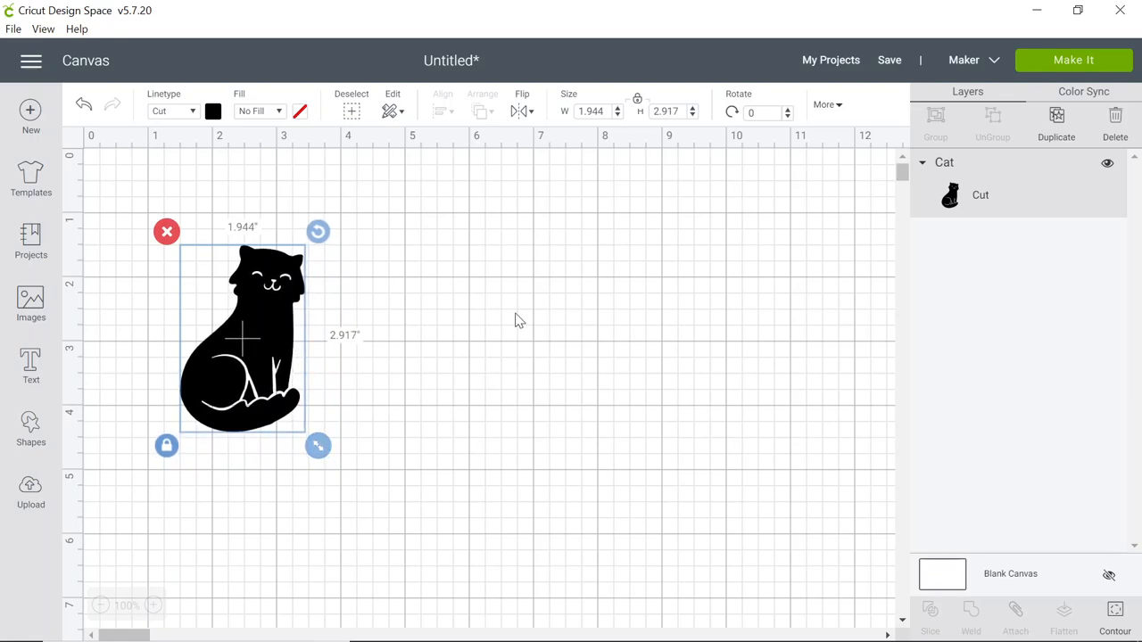
mouse_move(601, 98)
text(2)
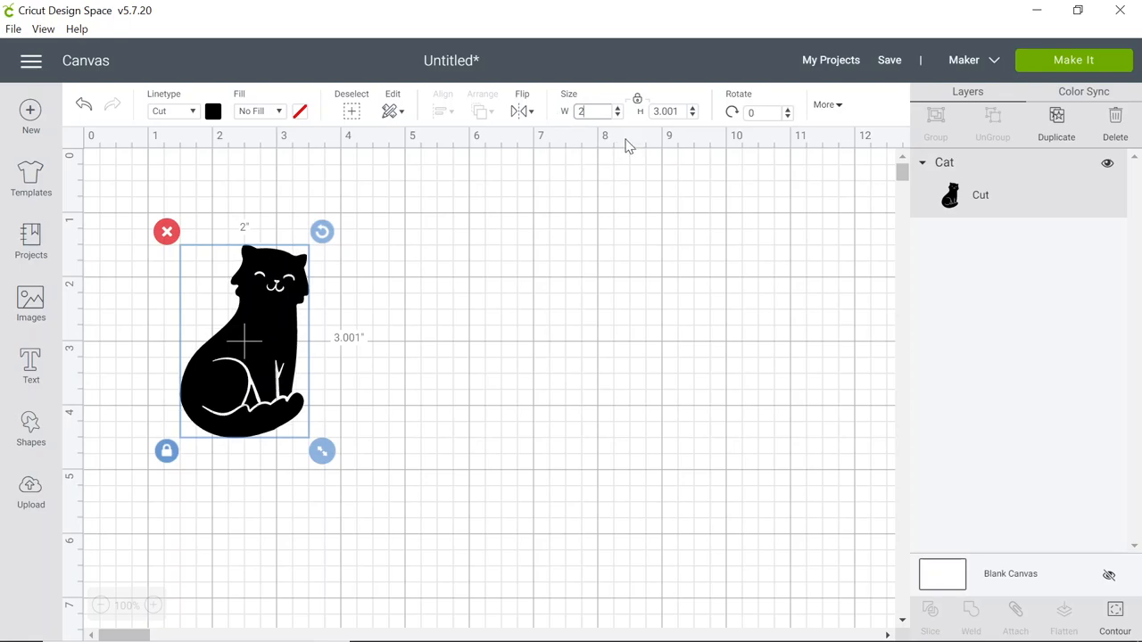
mouse_move(459, 312)
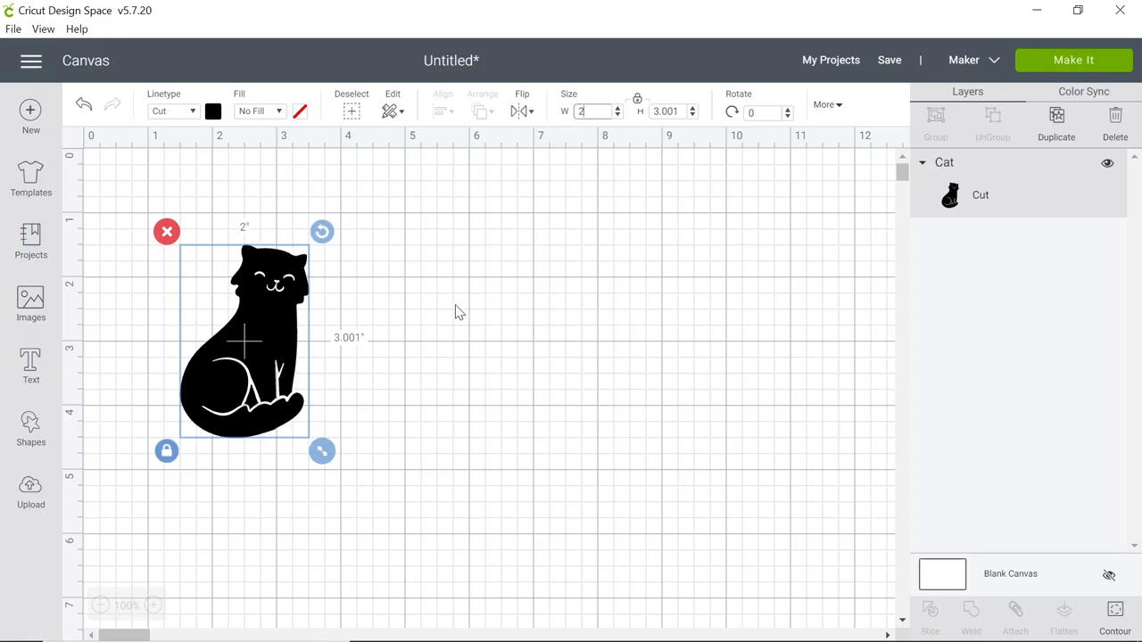
drag(243, 342, 260, 366)
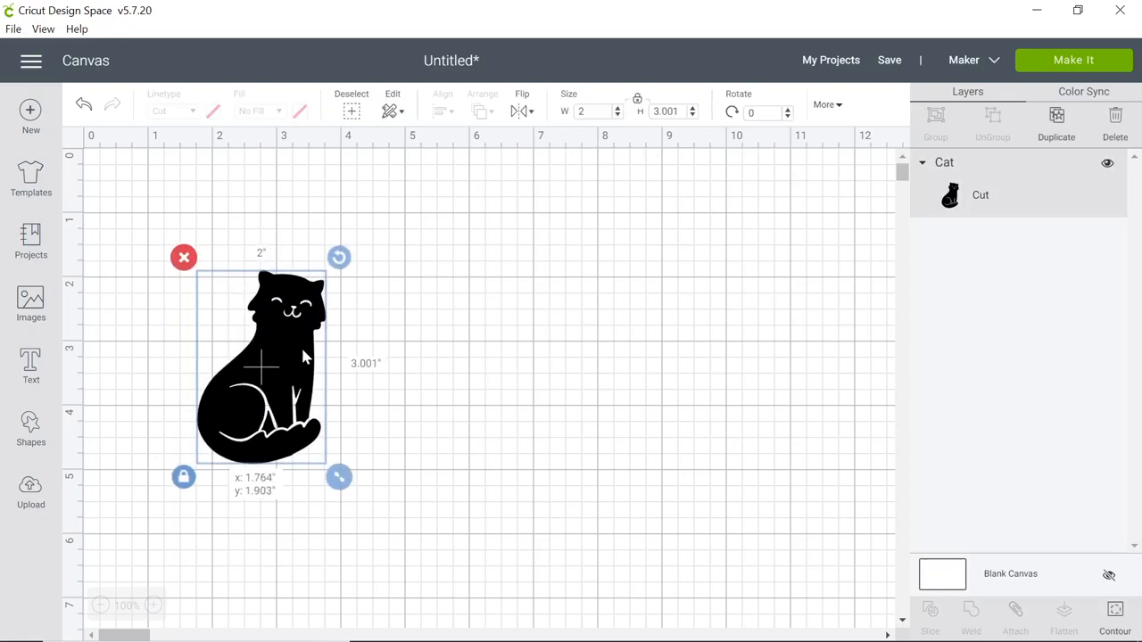
click(260, 365)
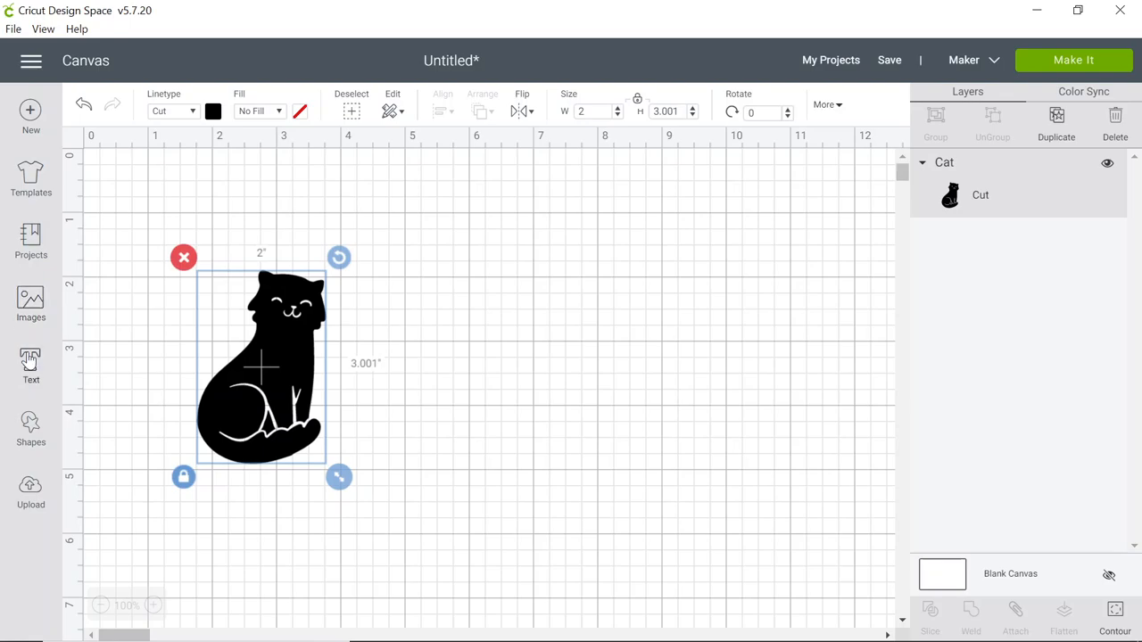
mouse_move(33, 364)
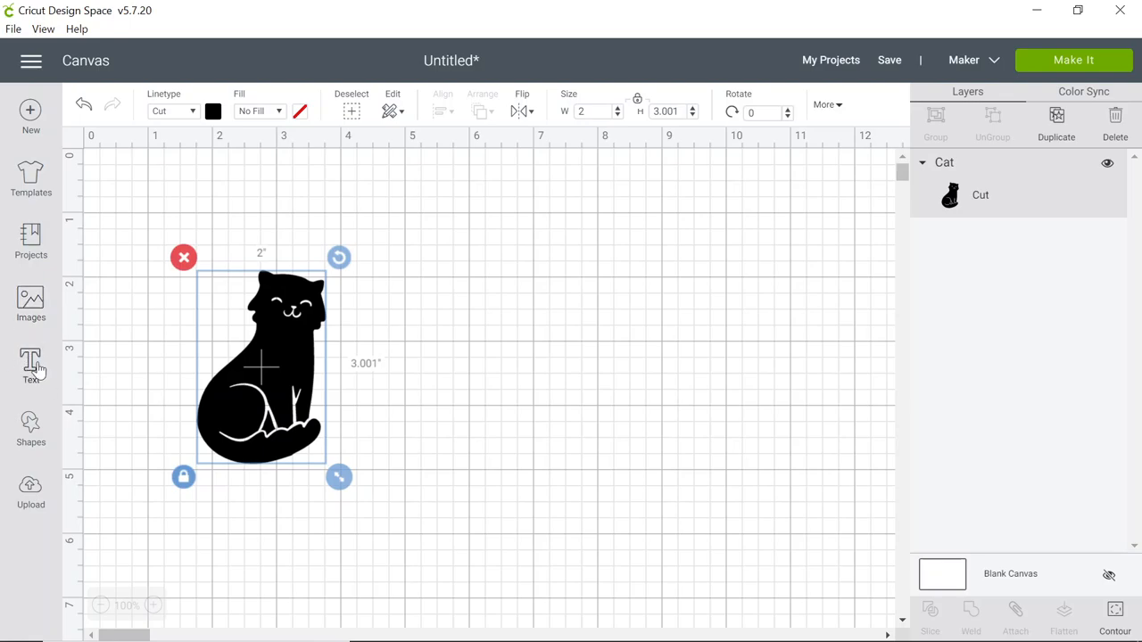
Add a text layer reading 'Sleepy' below the cat silhouette
click(31, 366)
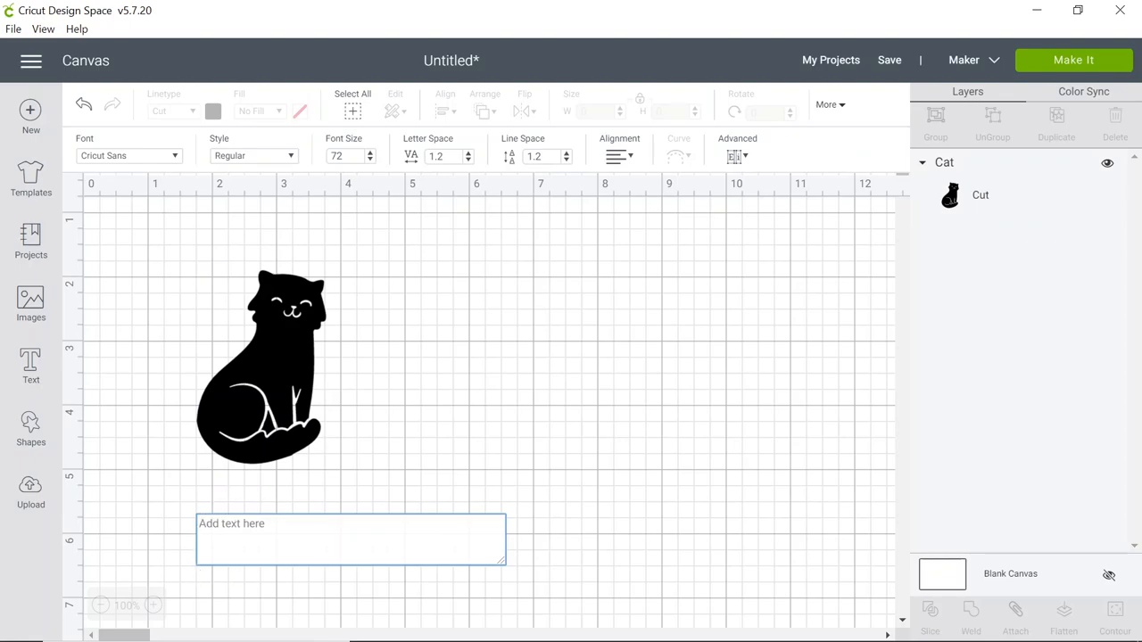
text(Slepp)
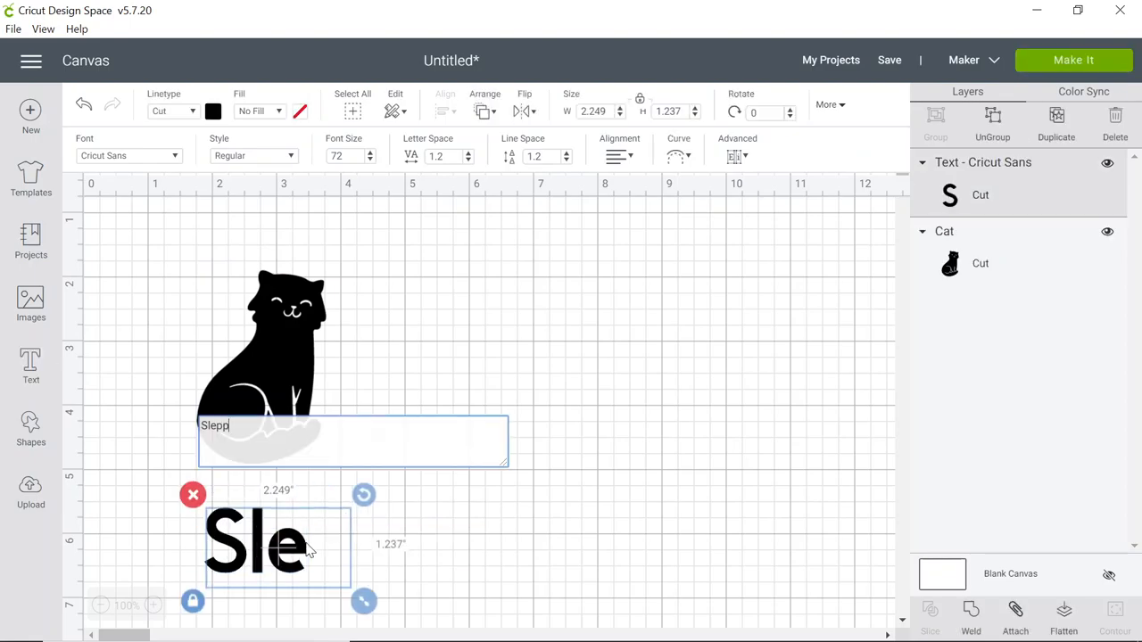
text(y)
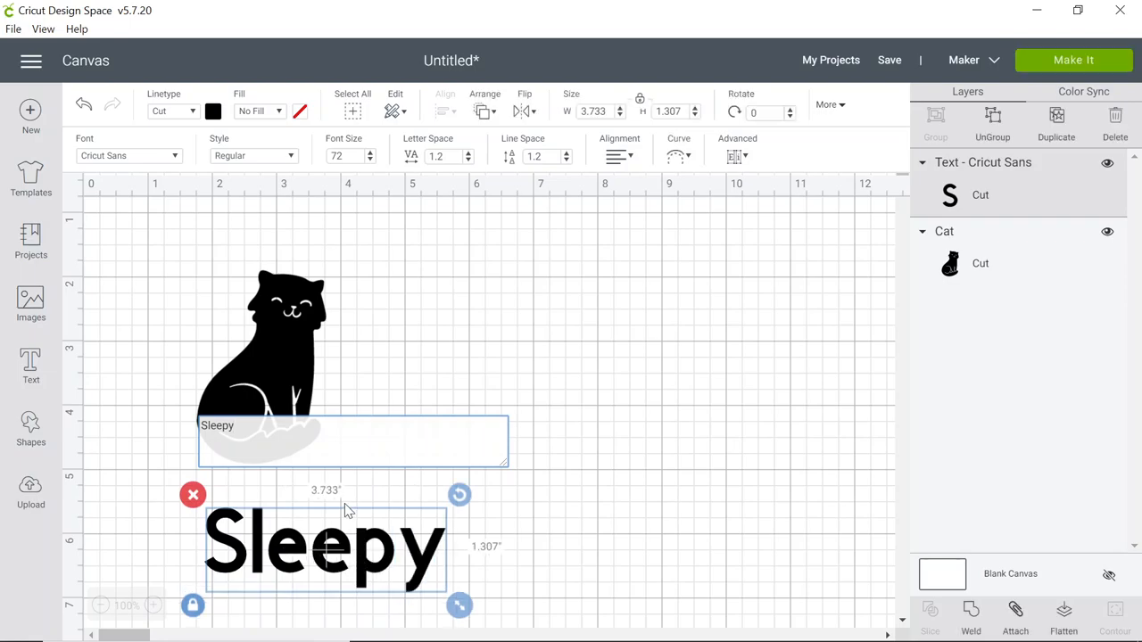
mouse_move(97, 135)
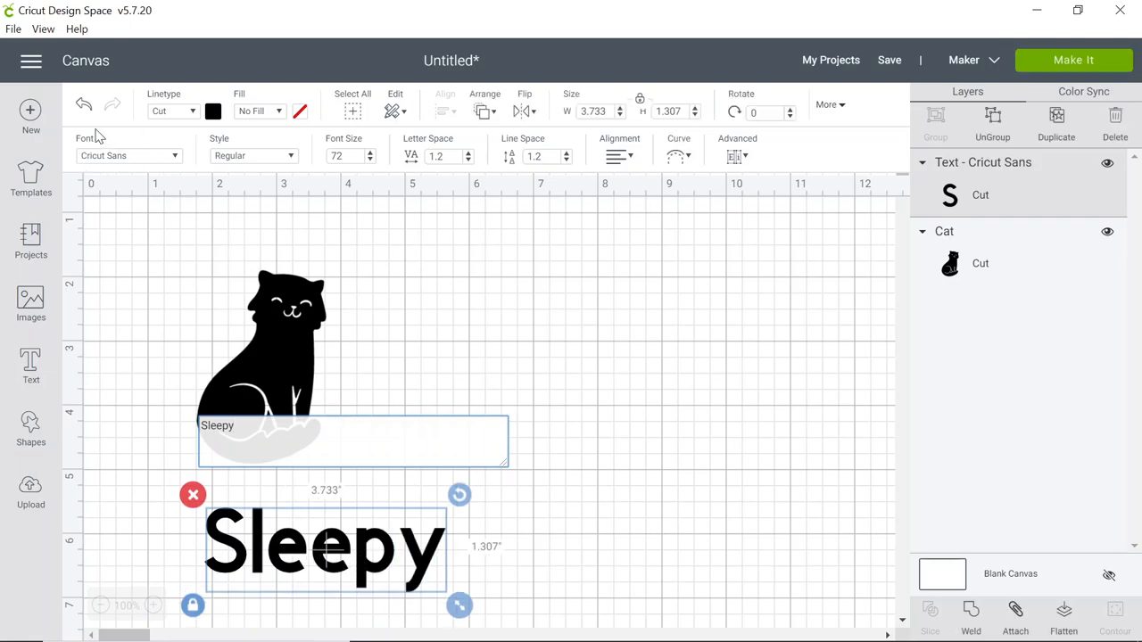
Set the Sleepy text to the single-layer Arab Brushstroke Std Regular font
click(129, 156)
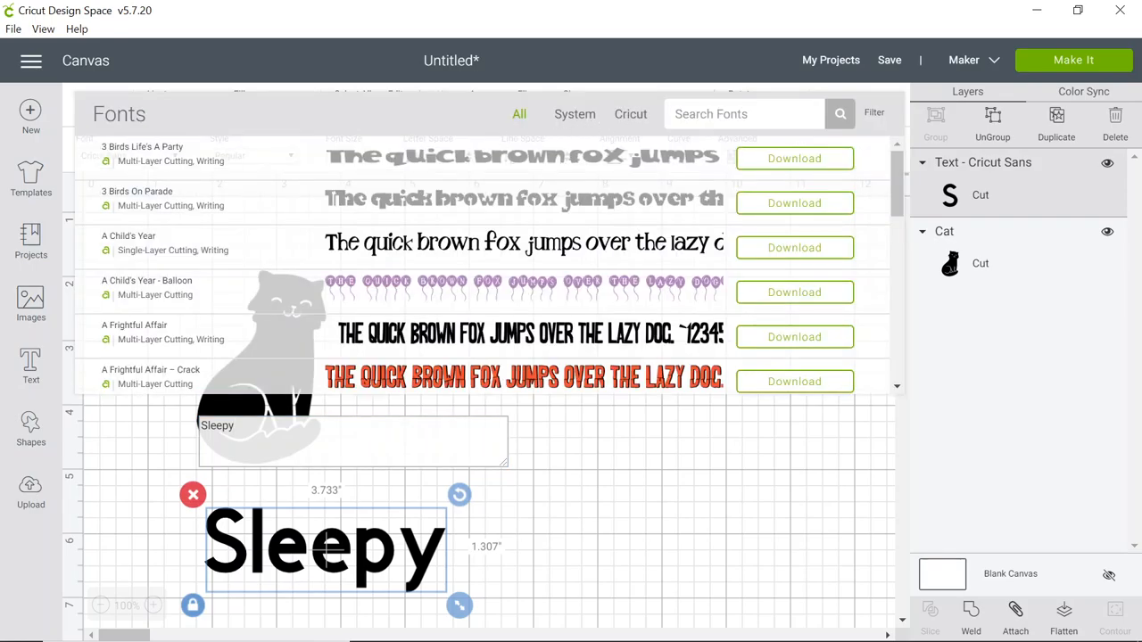
mouse_move(875, 114)
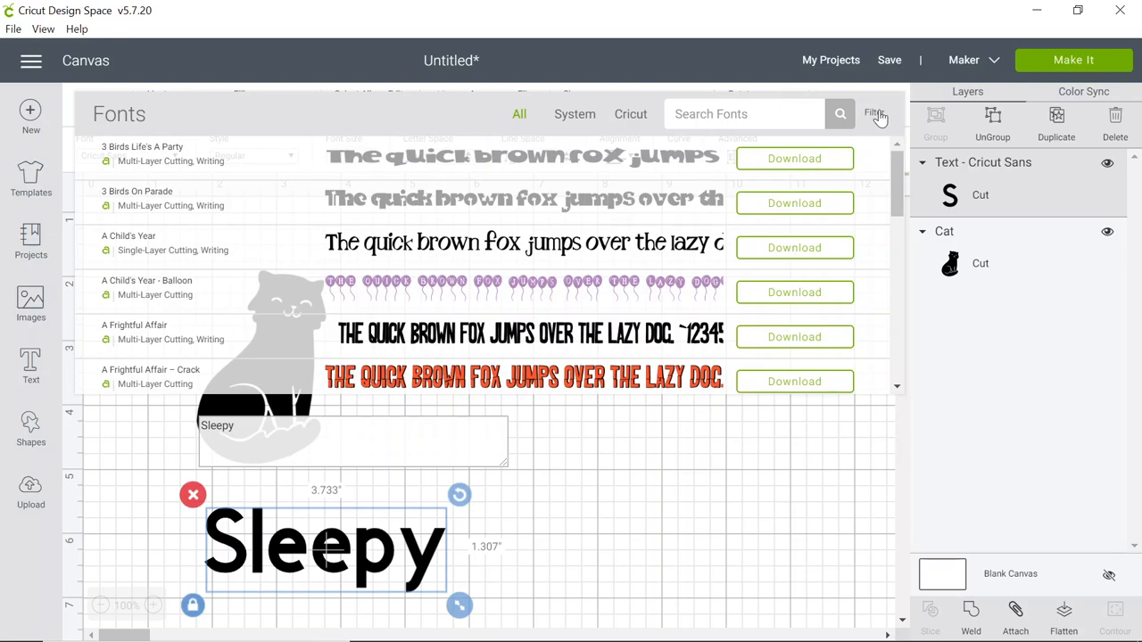
click(874, 113)
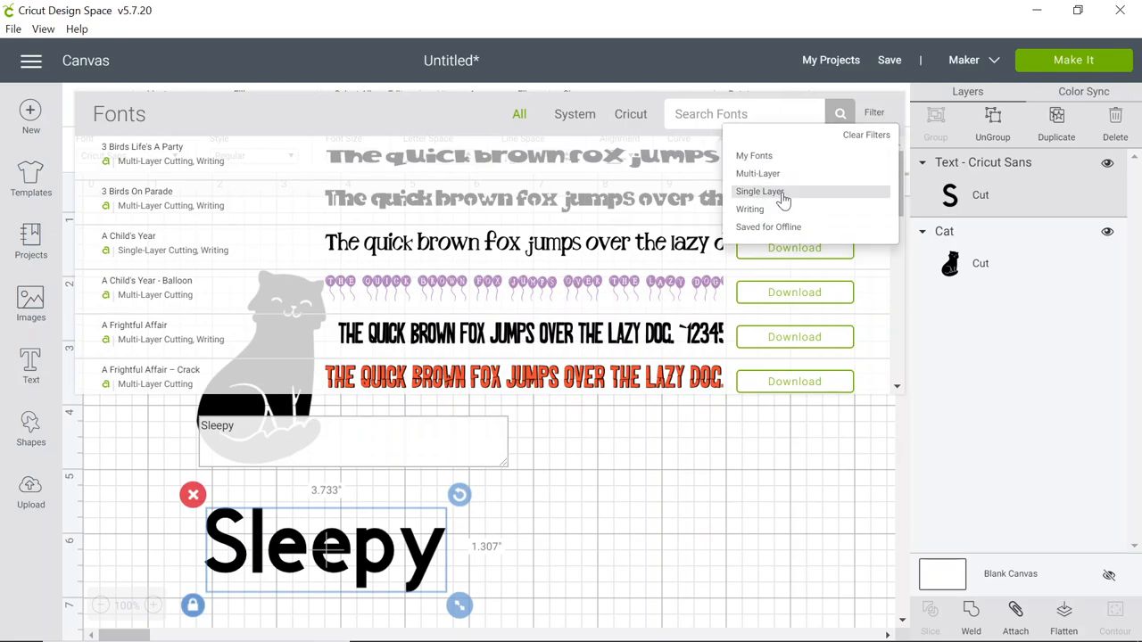
click(759, 191)
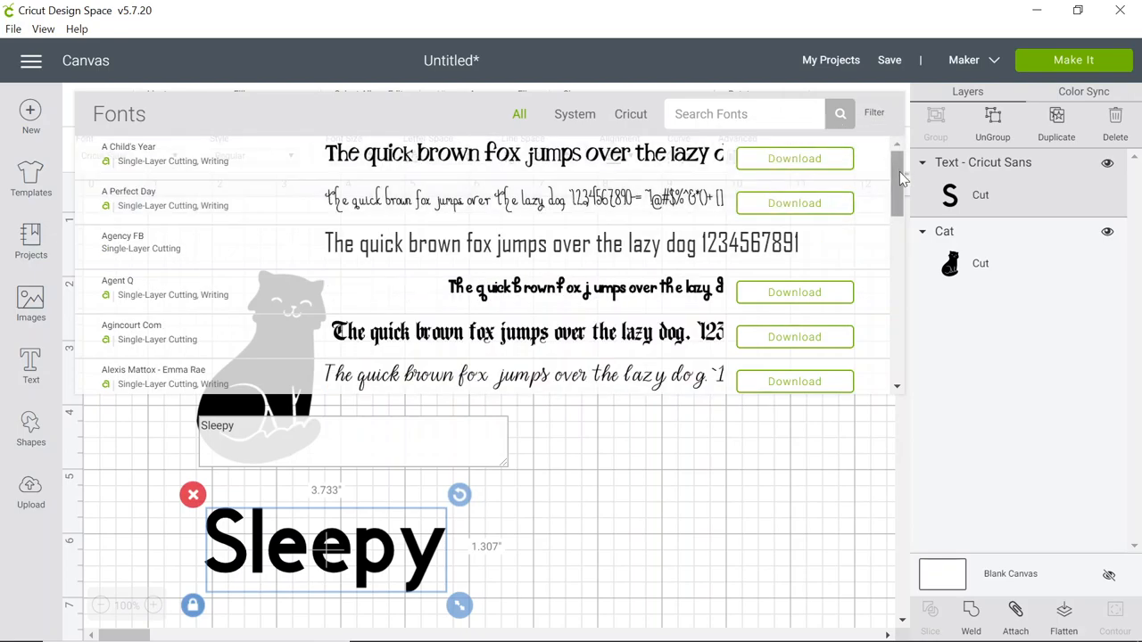
scroll(down, 3)
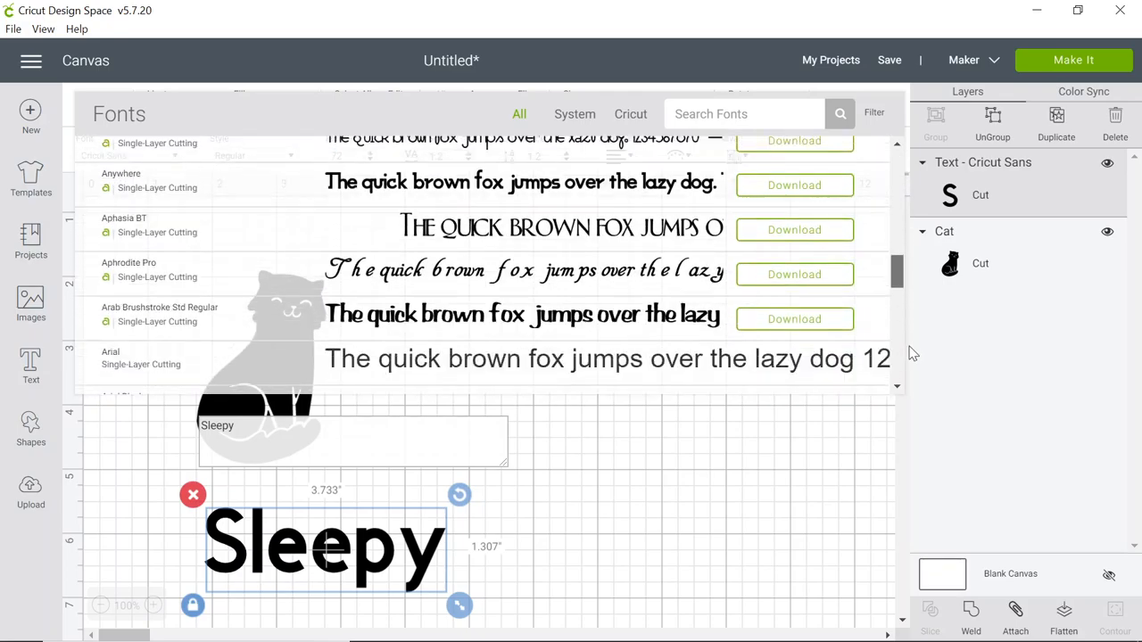
scroll(down, 3)
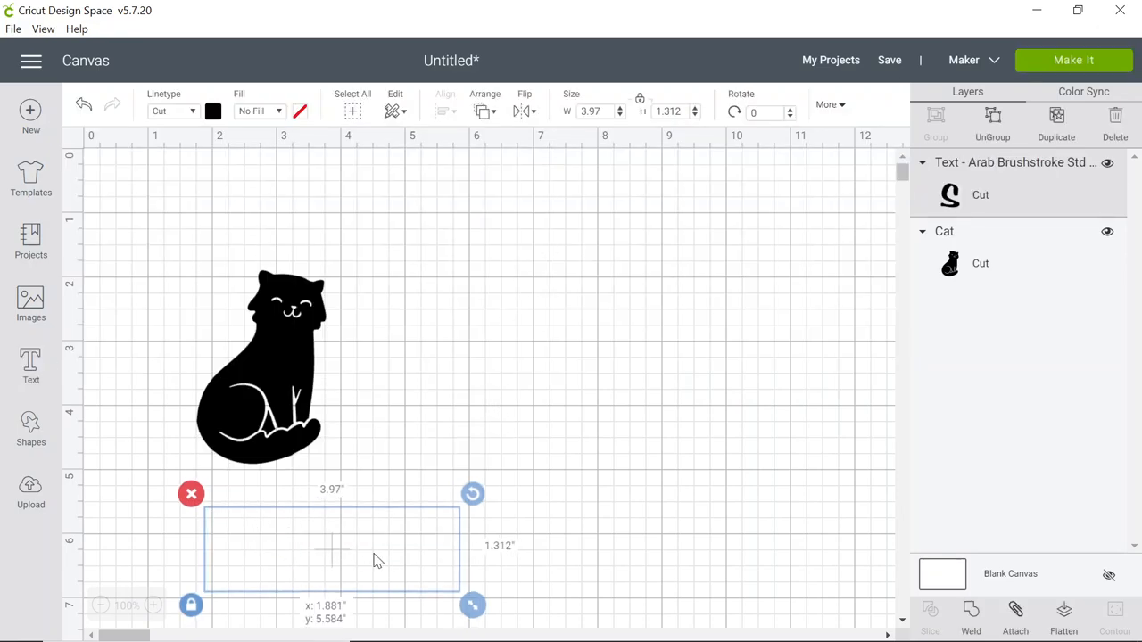
Move Sleepy above the cat and add a second text layer reading 'Cat' below it
drag(332, 548, 272, 250)
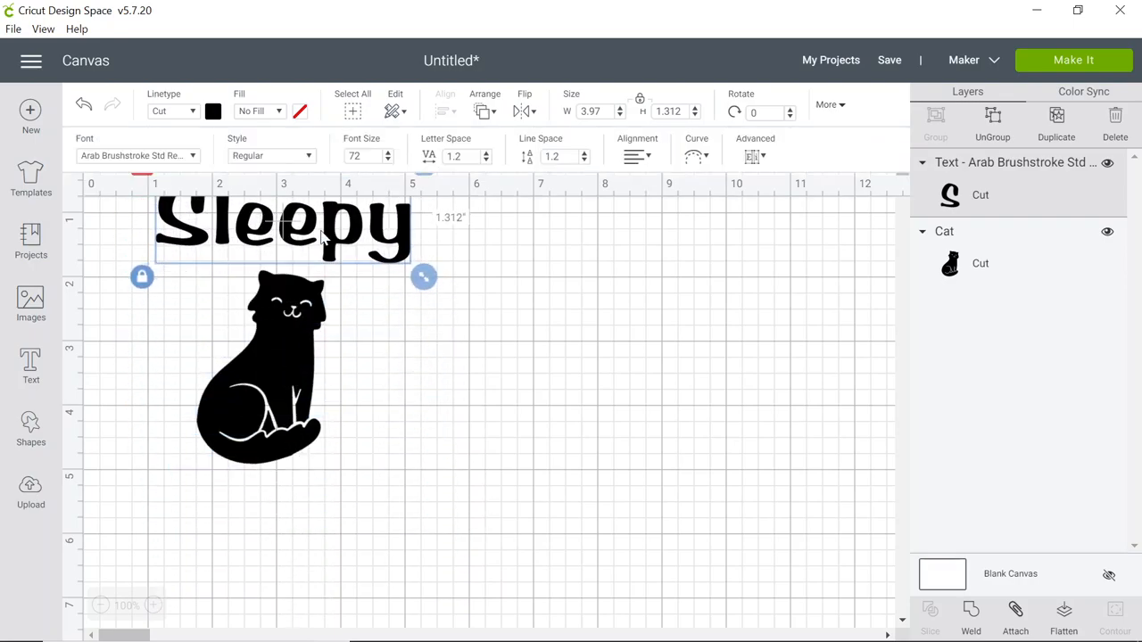
mouse_move(117, 411)
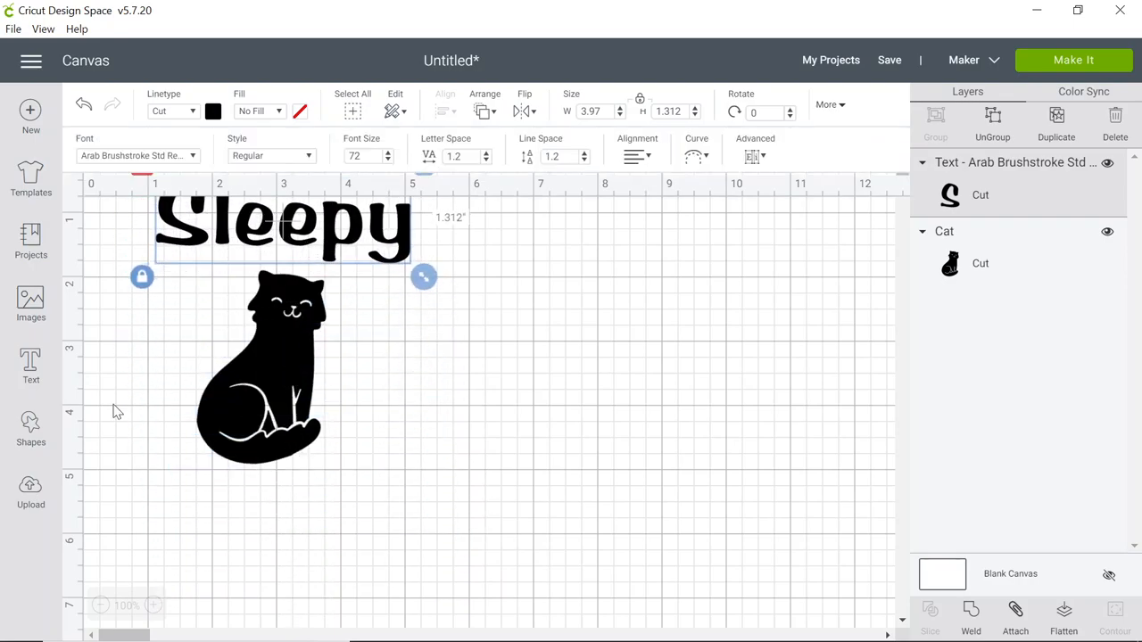
click(31, 365)
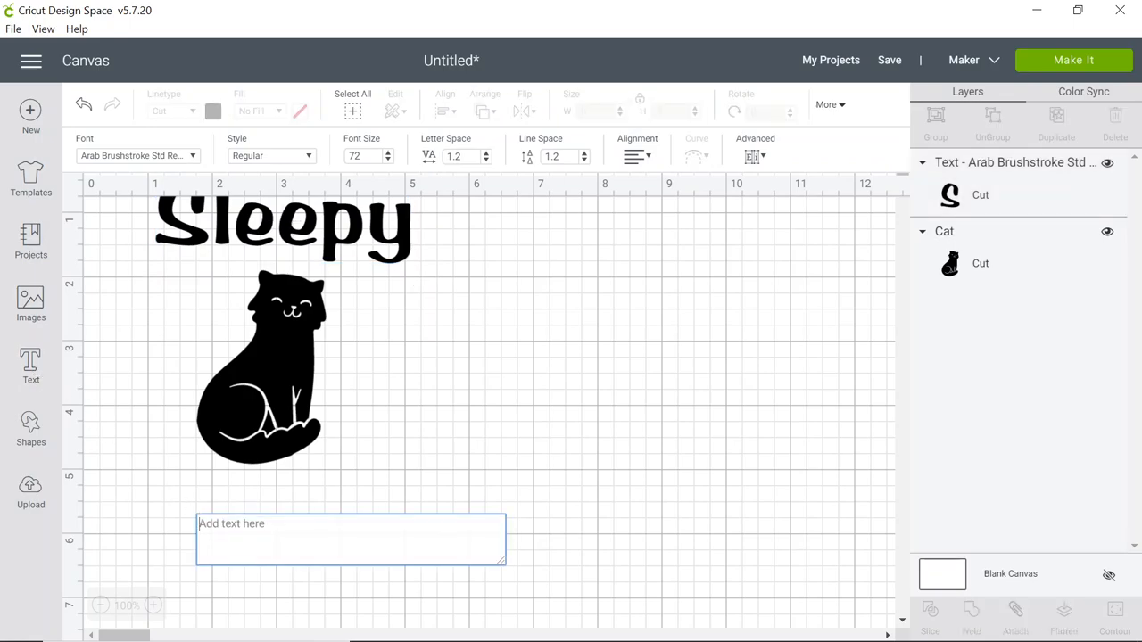
text(Cat)
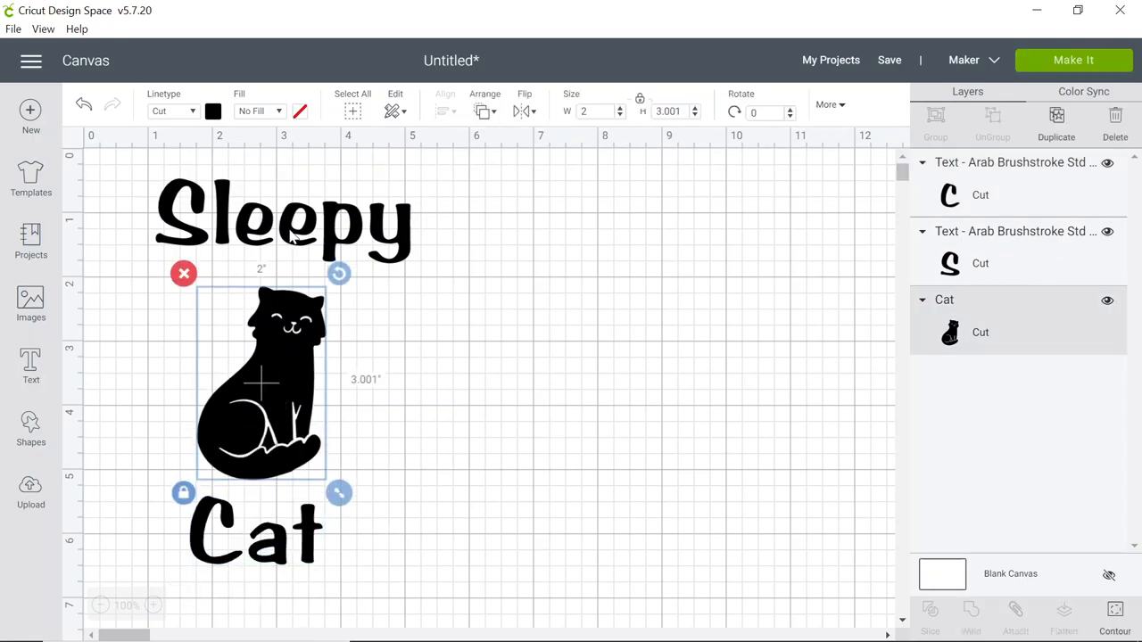
click(281, 228)
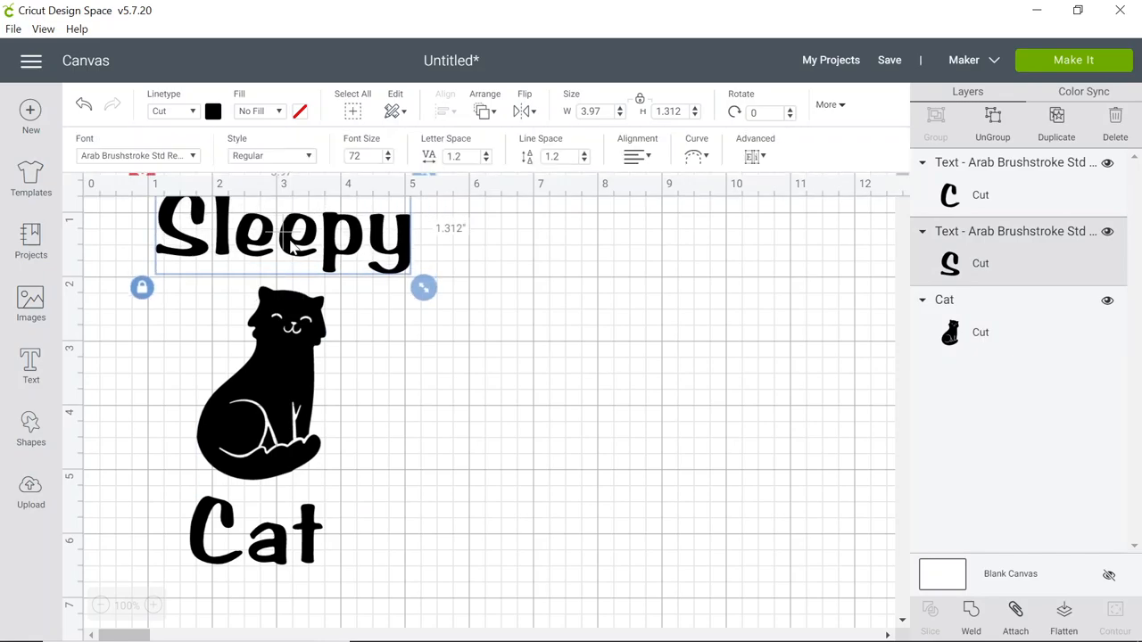
mouse_move(319, 528)
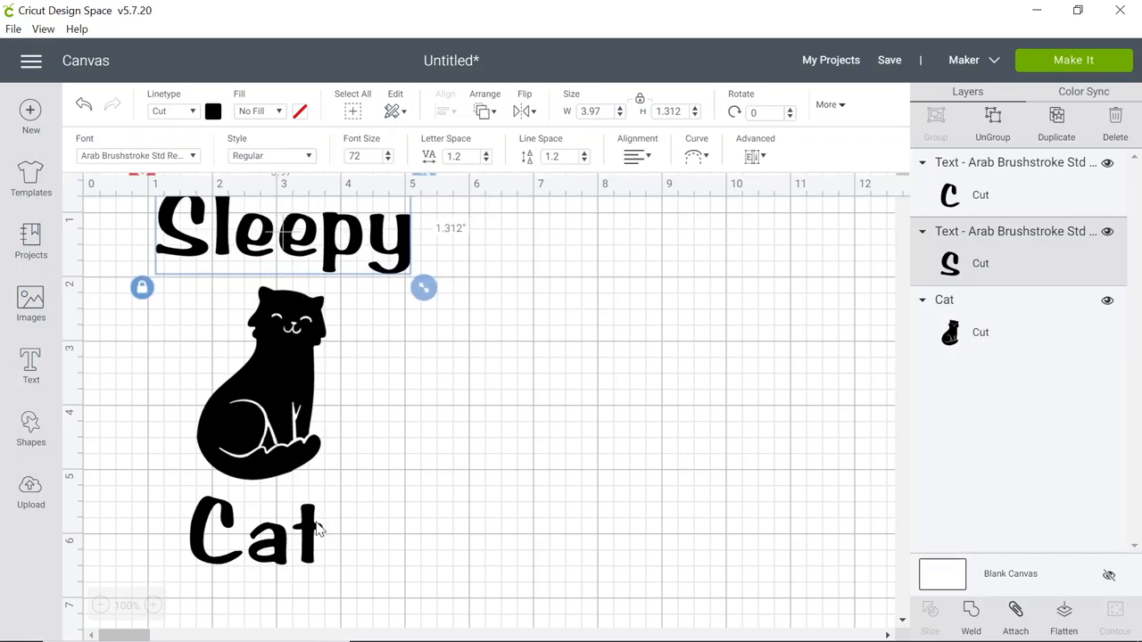
mouse_move(306, 437)
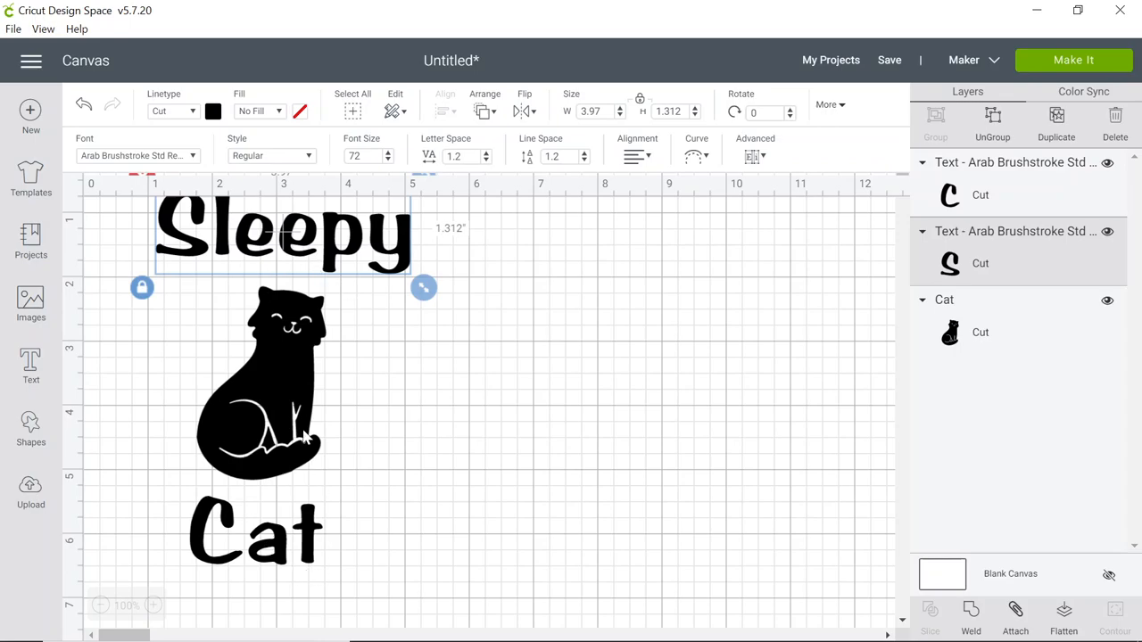
Select the cat, Sleepy and Cat layers and centre them horizontally
click(259, 383)
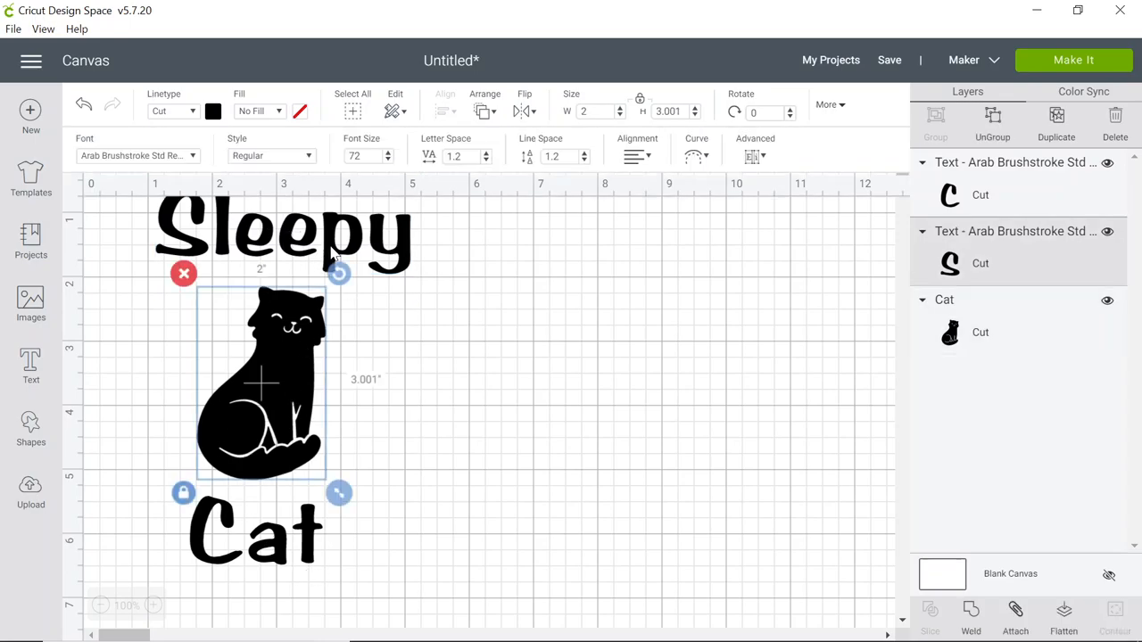
click(281, 230)
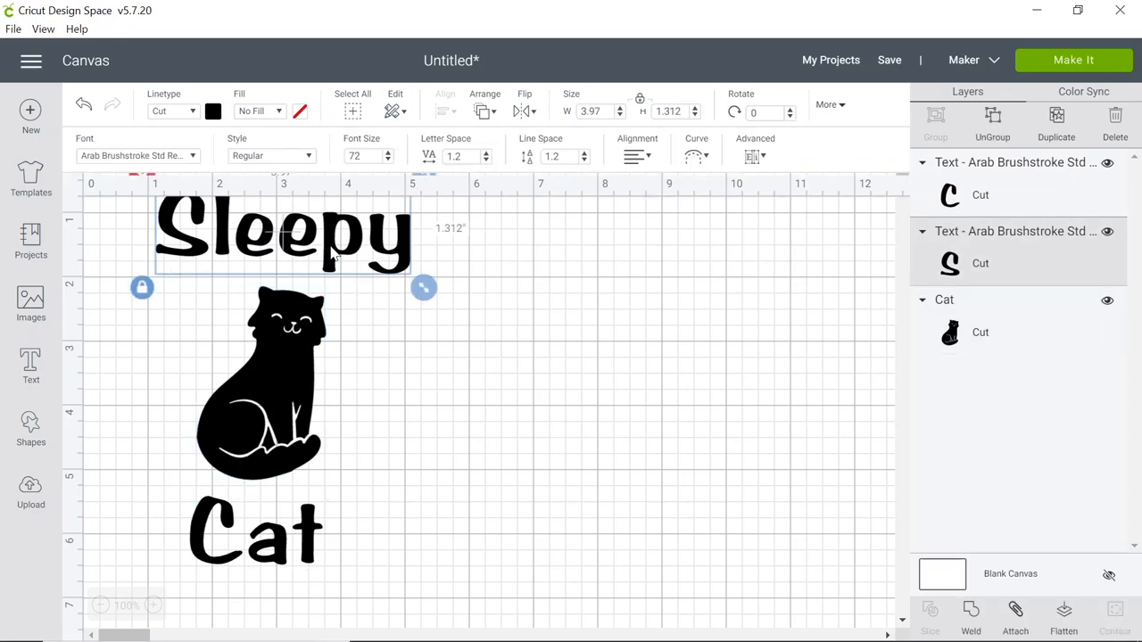
mouse_move(281, 356)
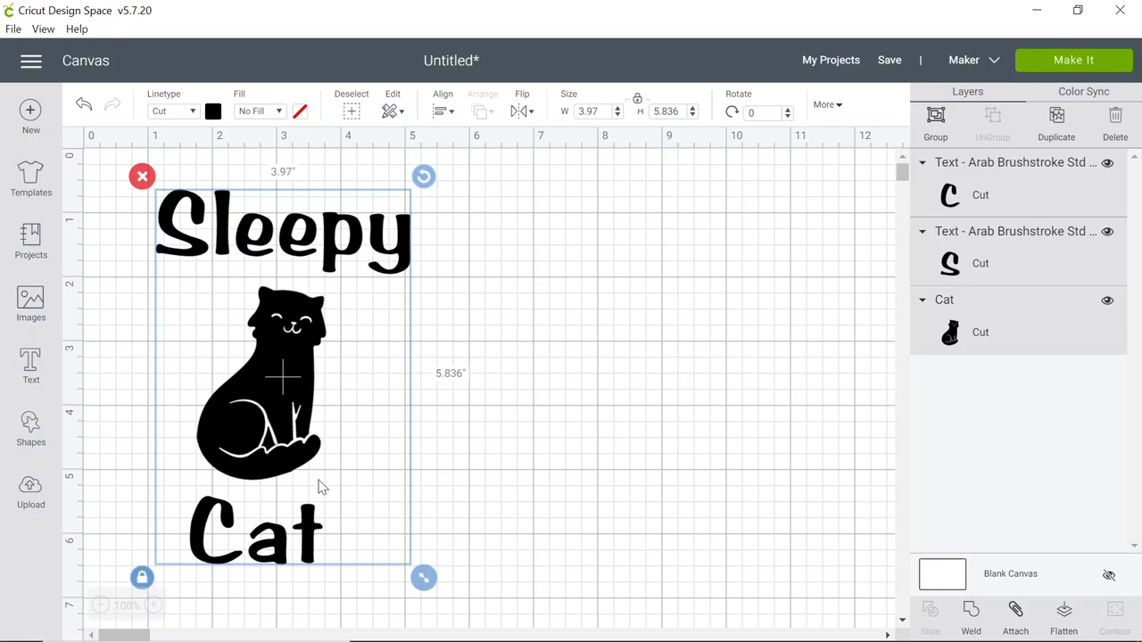
mouse_move(446, 110)
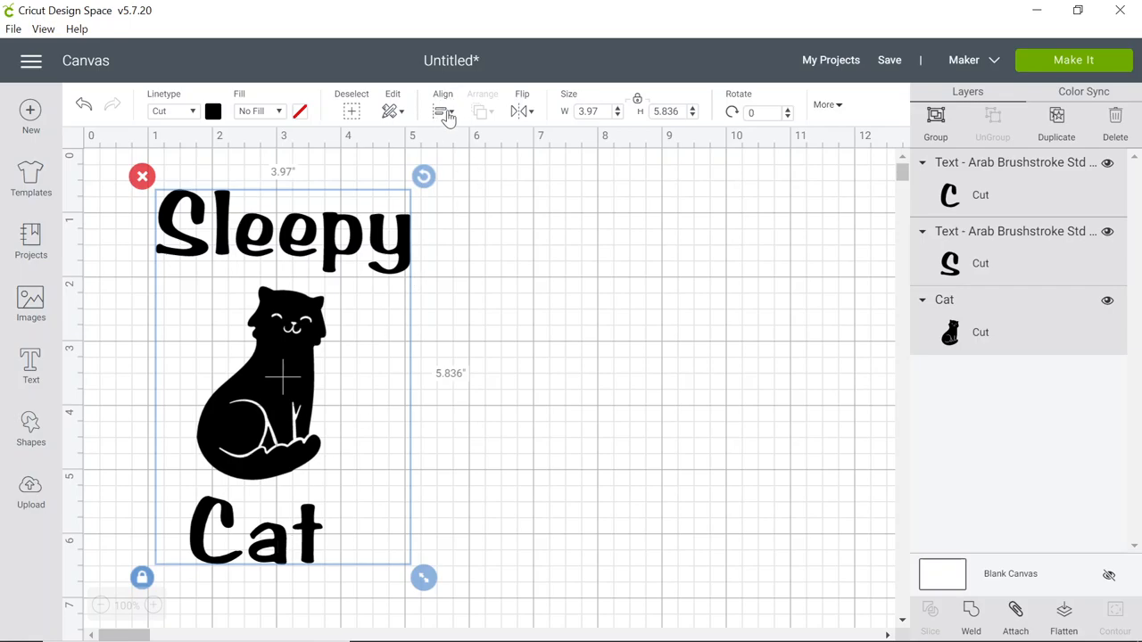
click(443, 111)
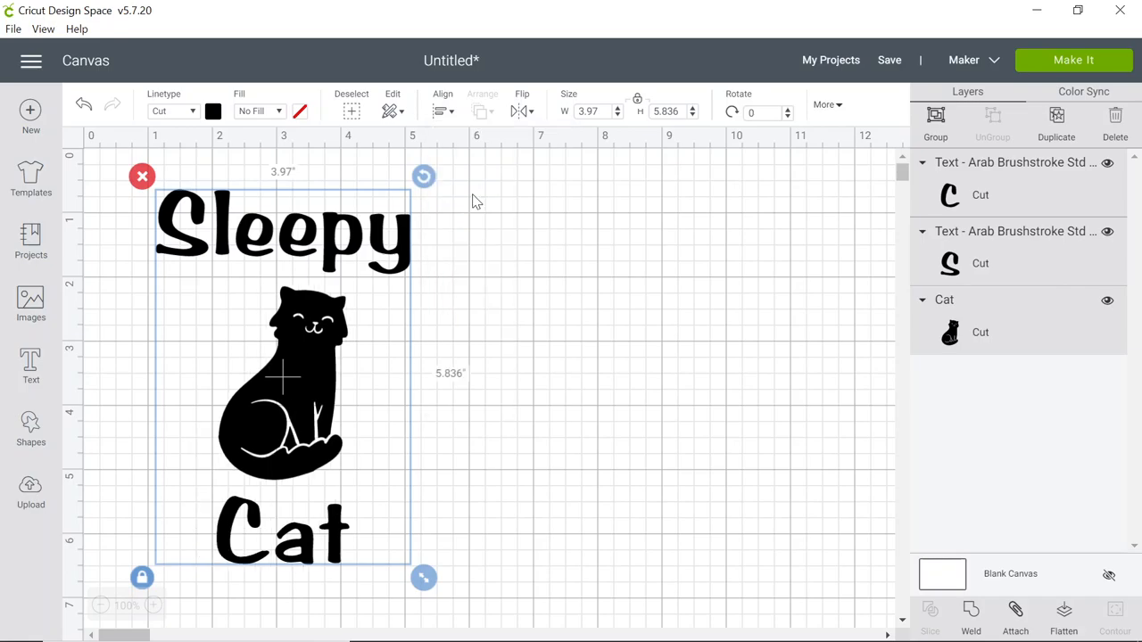
mouse_move(649, 432)
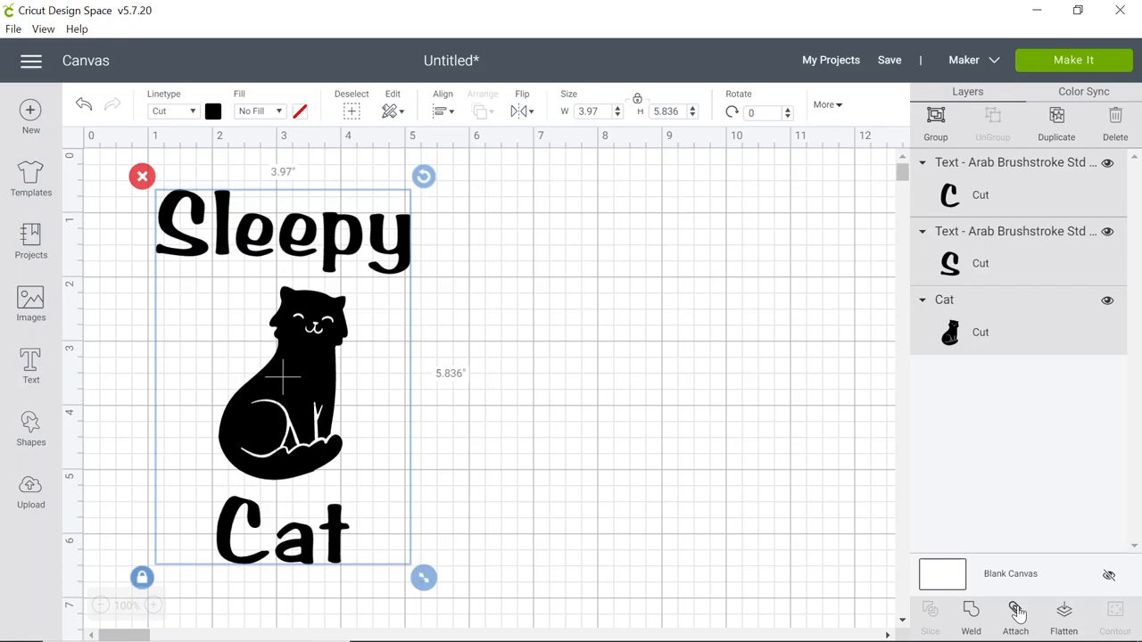
Attach Sleepy, the cat and Cat into one design and place it near the canvas top-left
click(1015, 616)
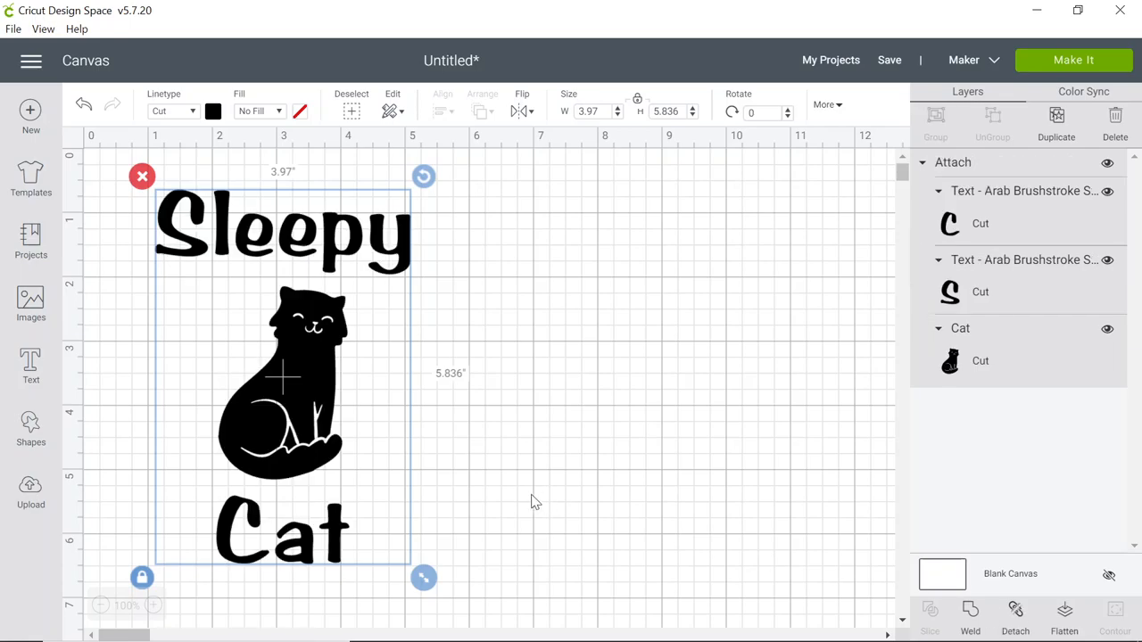
drag(286, 375, 343, 375)
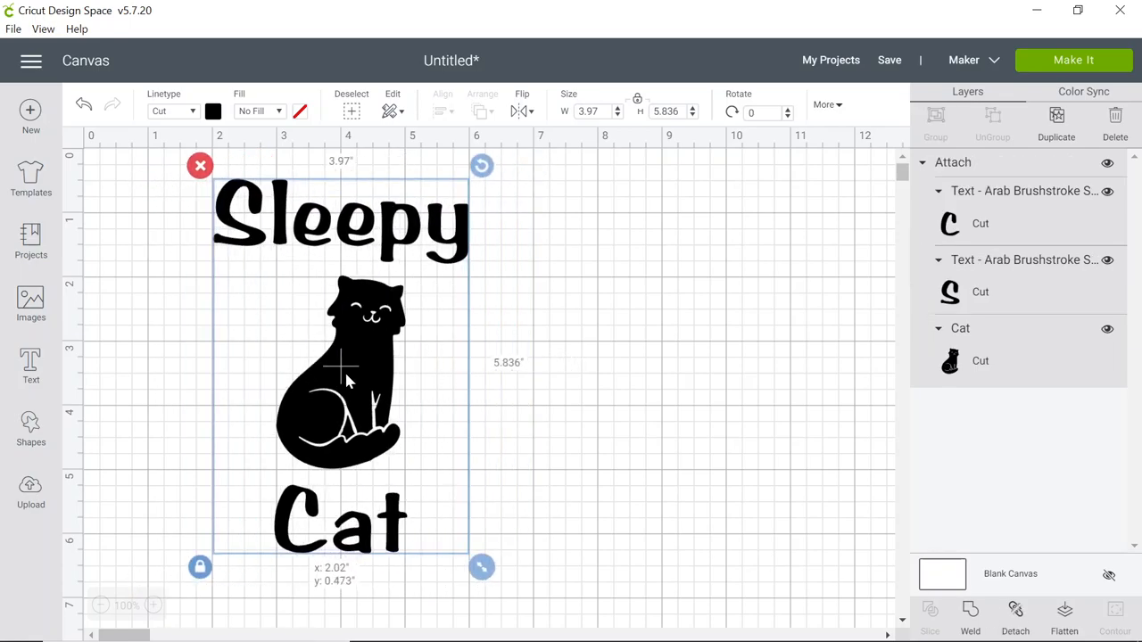
drag(339, 370, 241, 357)
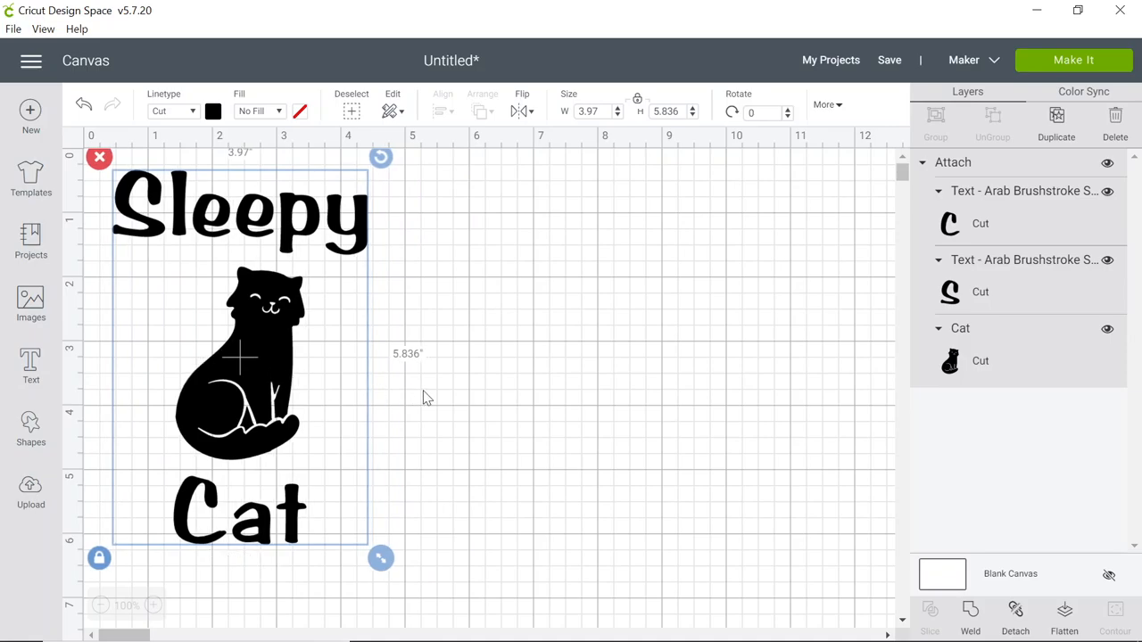
mouse_move(437, 312)
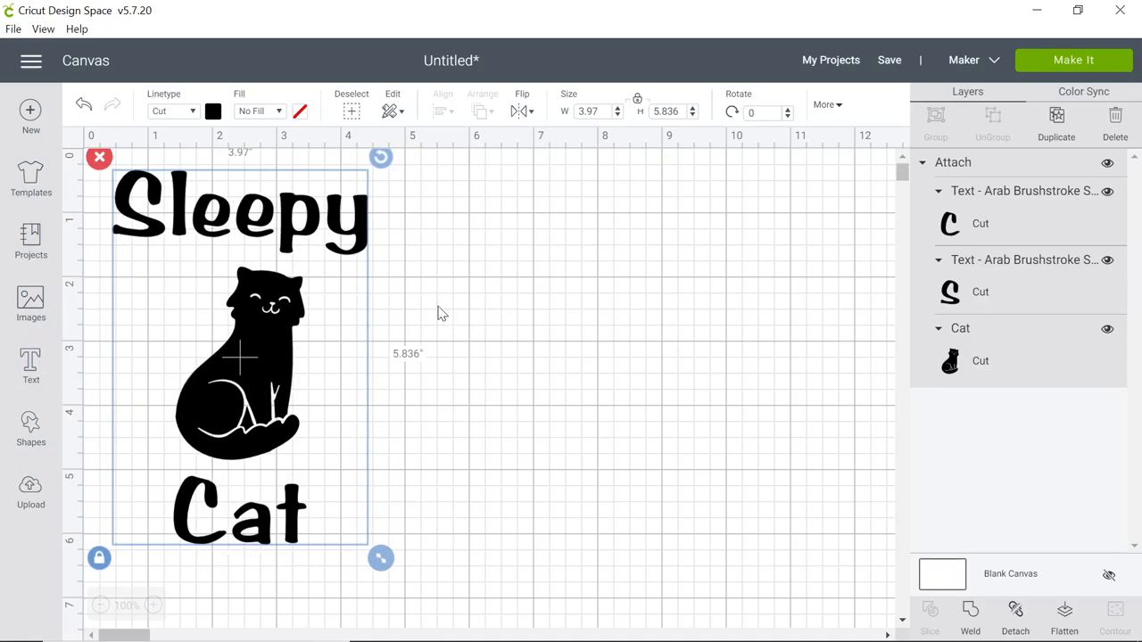
mouse_move(357, 289)
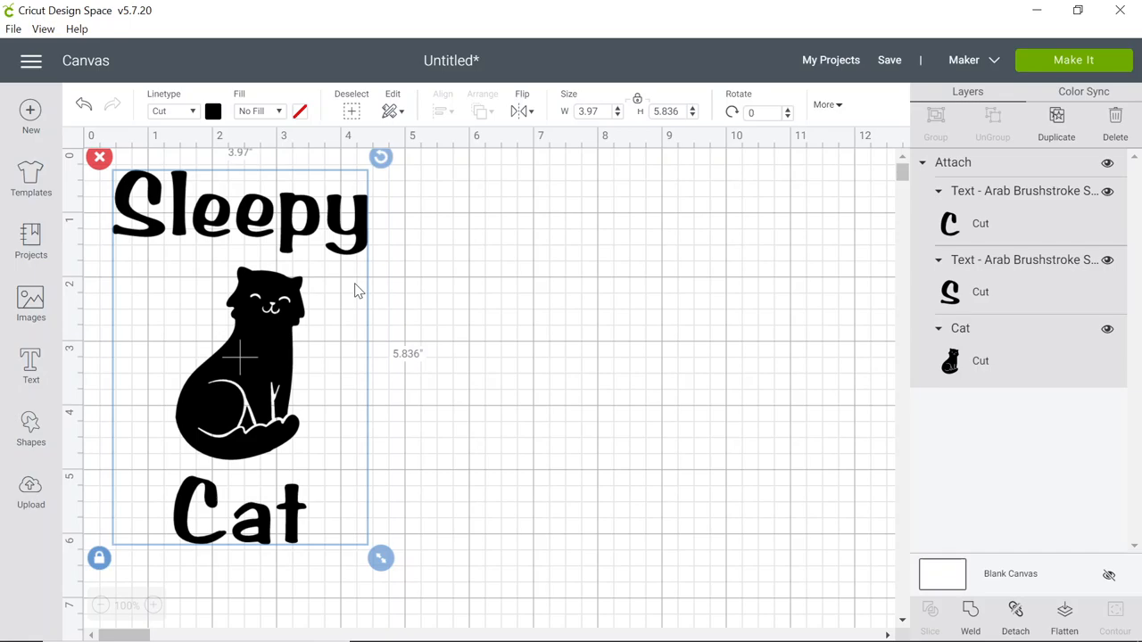
mouse_move(285, 316)
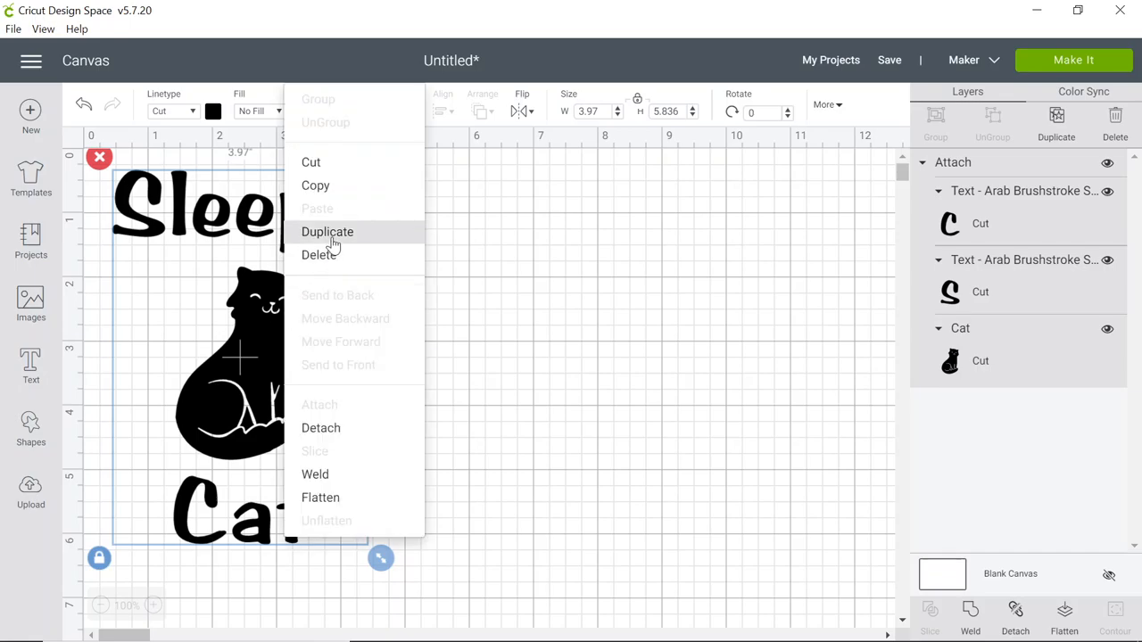
click(327, 232)
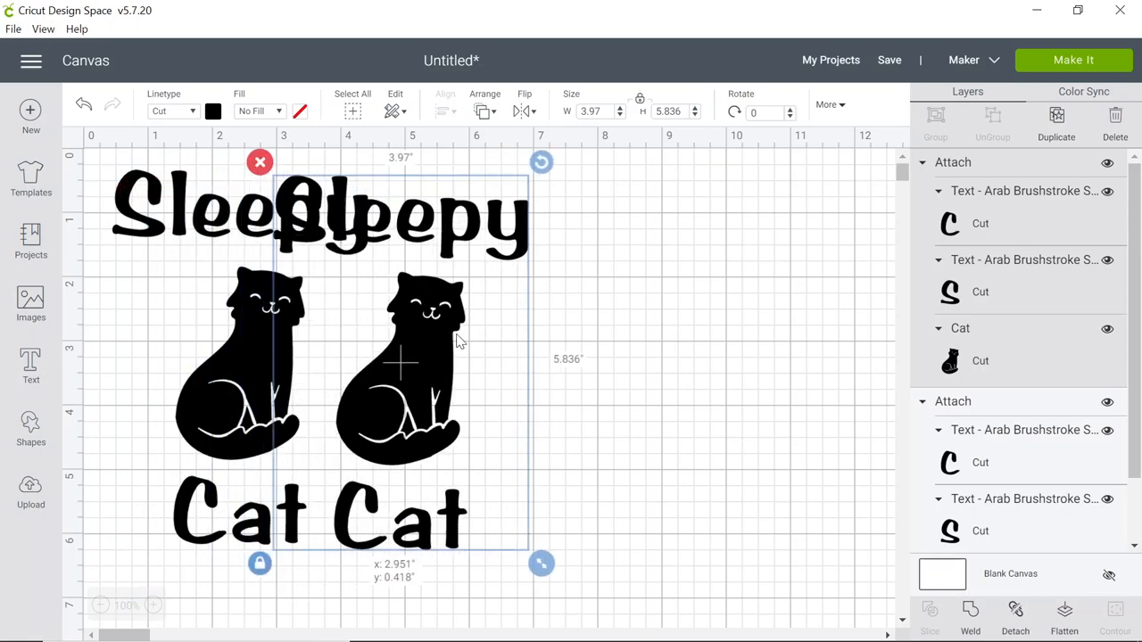
drag(401, 357, 513, 357)
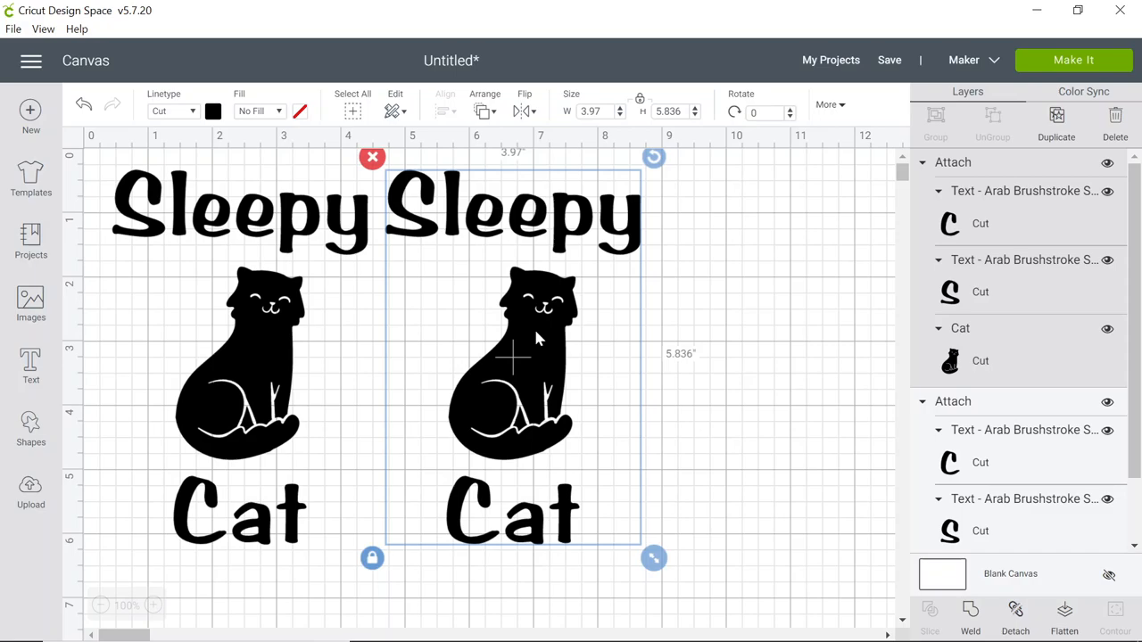
mouse_move(499, 341)
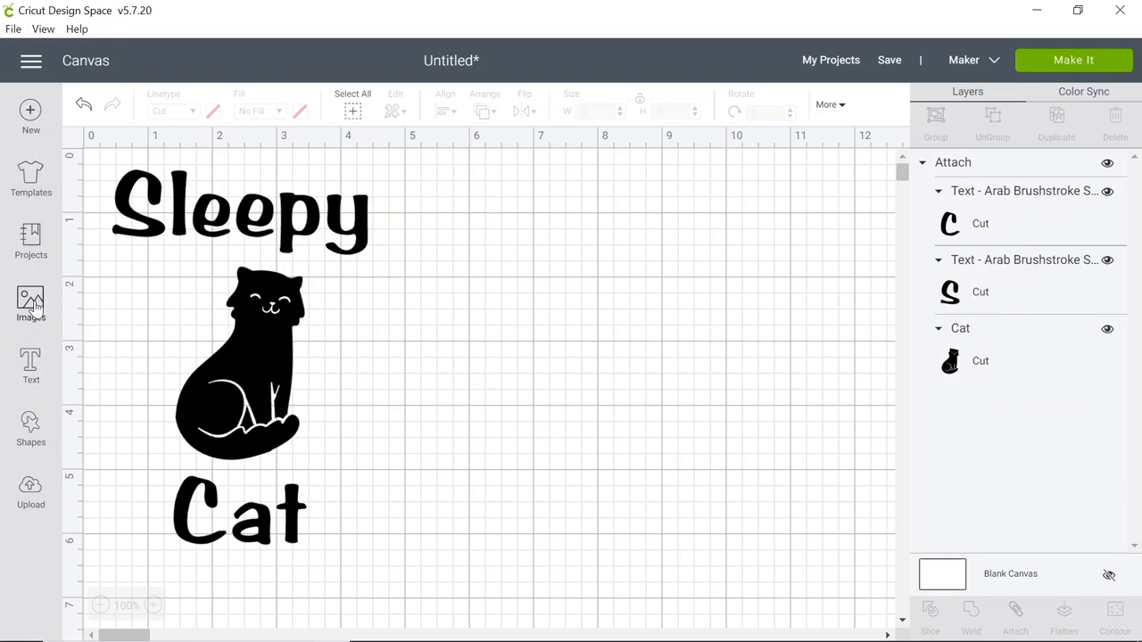
Search the image library for a dog and insert the maroon puppy silhouette with heart cutout
click(30, 304)
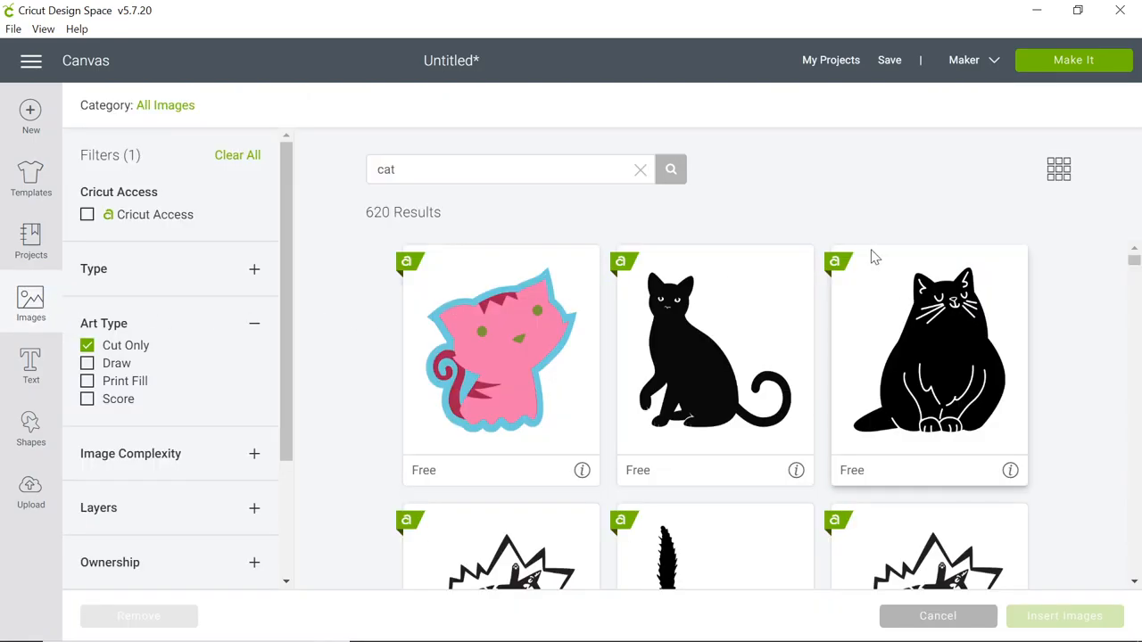
mouse_move(874, 257)
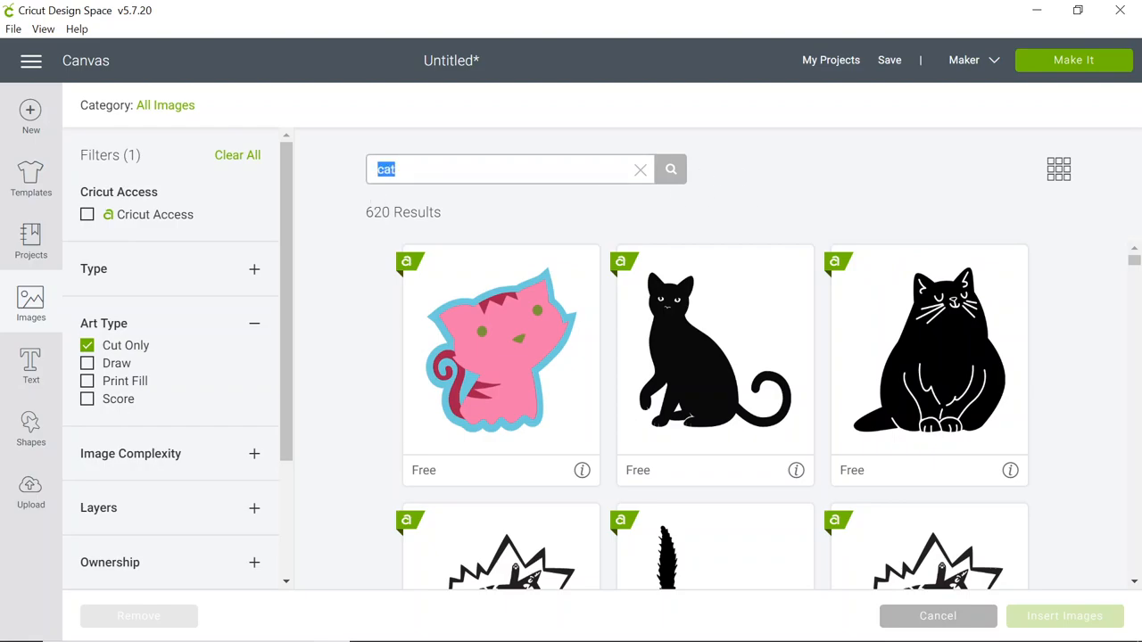
text(dag)
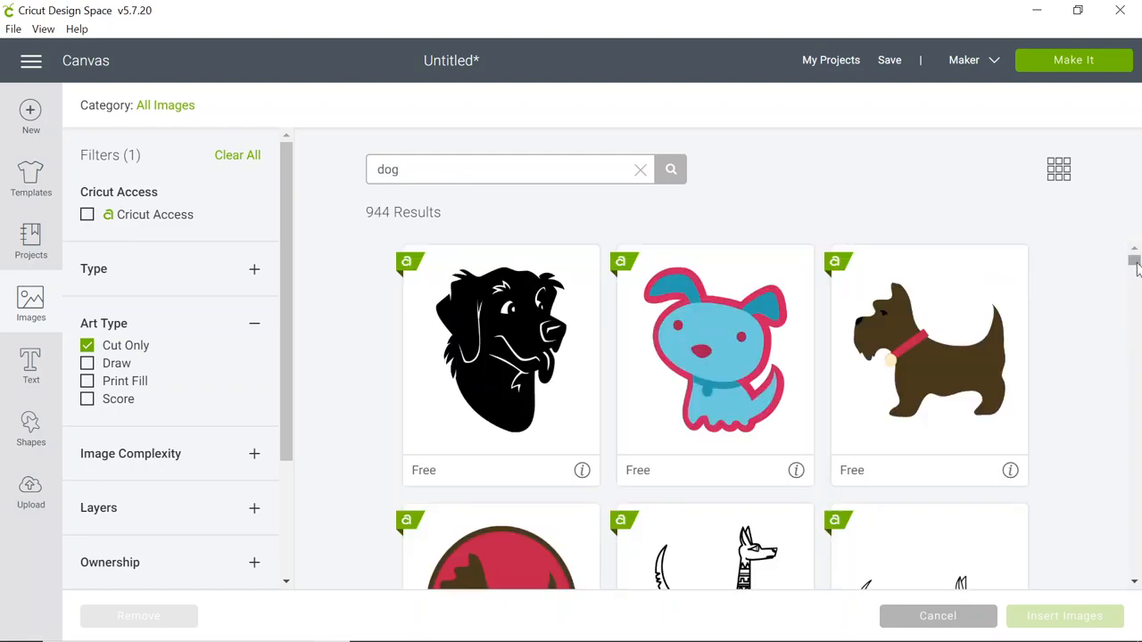
scroll(down, 3)
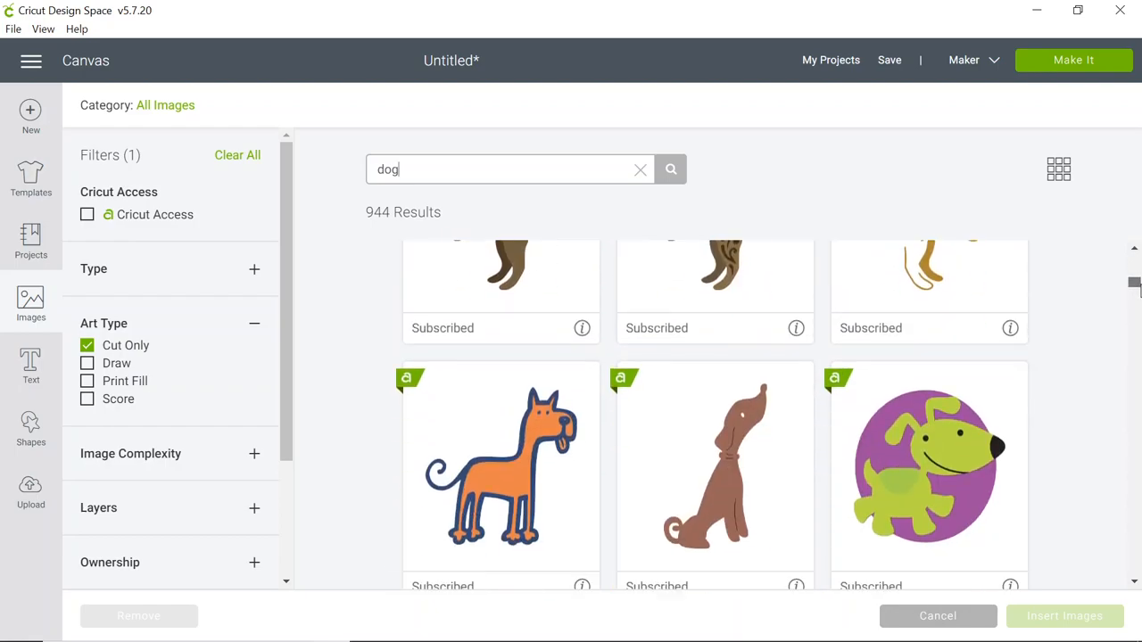
scroll(down, 3)
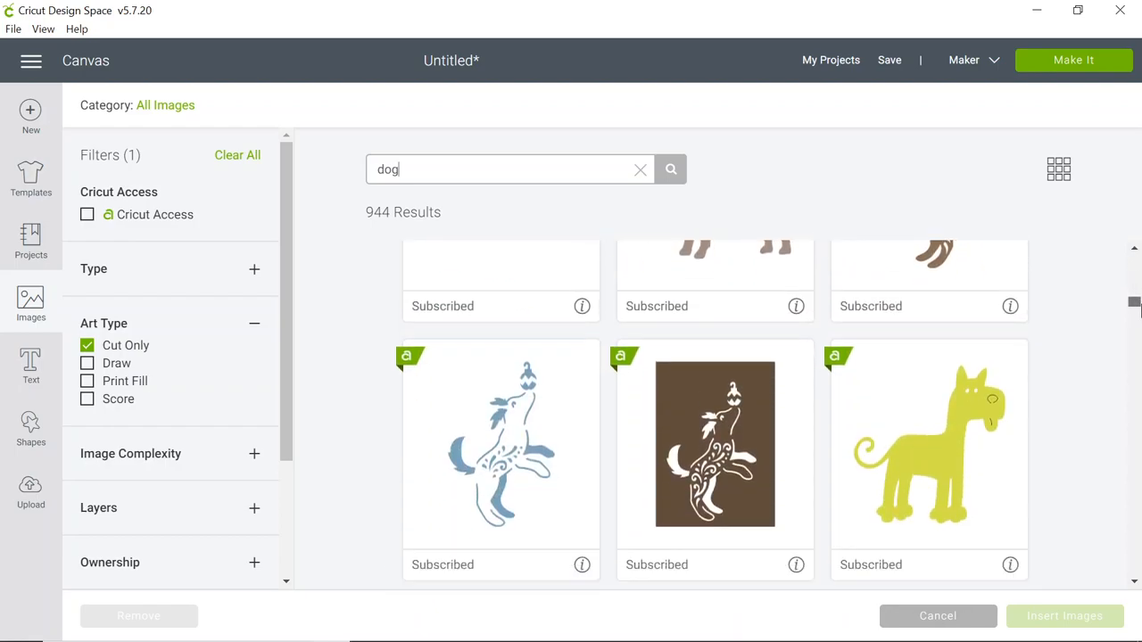
scroll(down, 3)
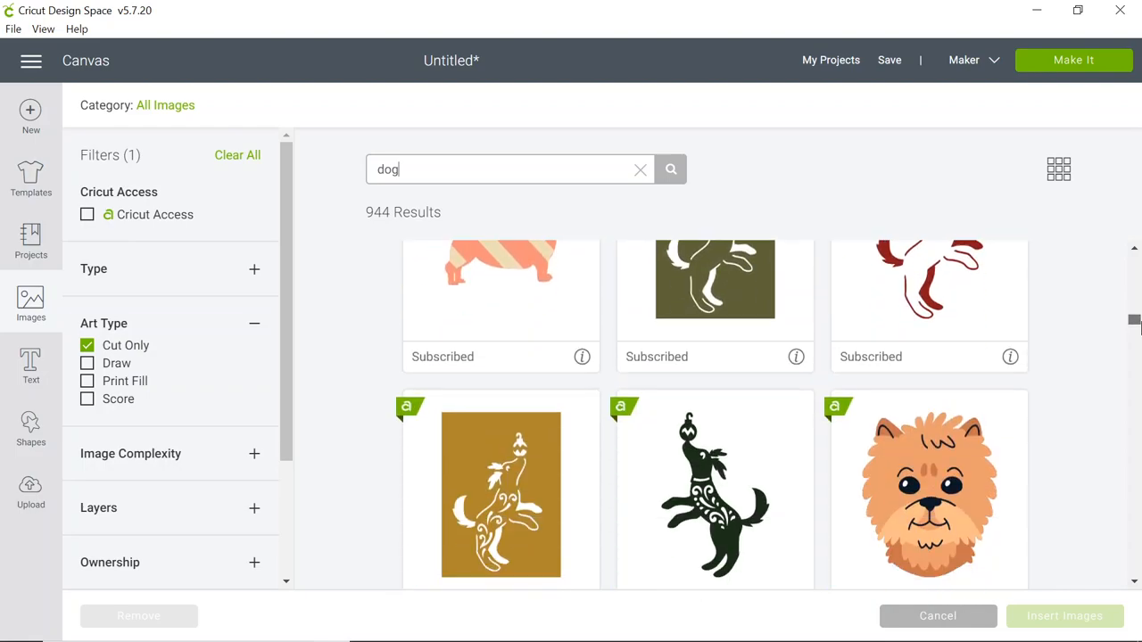
scroll(up, 3)
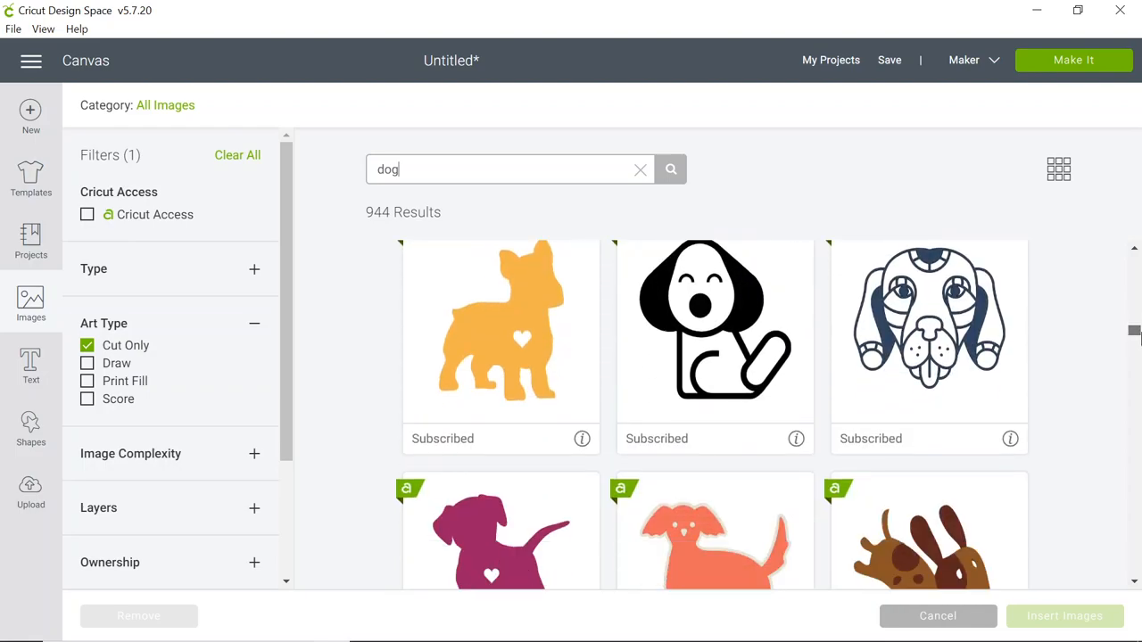
click(501, 531)
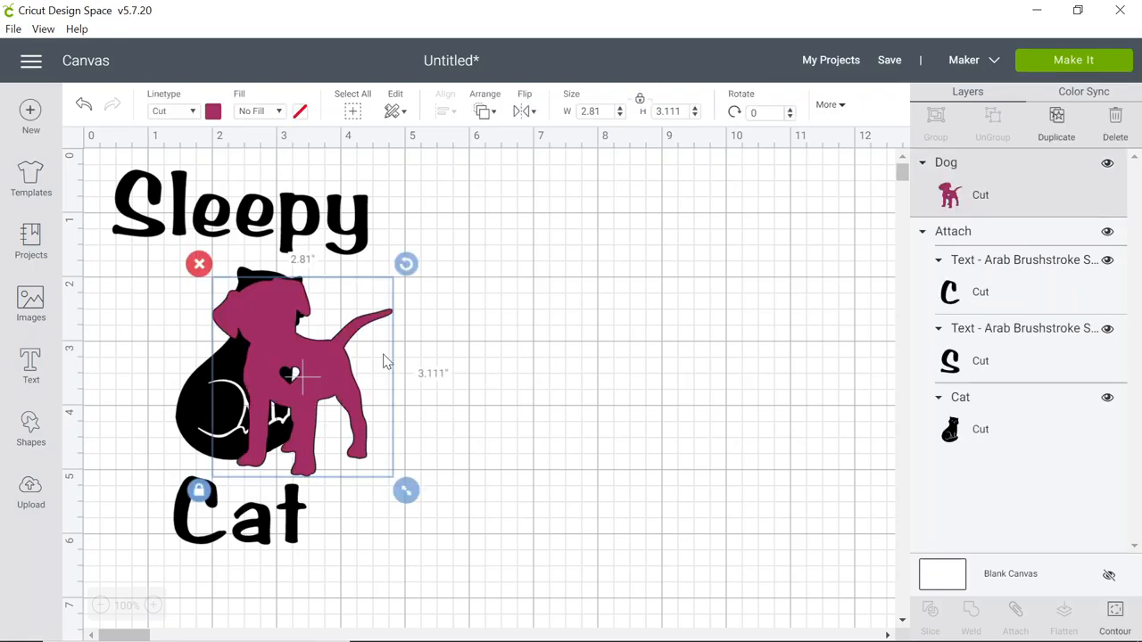
Move the puppy off the cat design and position it to its right
drag(303, 370, 491, 370)
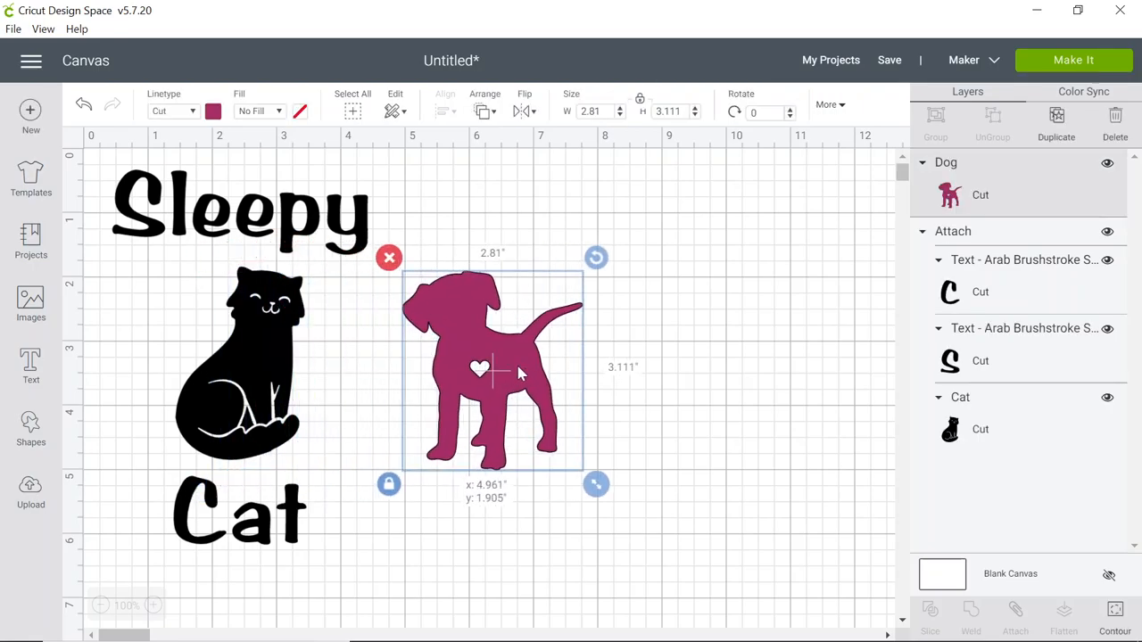
drag(522, 370, 567, 370)
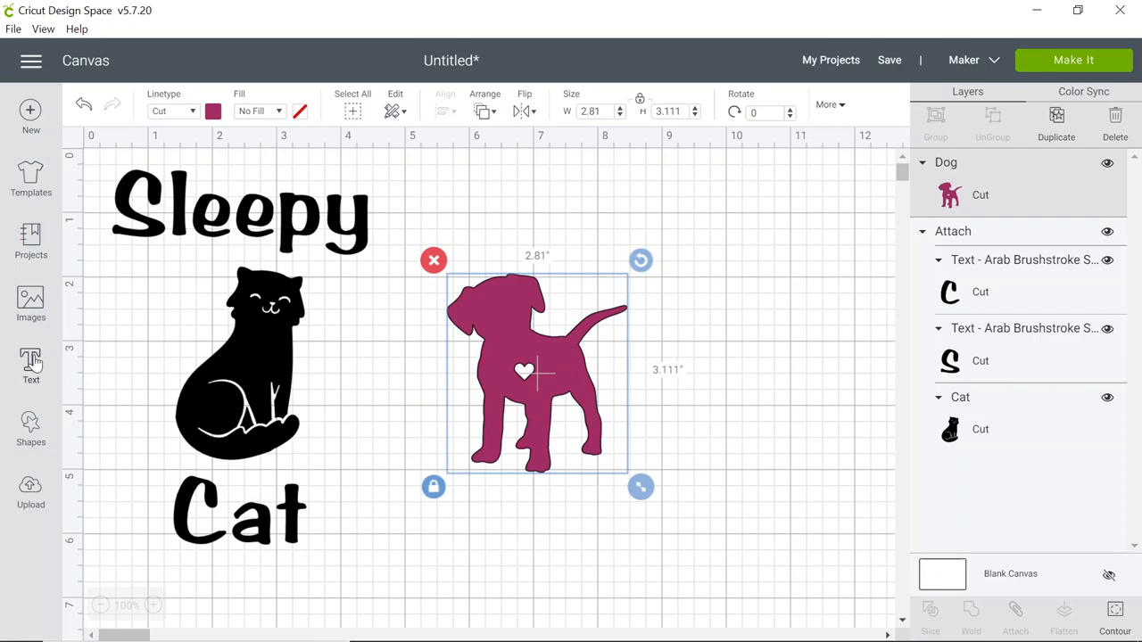
Add a second 'Sleepy' text and place it beside the first above the dog
click(30, 366)
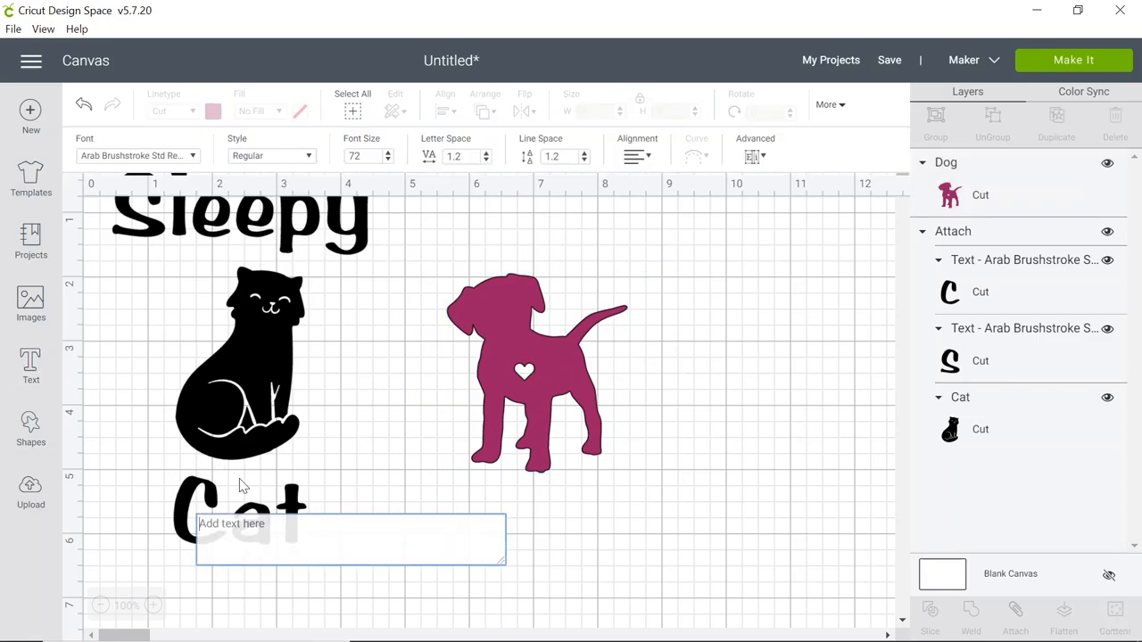
text(Sleepy)
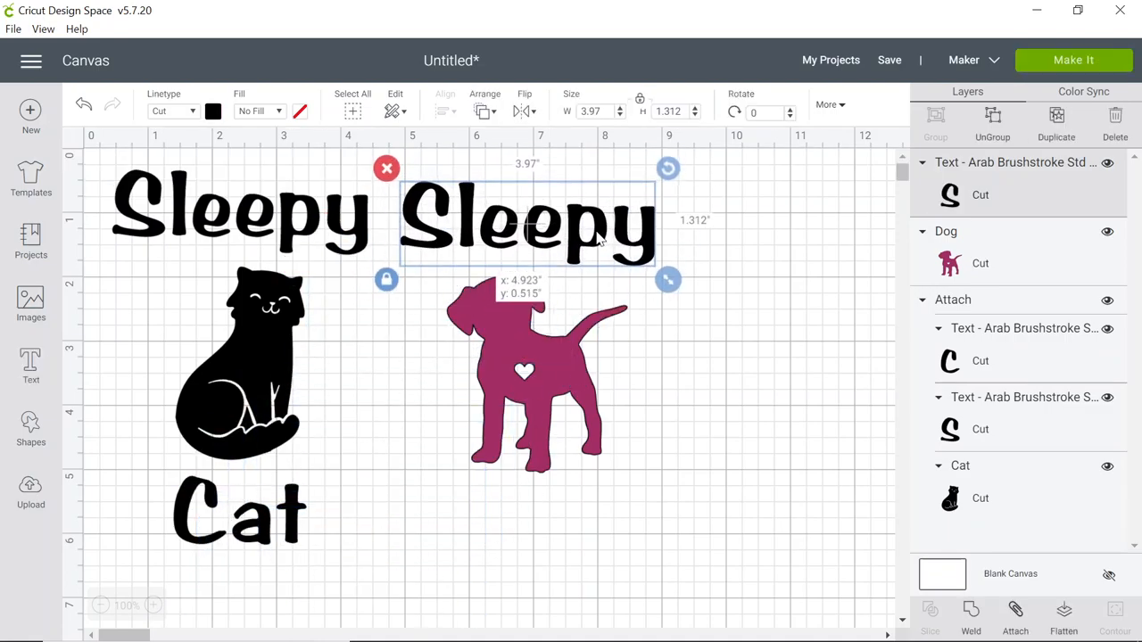
double_click(527, 223)
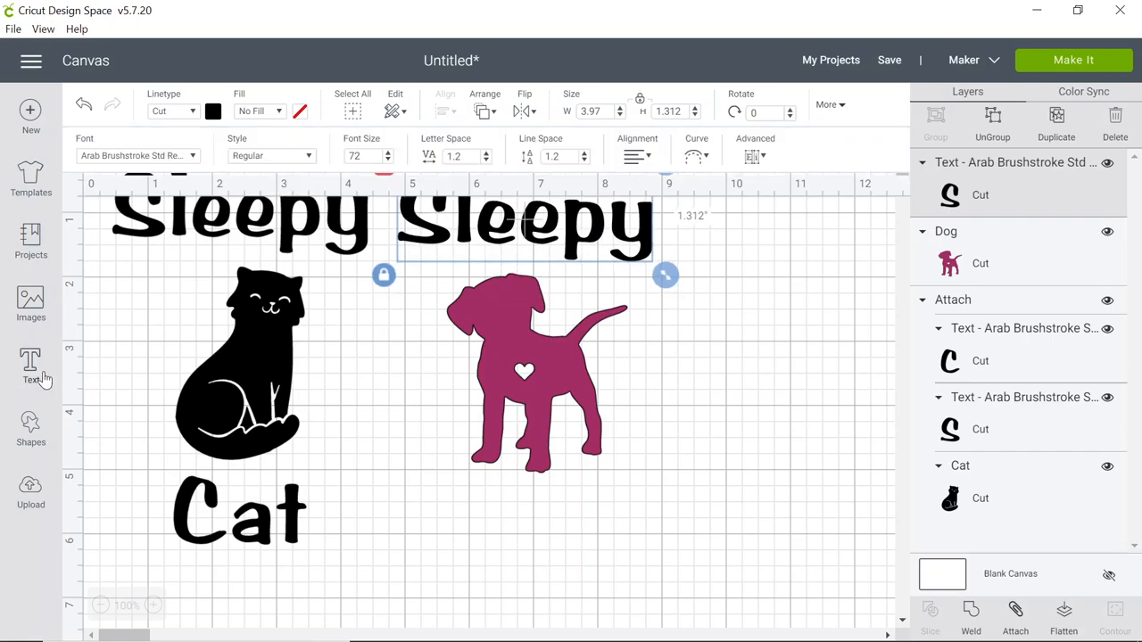
Add a 'Pup' text label beneath the dog silhouette
click(31, 361)
text(Pup)
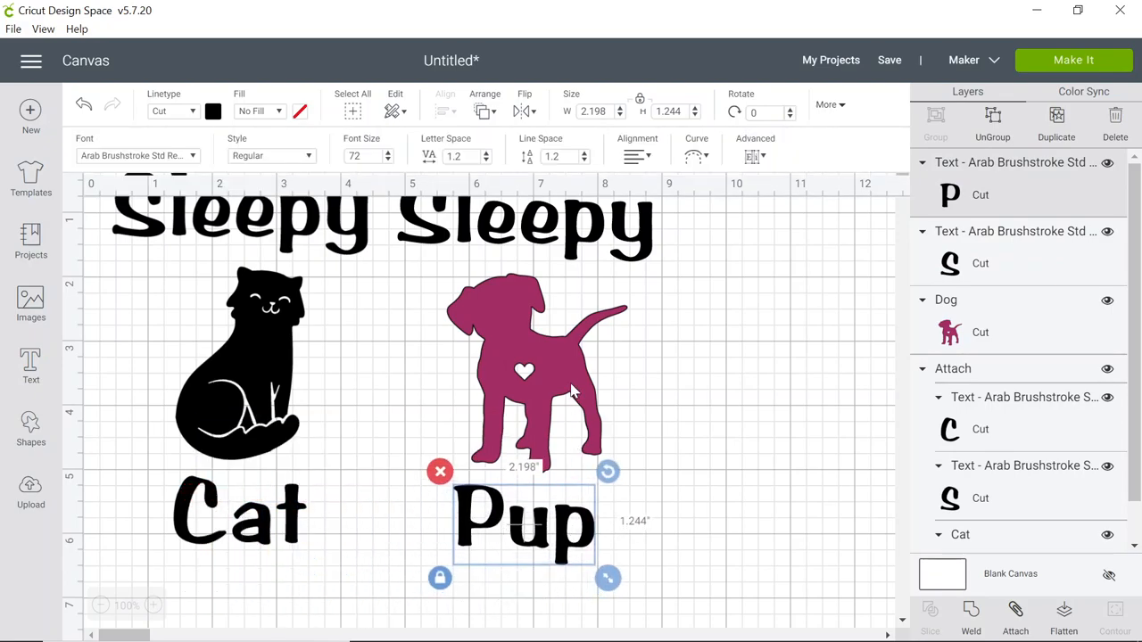
click(535, 370)
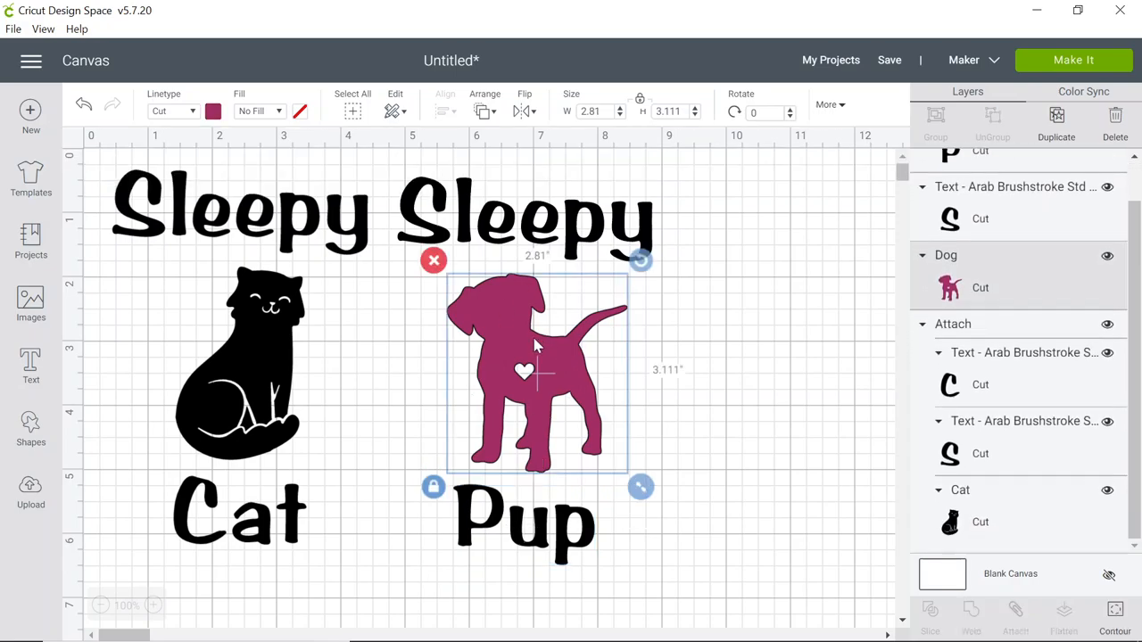
mouse_move(479, 323)
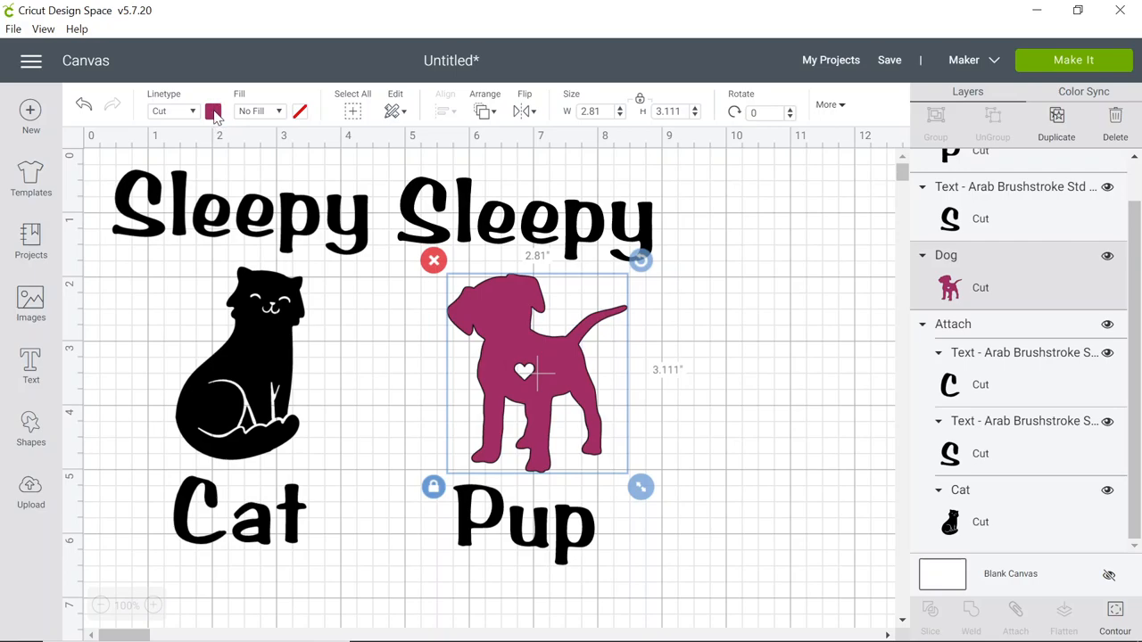
Recolour the dog silhouette from magenta to black to match the cat
click(213, 111)
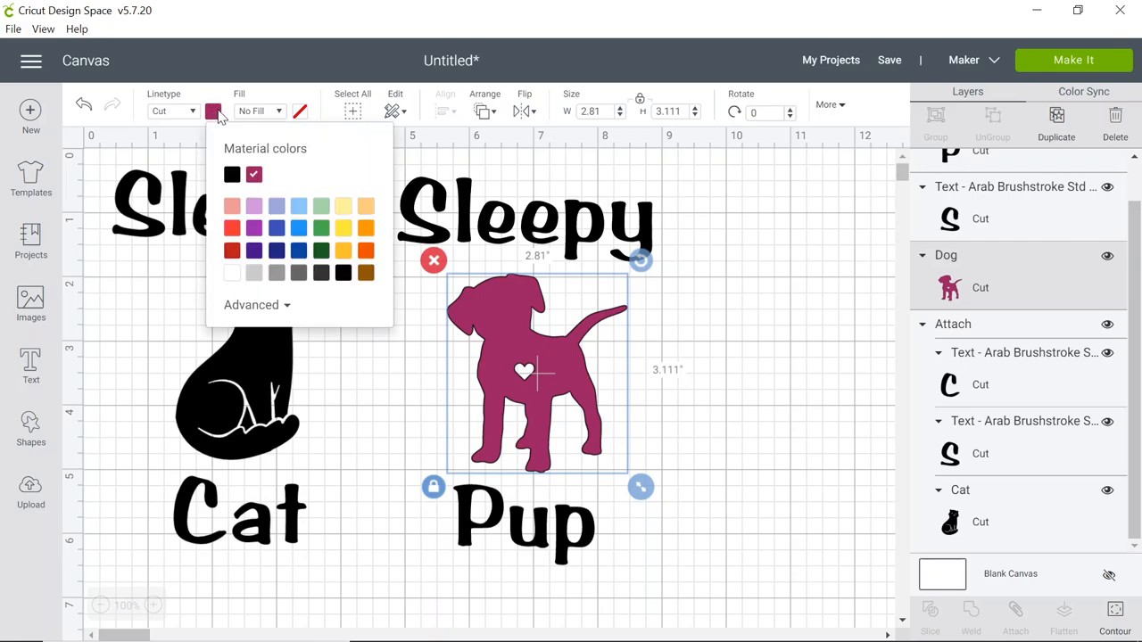
click(231, 174)
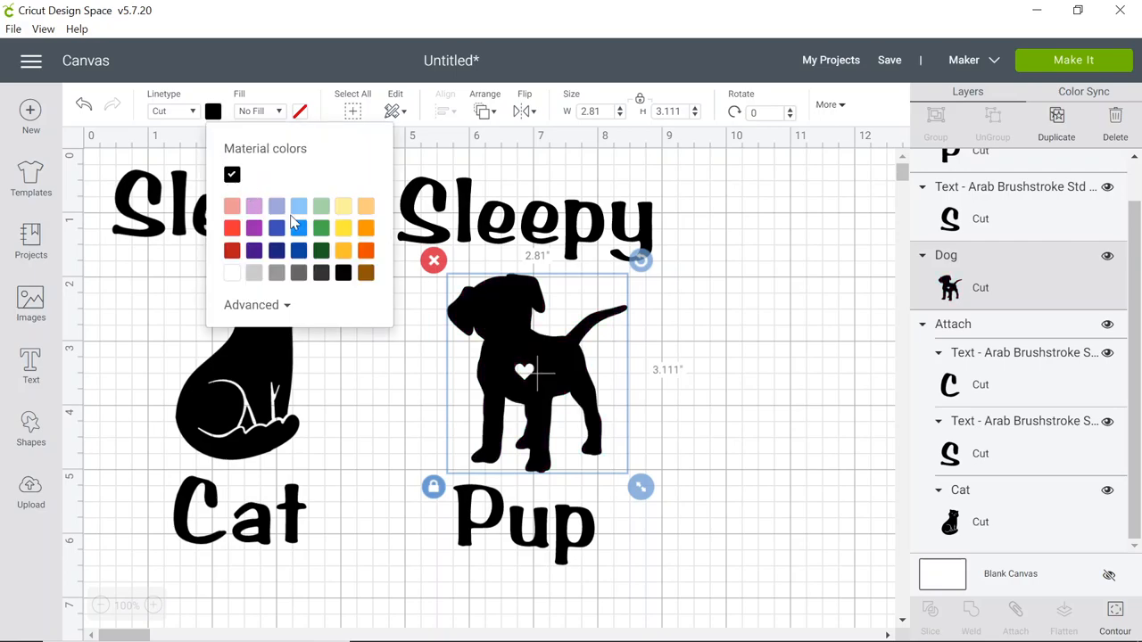
click(575, 268)
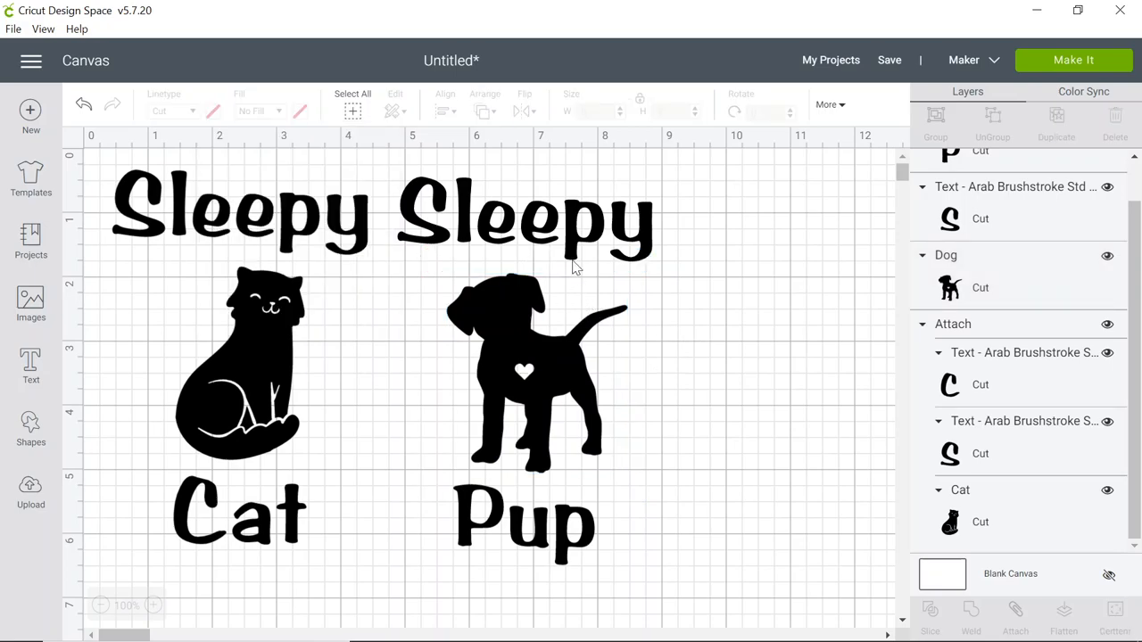
mouse_move(573, 256)
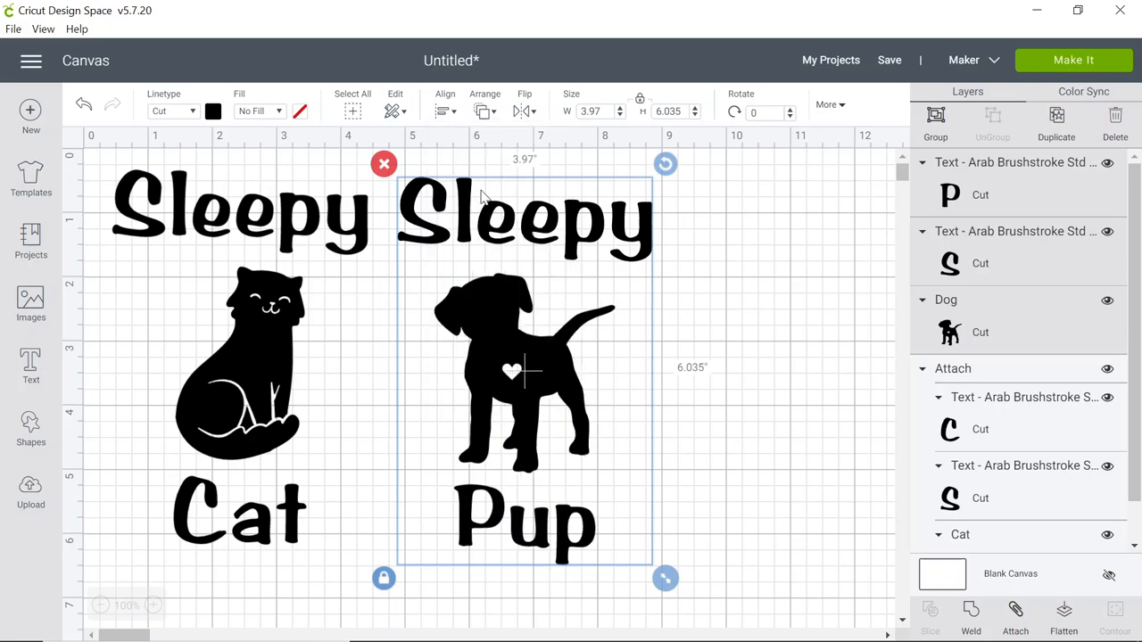
mouse_move(746, 375)
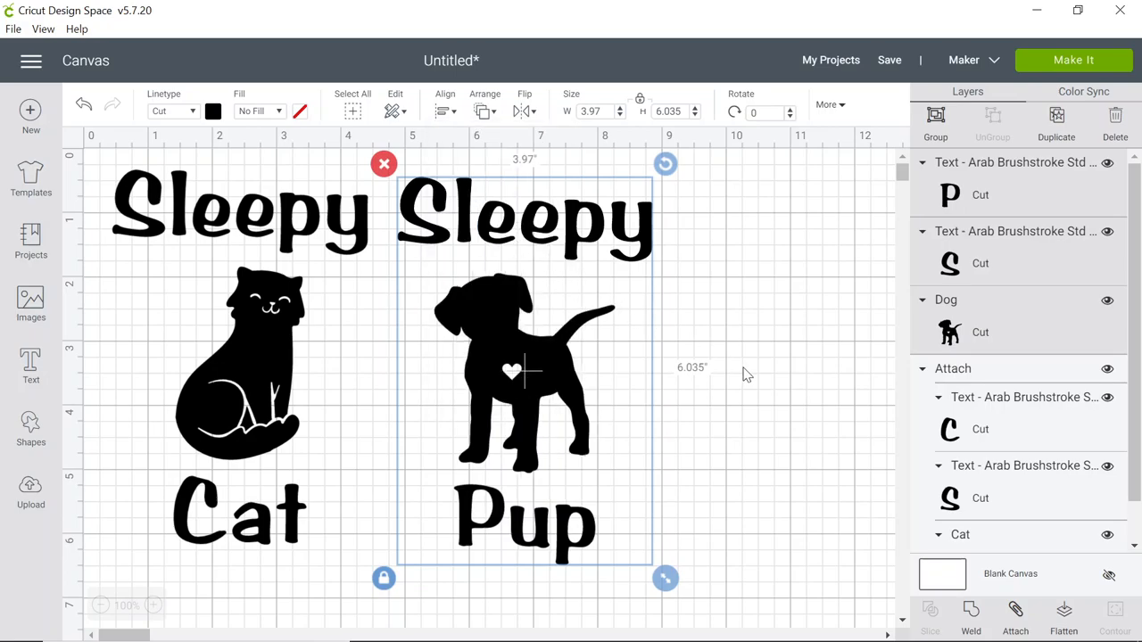
mouse_move(1014, 615)
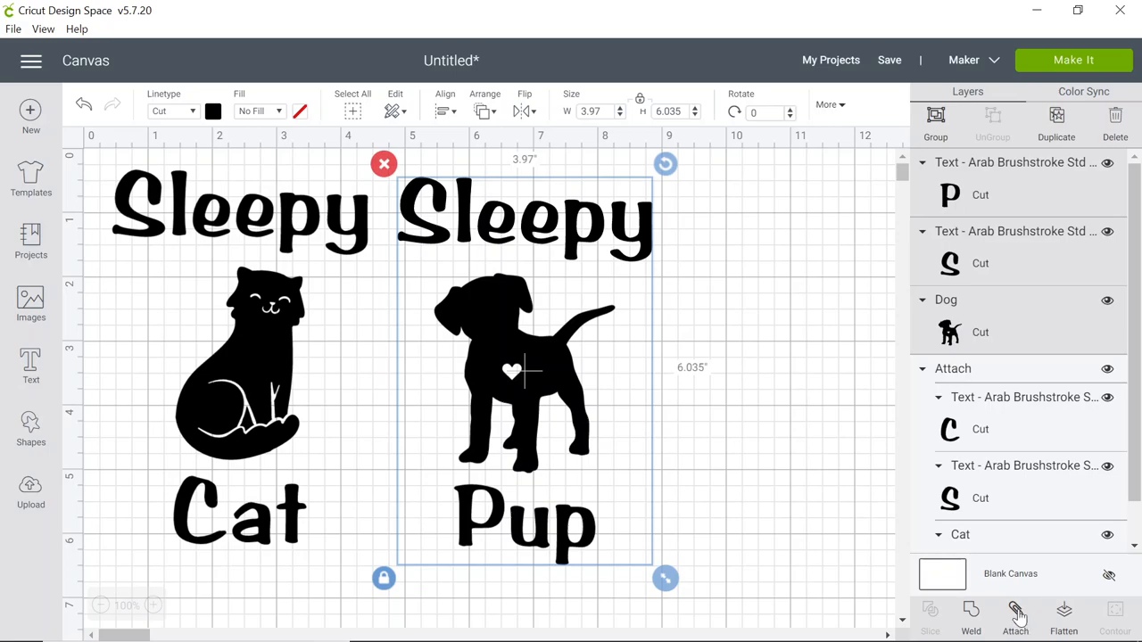
Attach the dog, the right-hand Sleepy and Pup into one group
click(1015, 616)
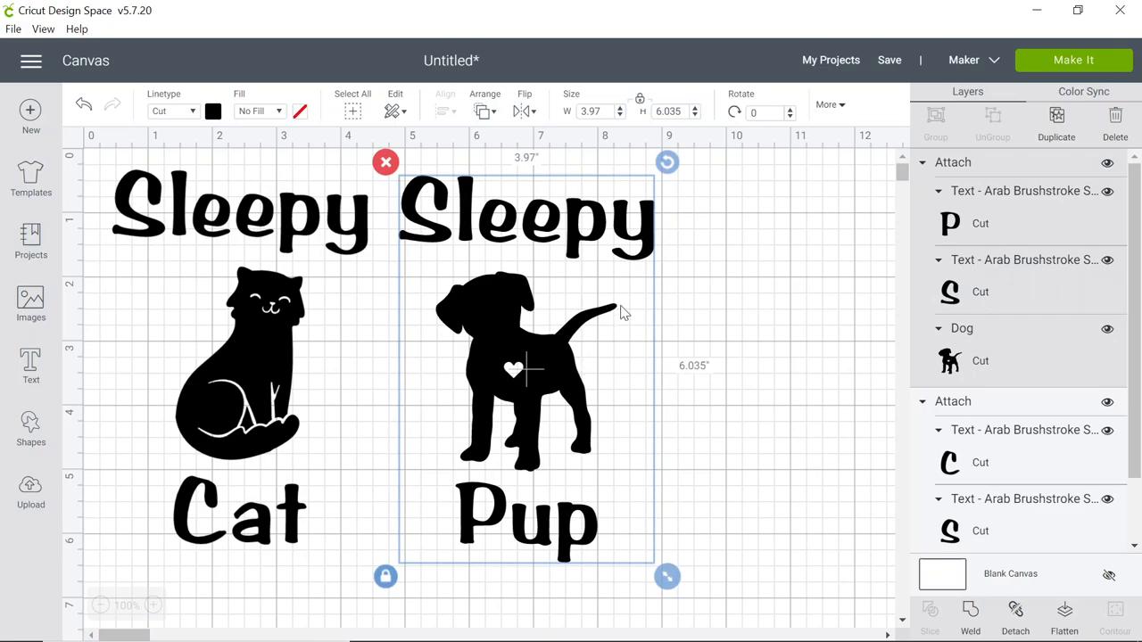
mouse_move(352, 226)
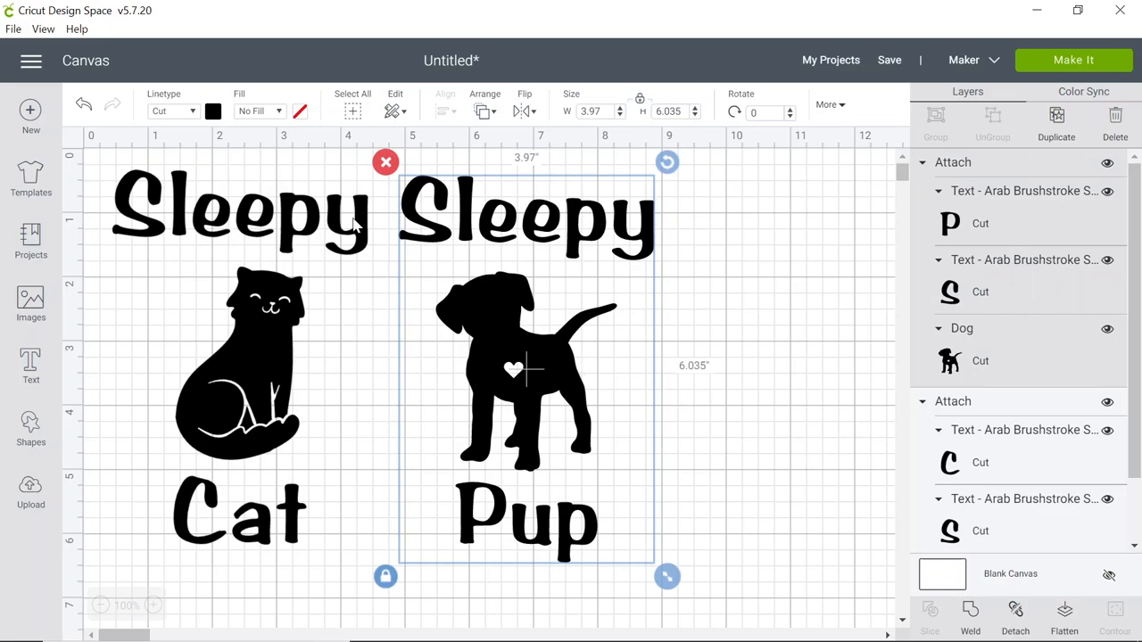
click(731, 246)
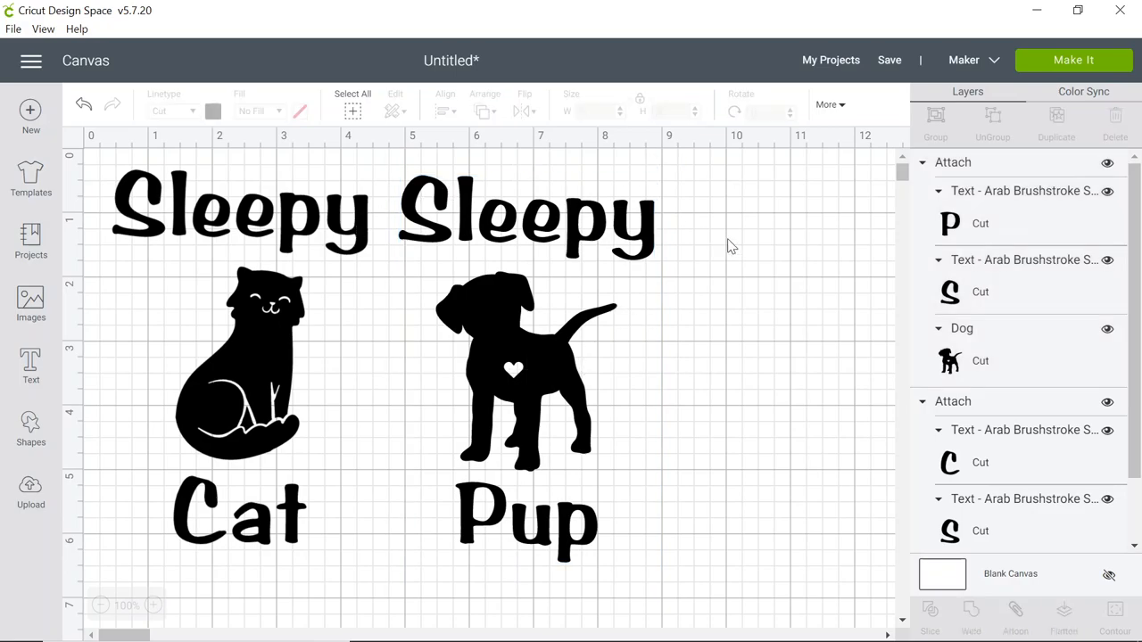
mouse_move(889, 60)
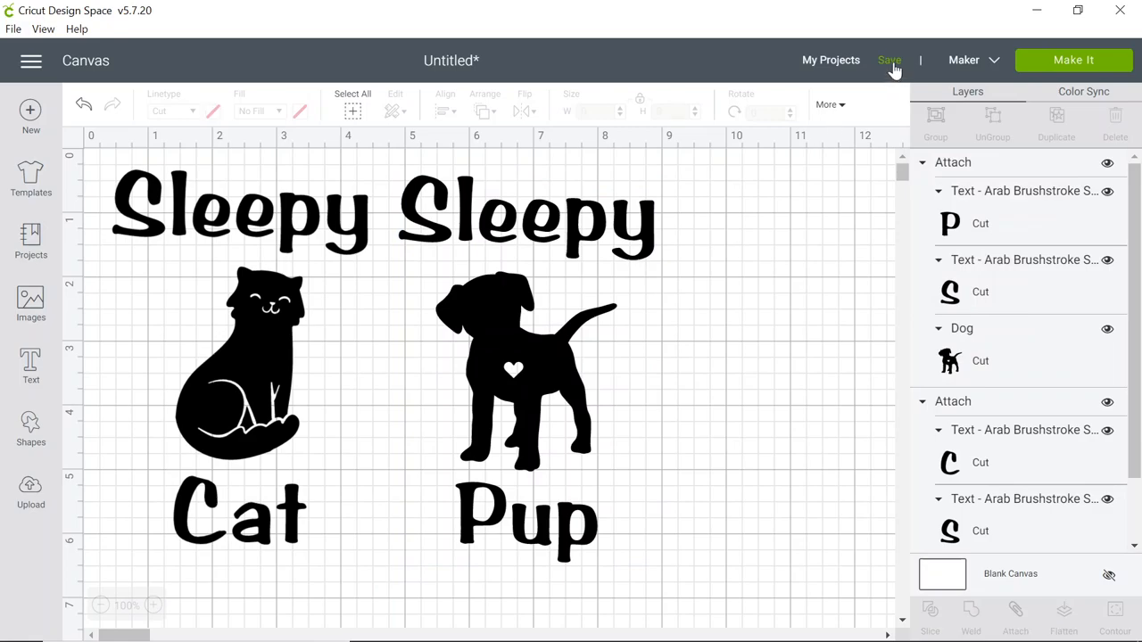
Save the project under the name 'socks'
click(889, 60)
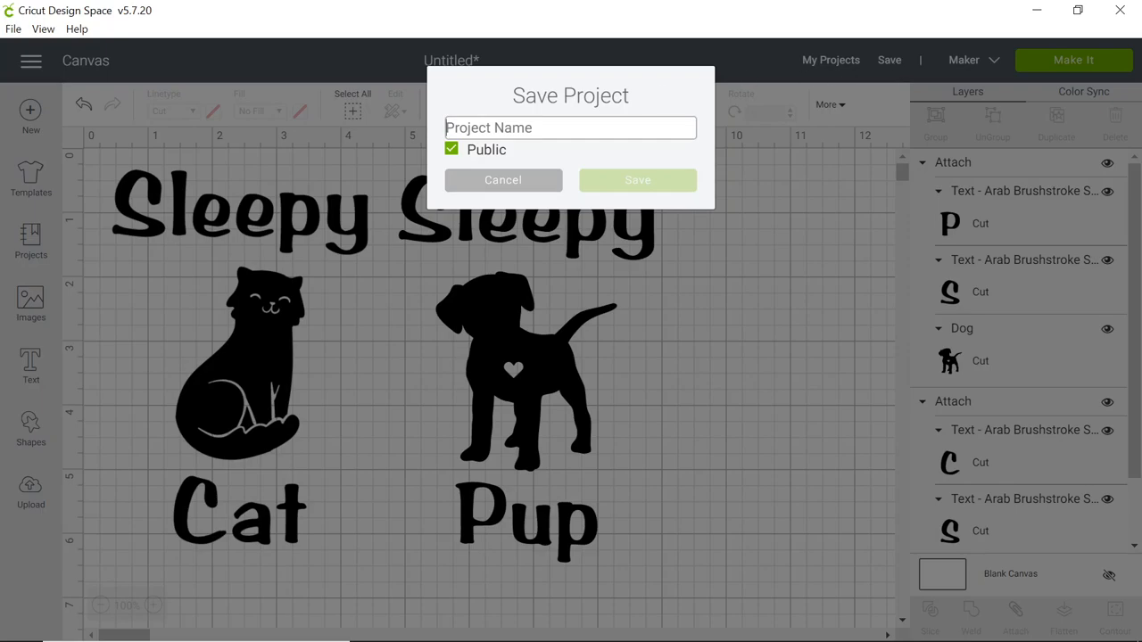
text(socks)
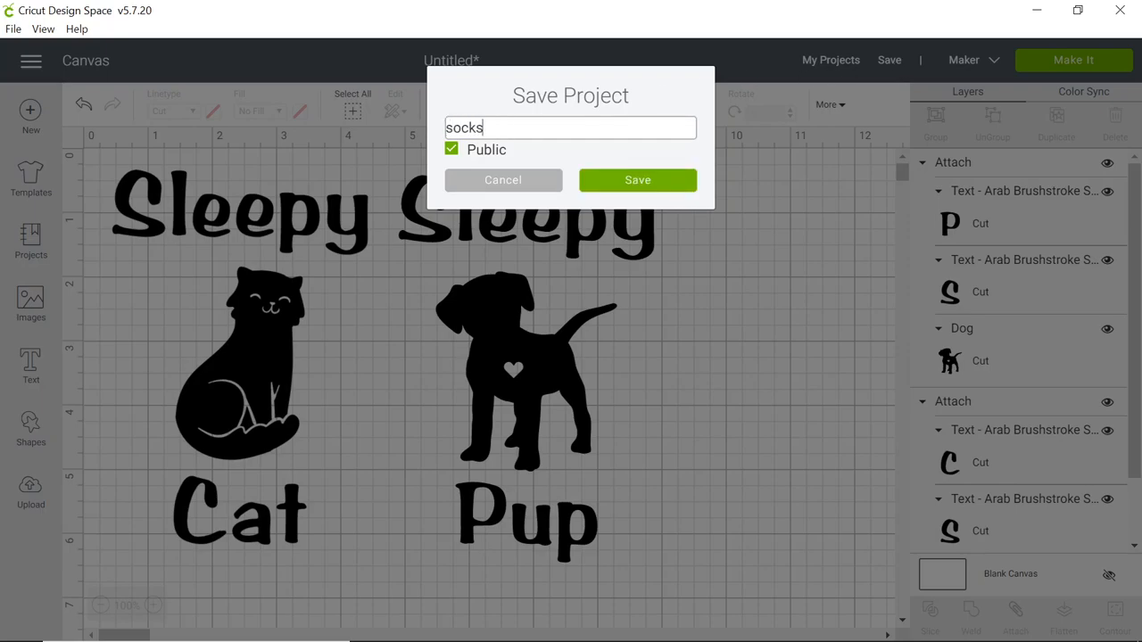
click(636, 179)
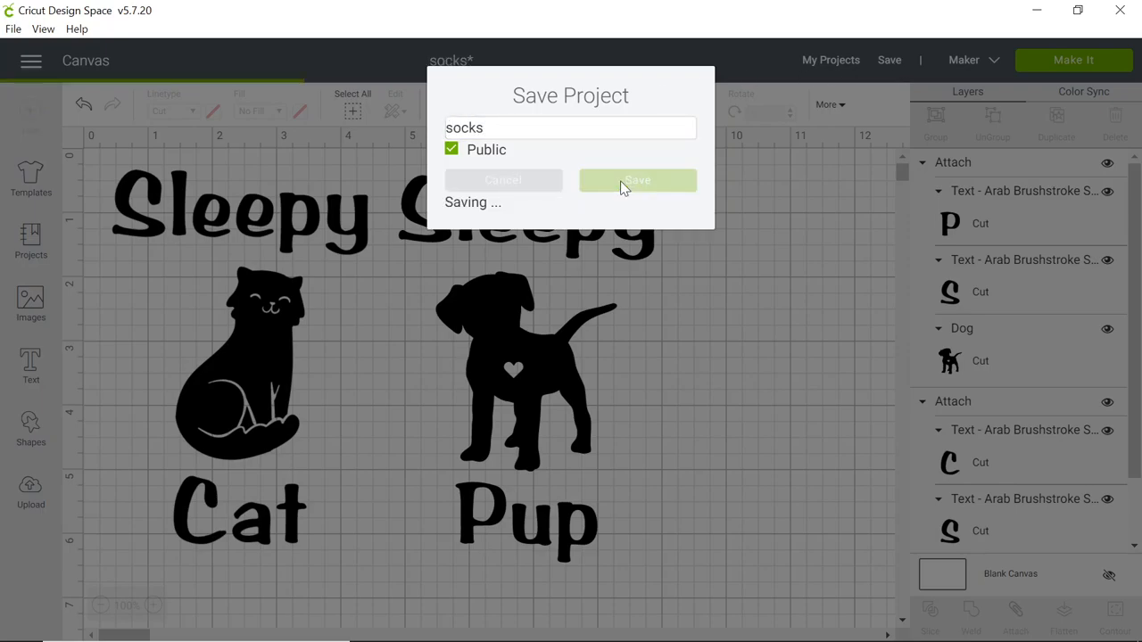
click(637, 179)
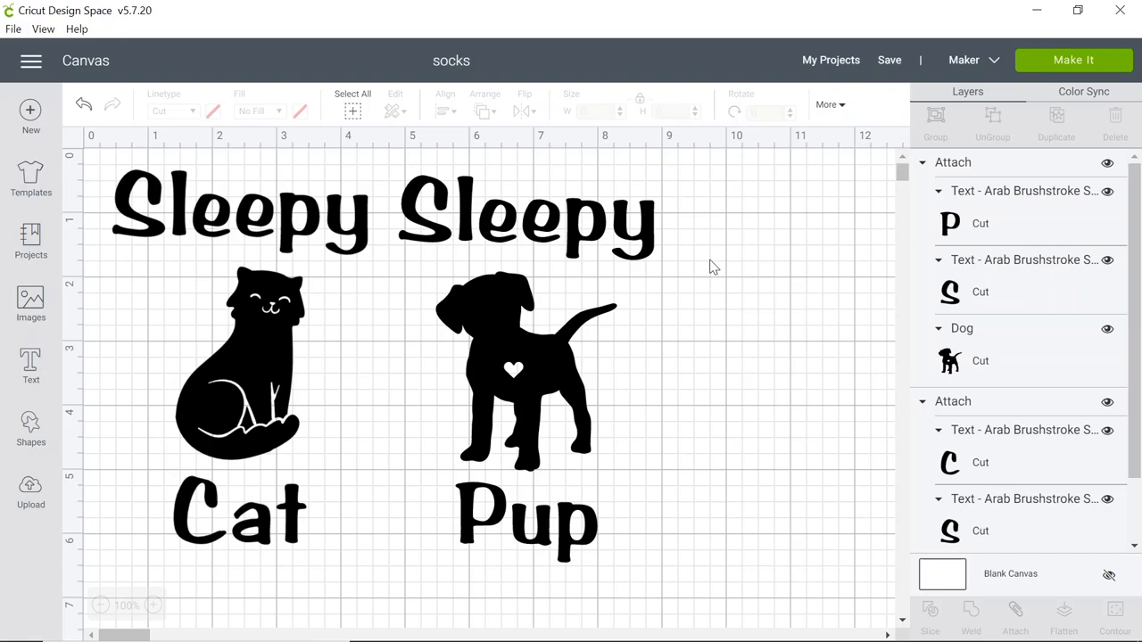
mouse_move(1068, 73)
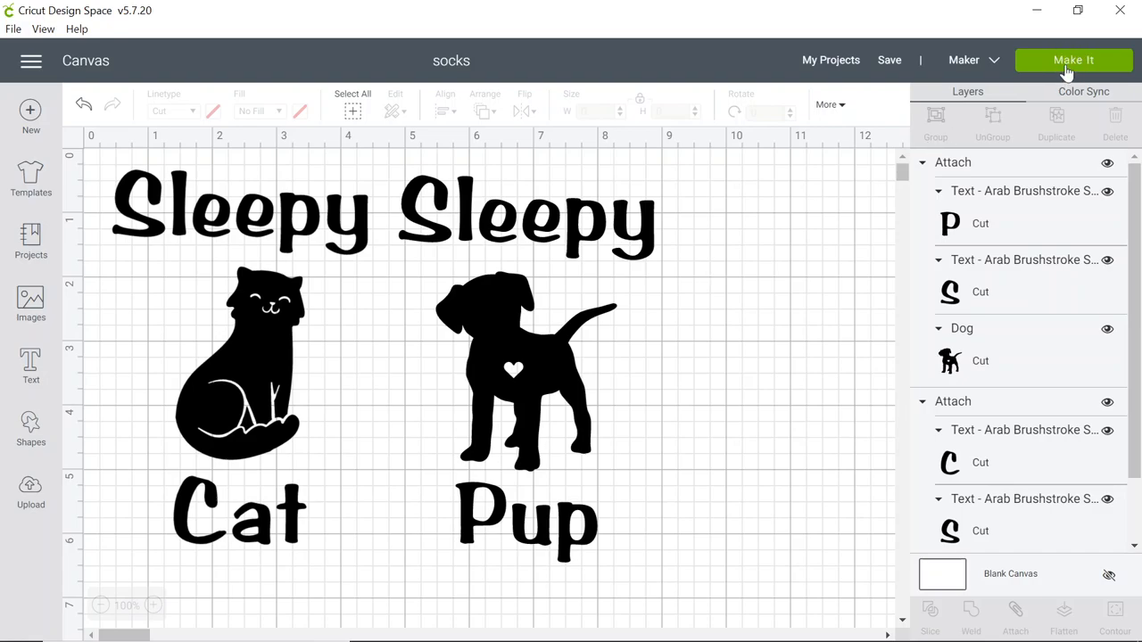
Send the design to Make It and switch Mirror on for the 12" x 12" mat
click(1073, 60)
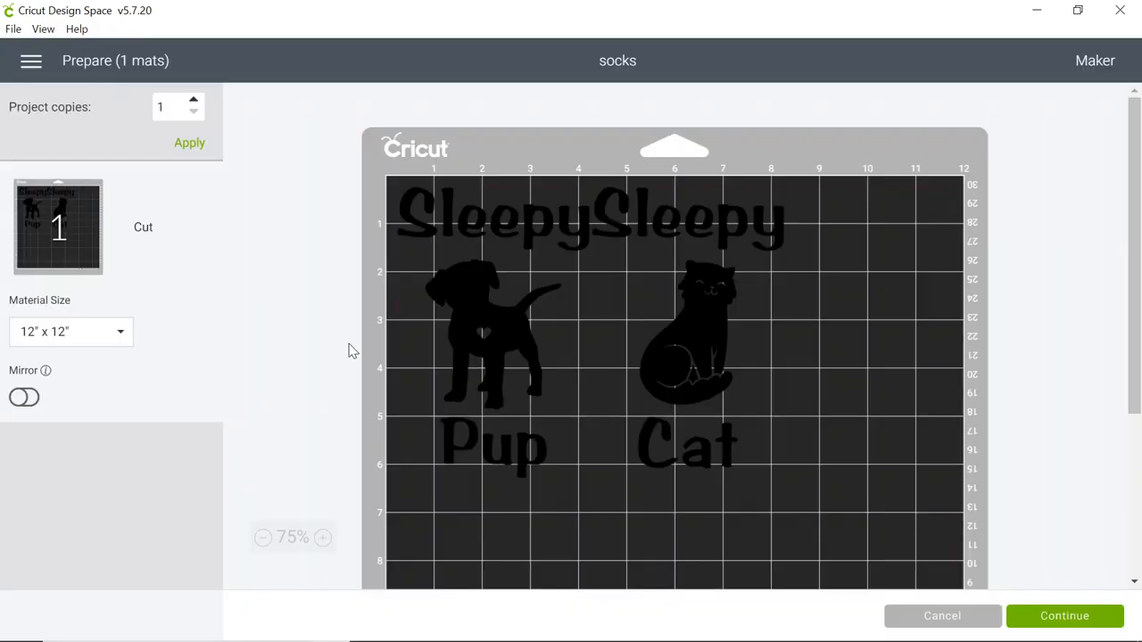
click(24, 397)
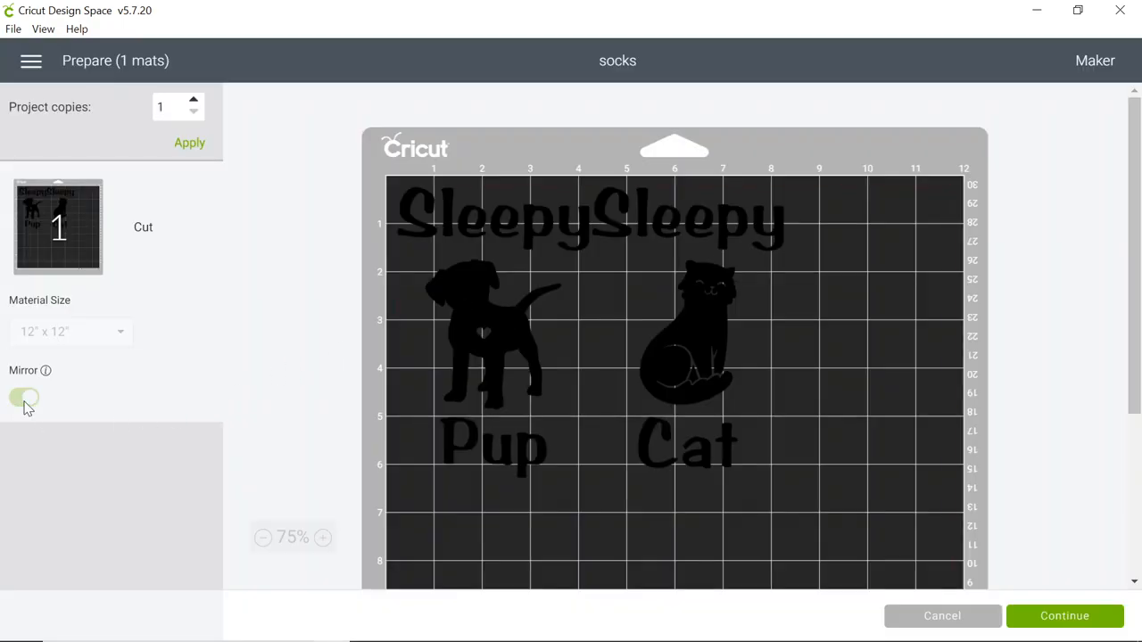
click(24, 397)
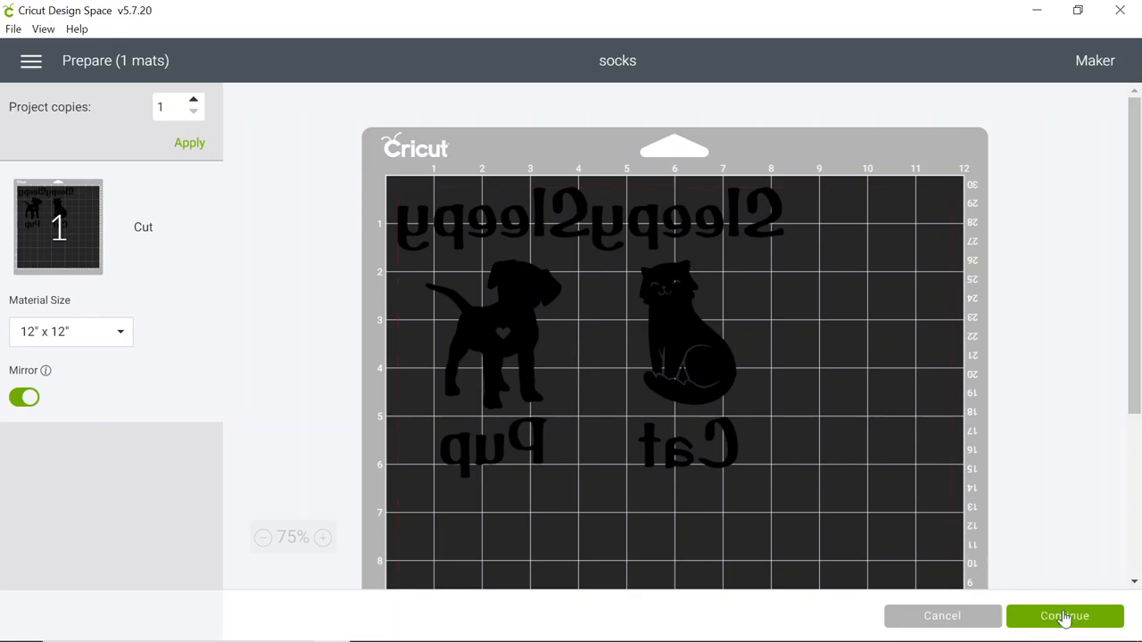
mouse_move(1071, 620)
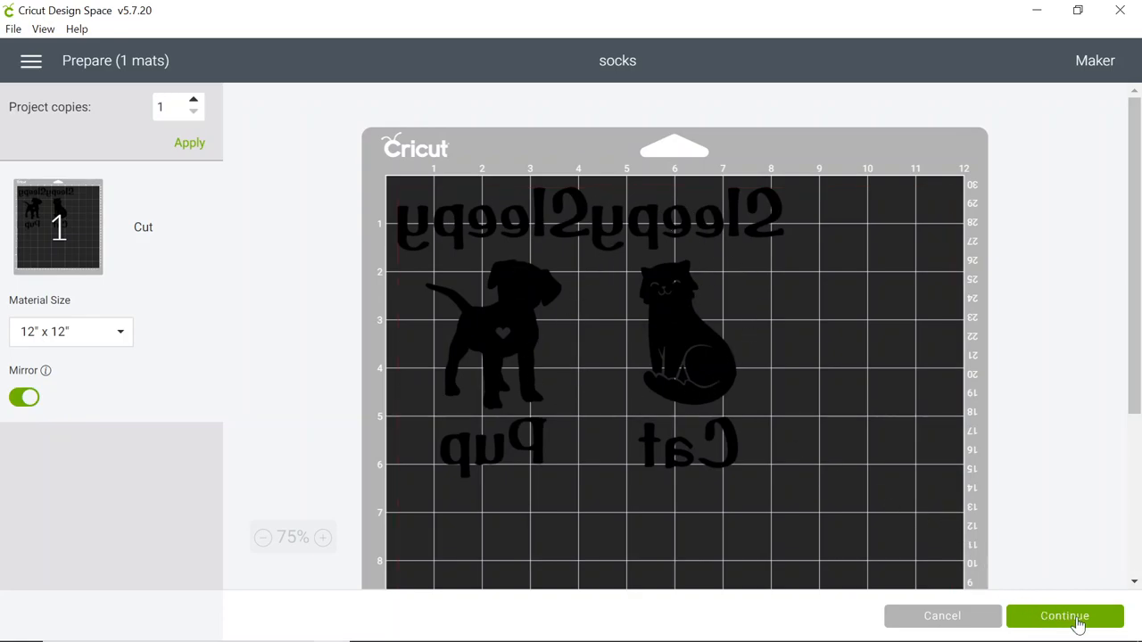